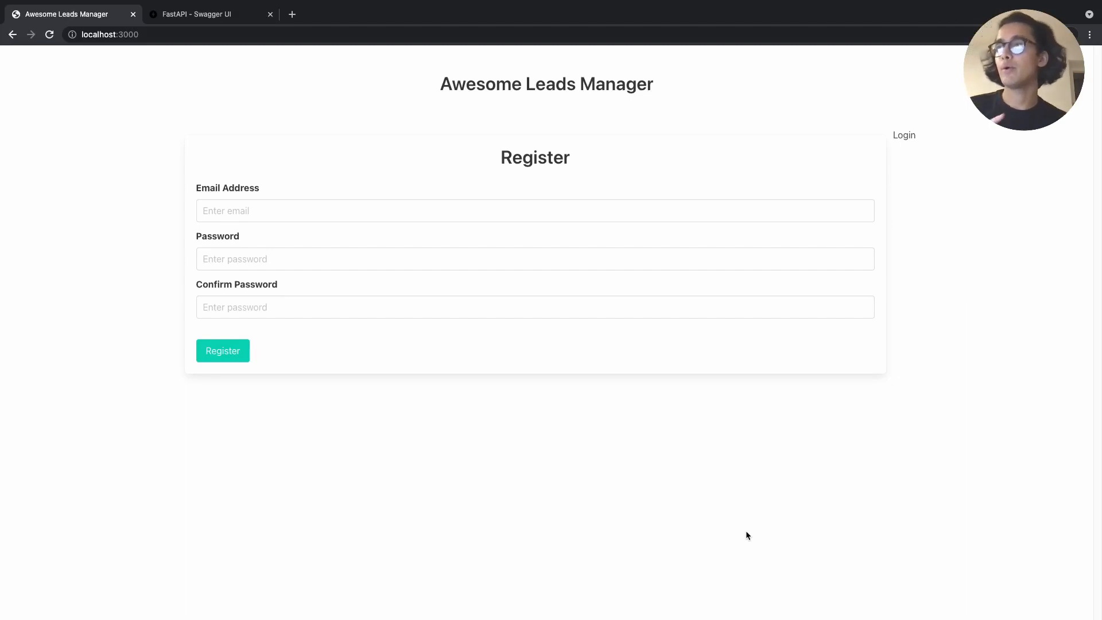
mouse_move(392, 360)
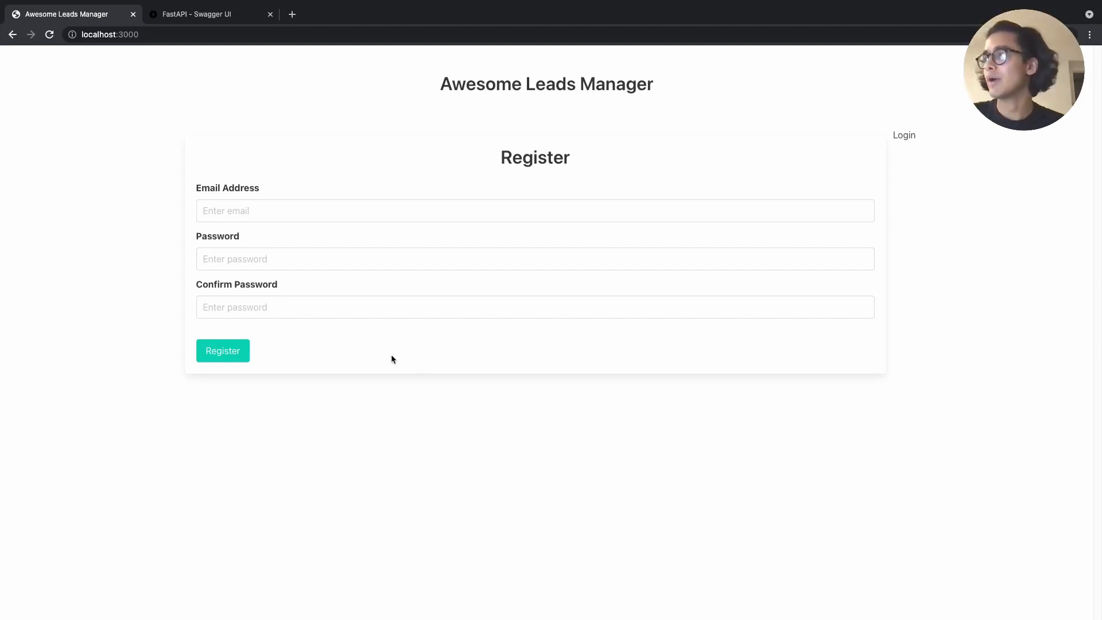
mouse_move(367, 381)
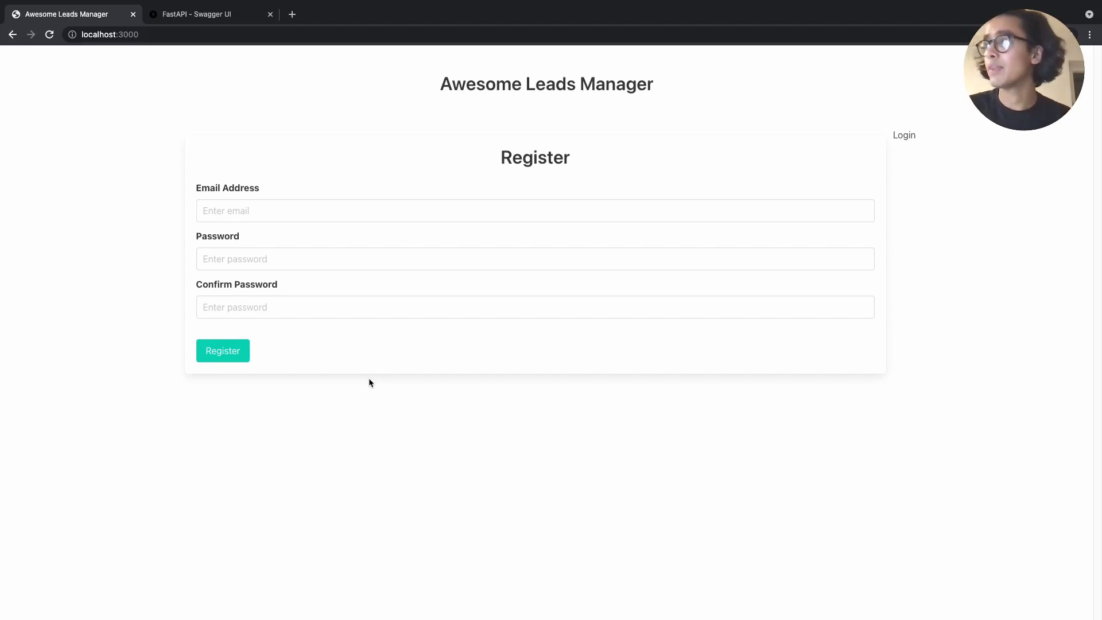
mouse_move(196, 151)
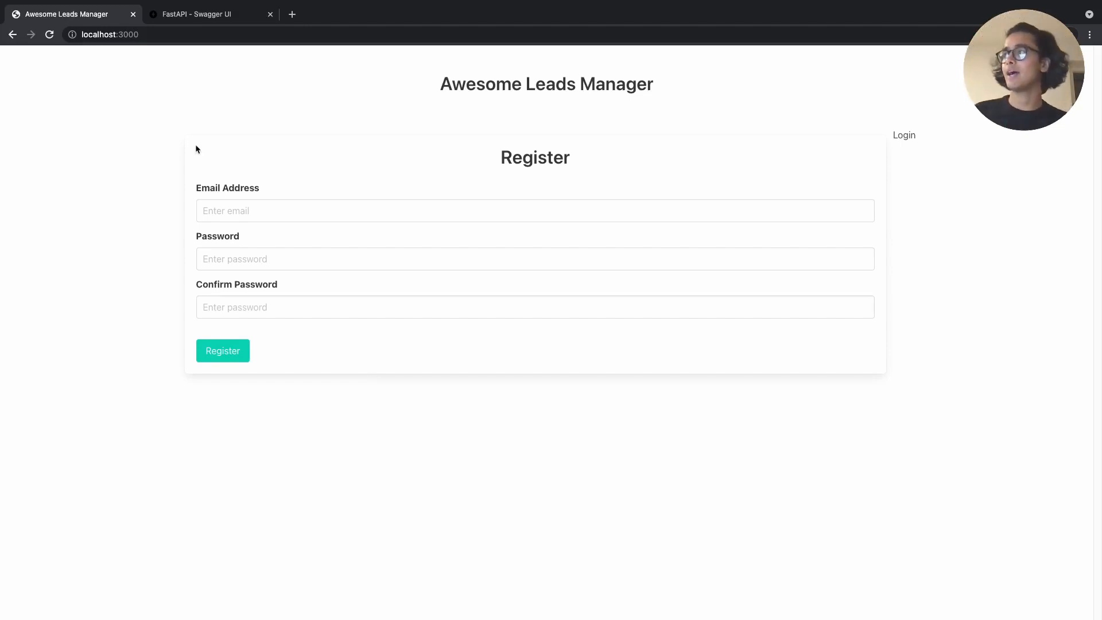
mouse_move(224, 197)
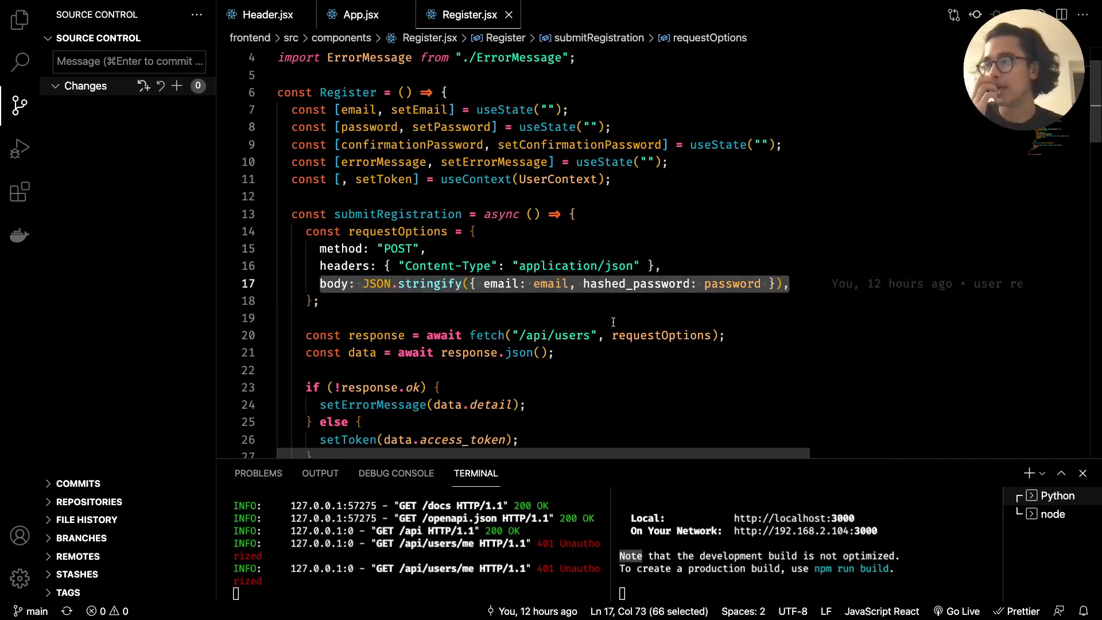
Switch from the editor to the FastAPI Swagger UI docs tab.
left_click(789, 283)
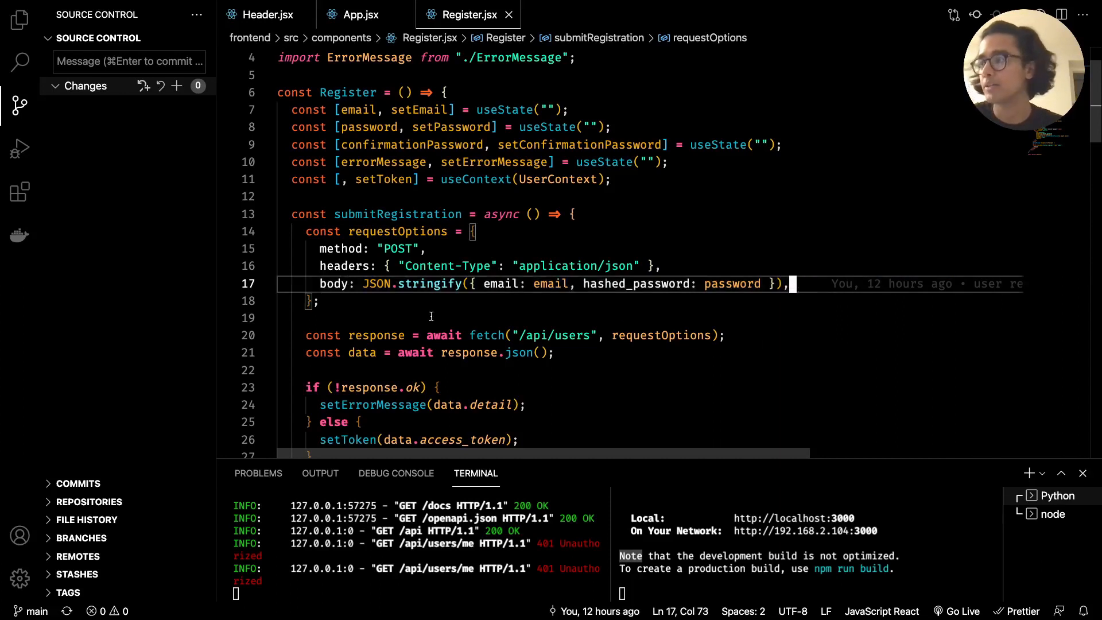
mouse_move(761, 268)
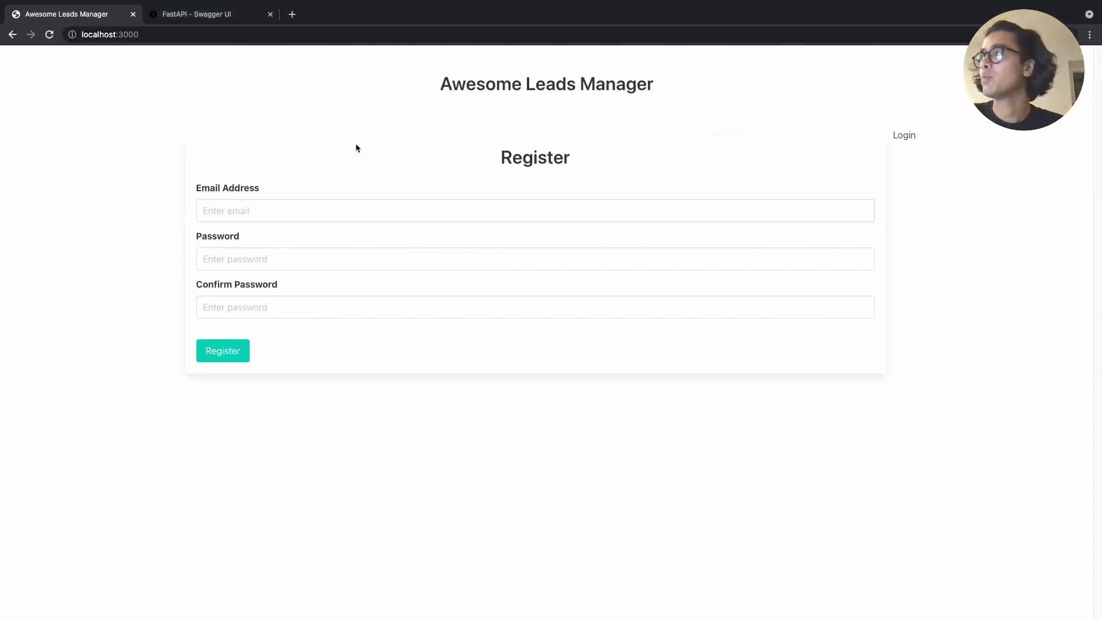
left_click(204, 14)
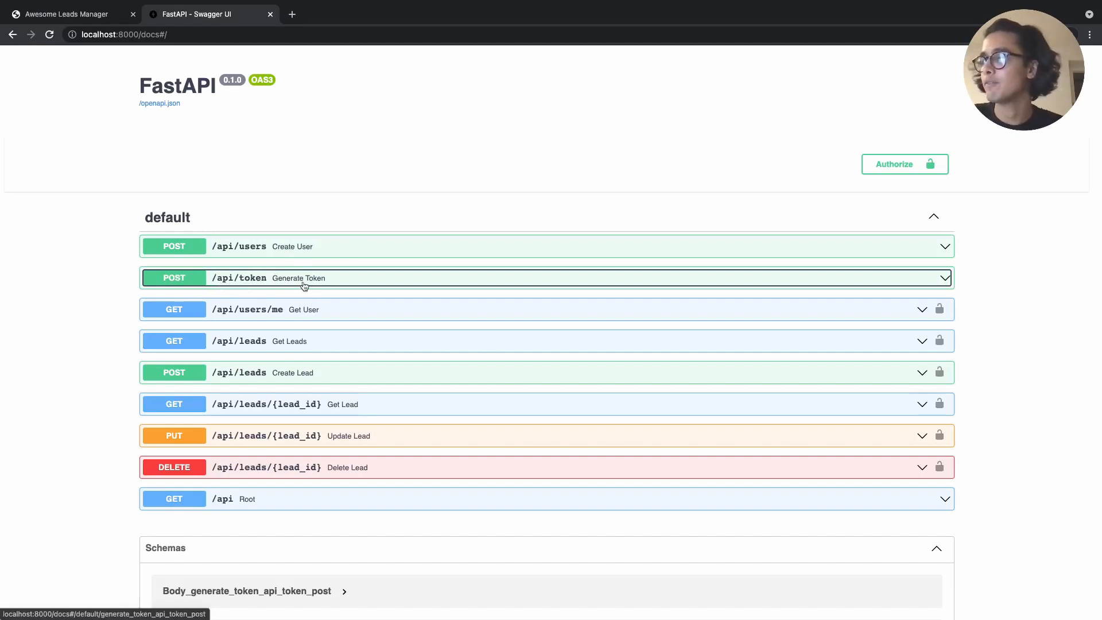
mouse_move(96, 297)
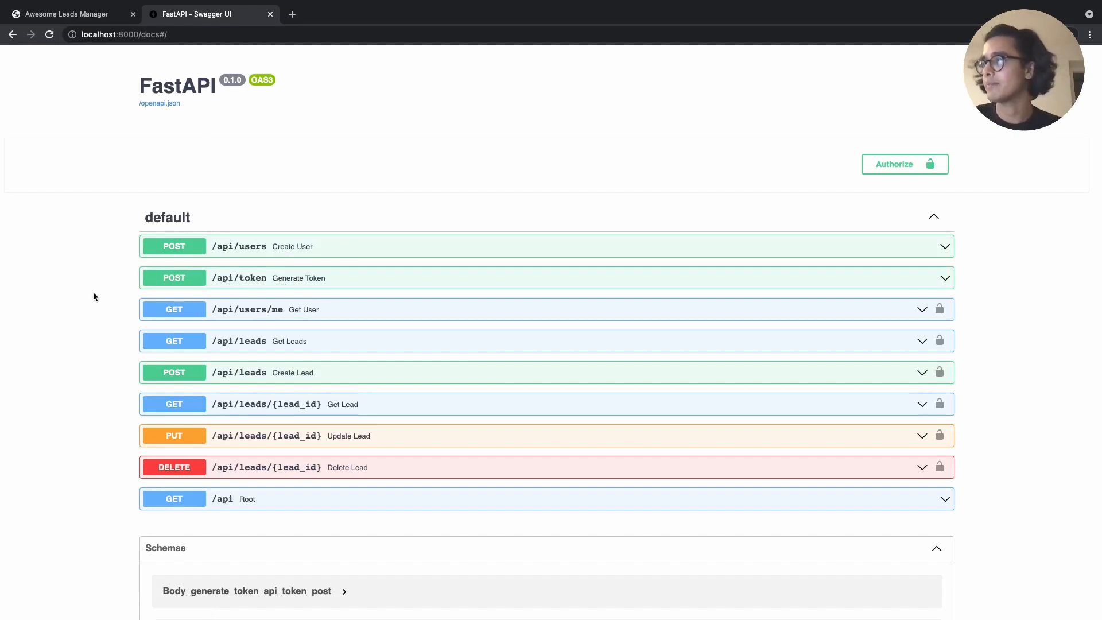
mouse_move(277, 292)
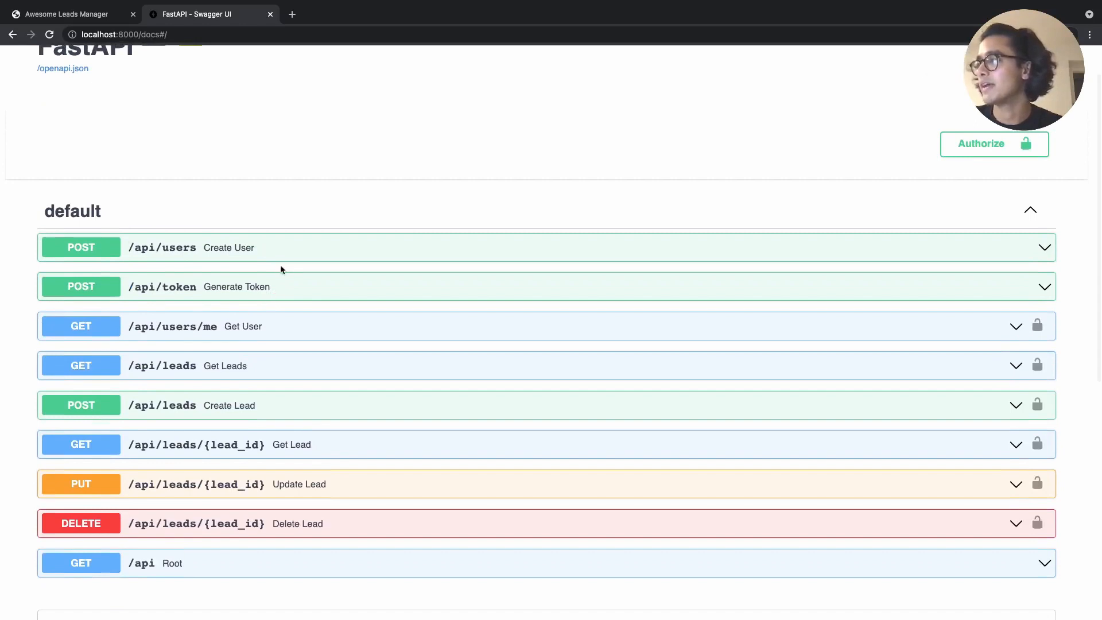
mouse_move(313, 286)
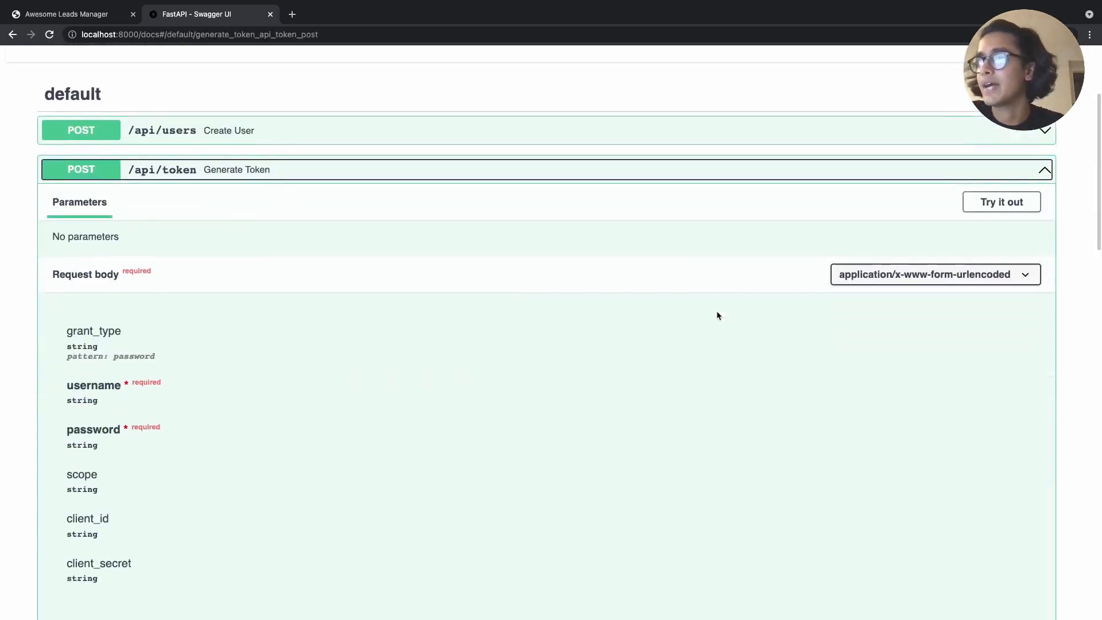
left_click(1001, 203)
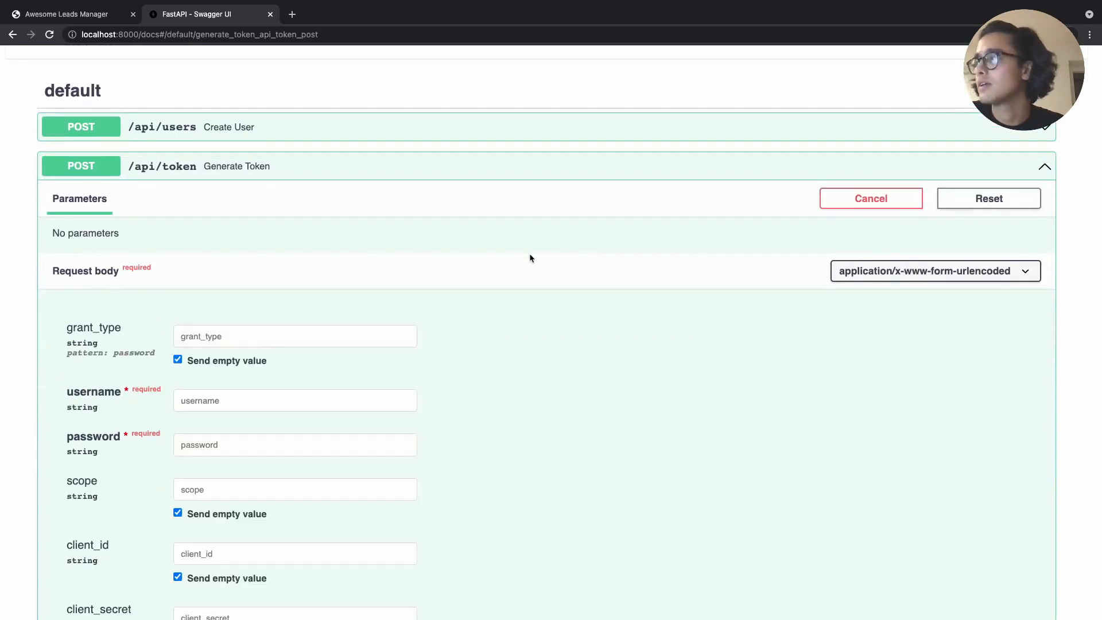
scroll("down", 3)
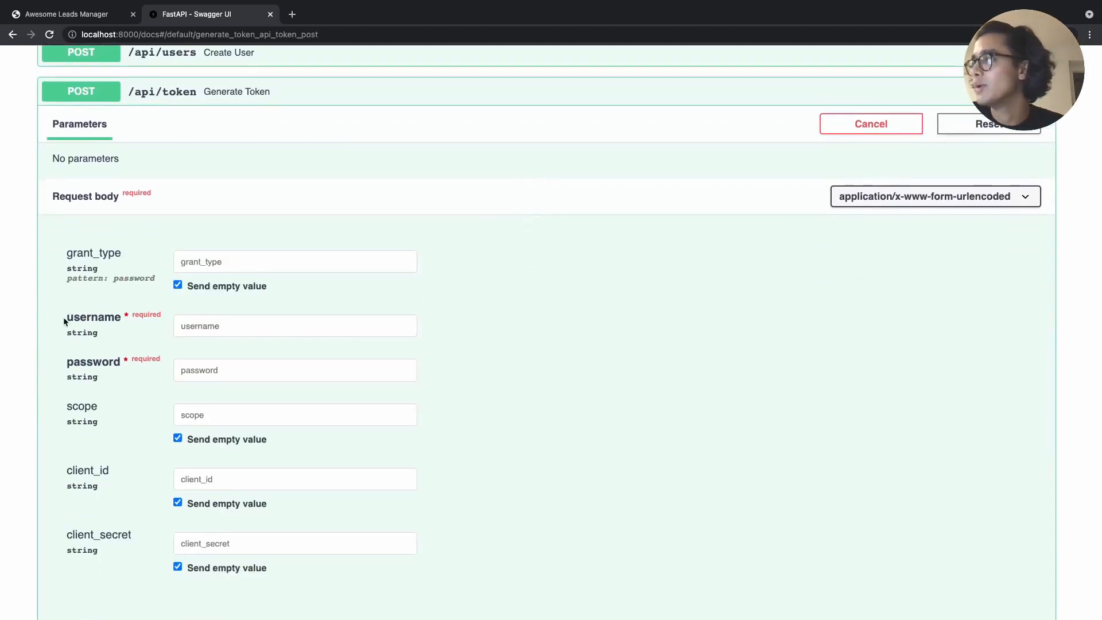
double_click(93, 317)
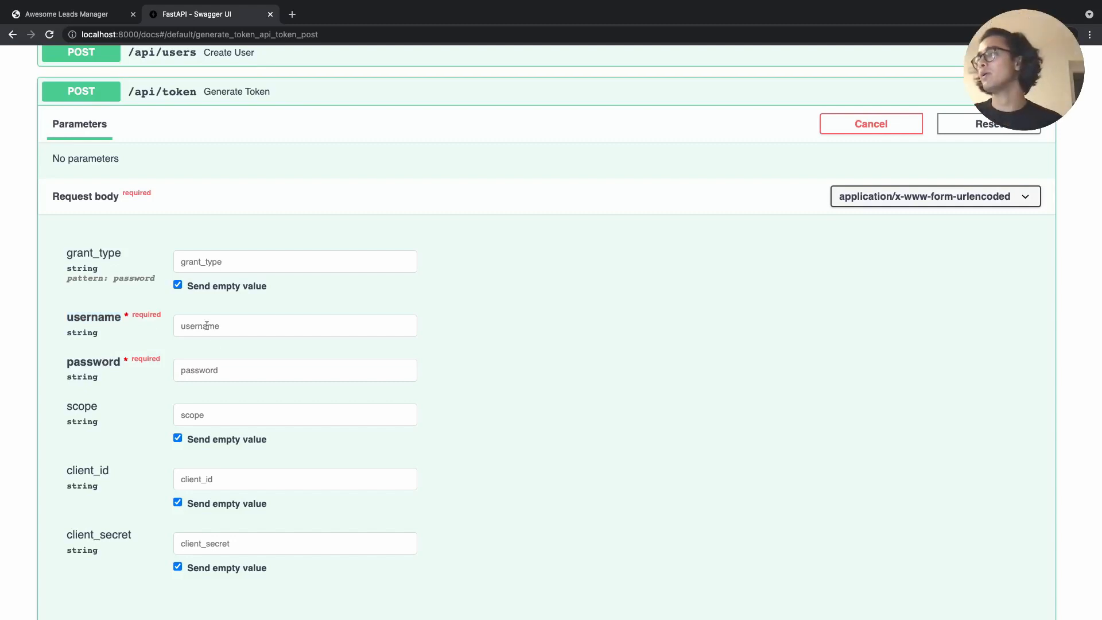
left_click(295, 325)
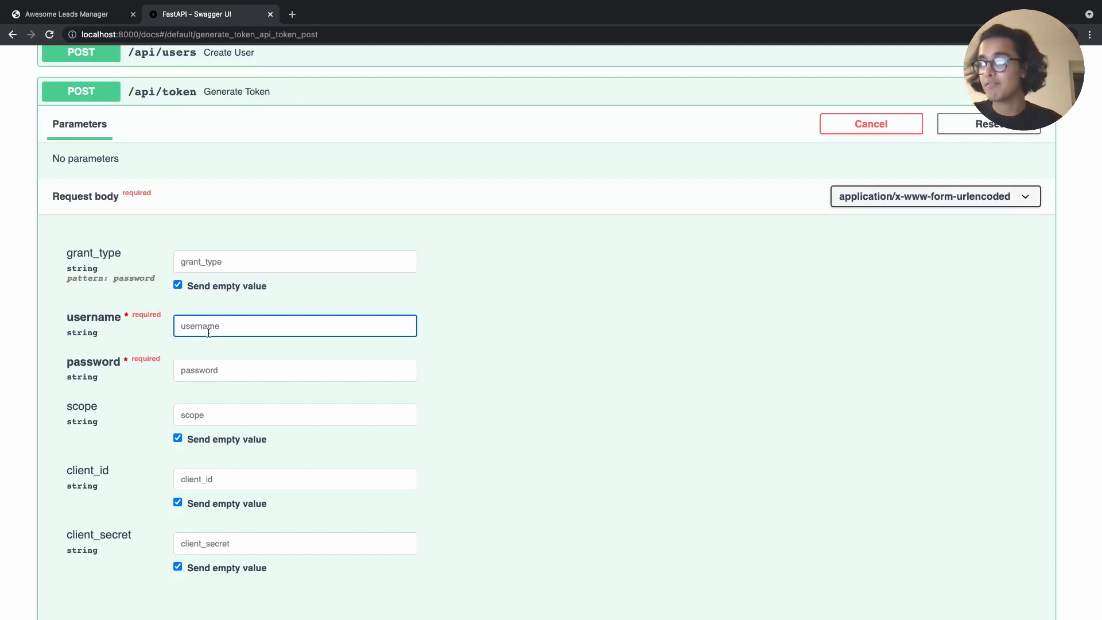
type("test")
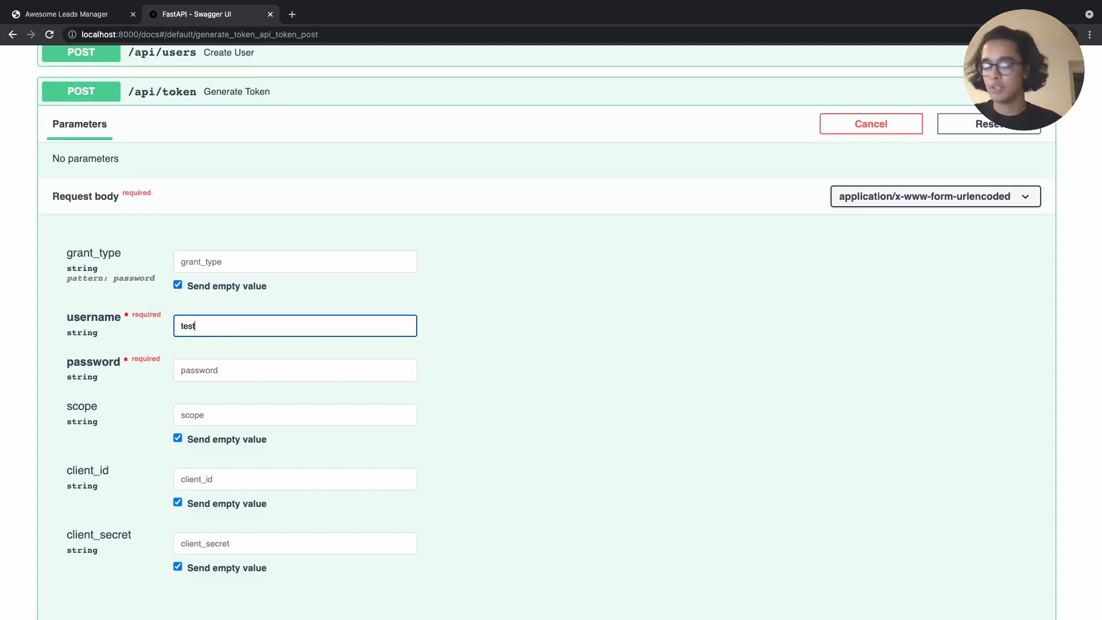
type("@test.com")
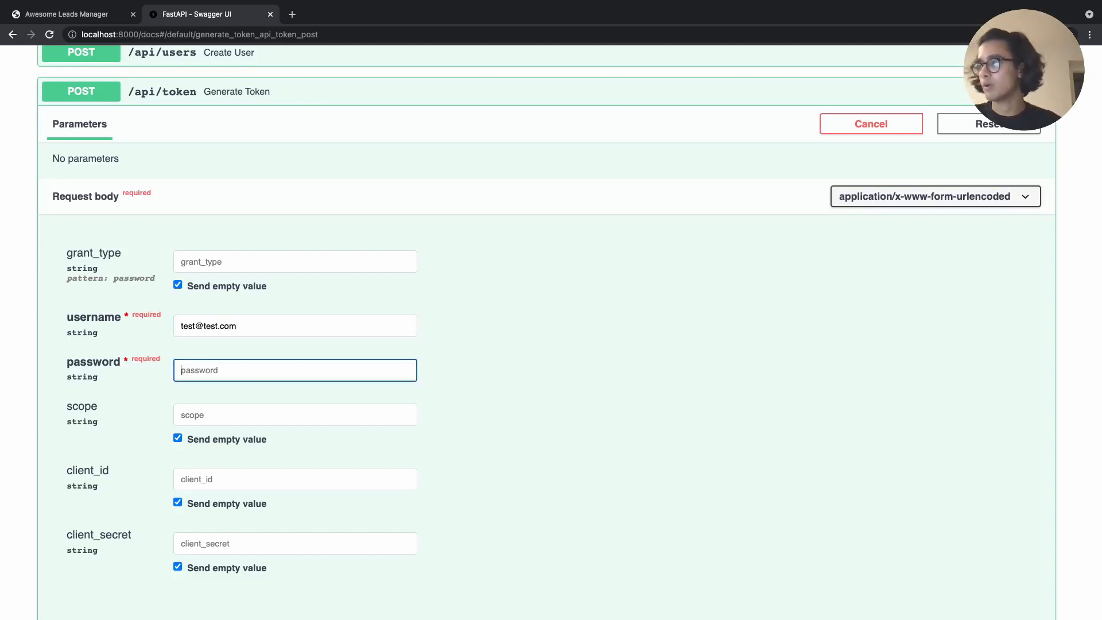
type("helloworld")
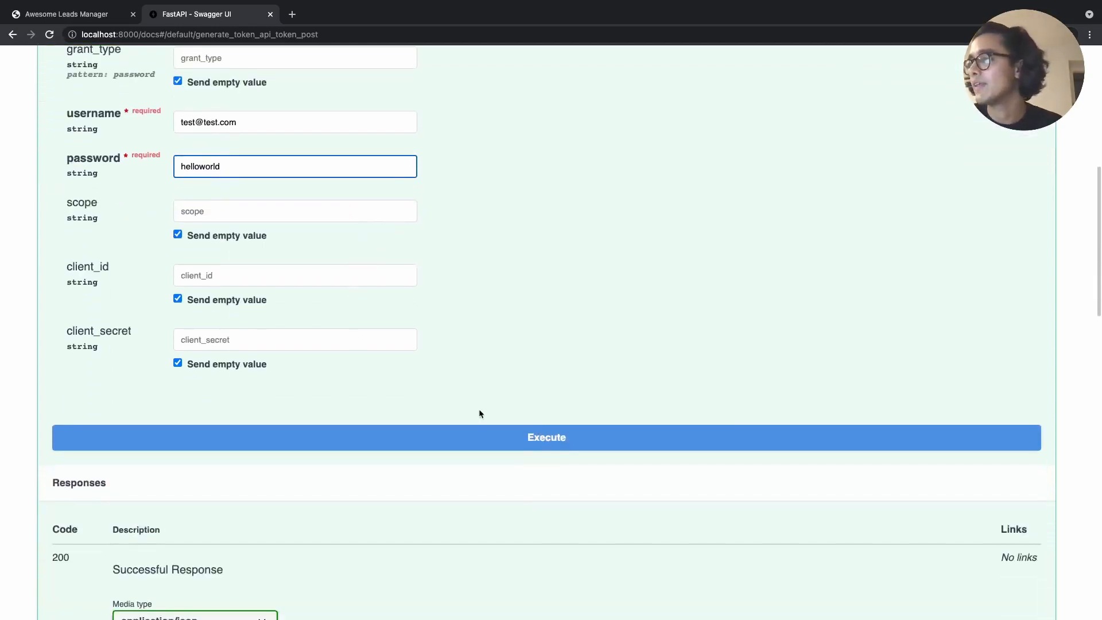
Execute the token request and review the curl command and 200 response with the access token.
left_click(547, 436)
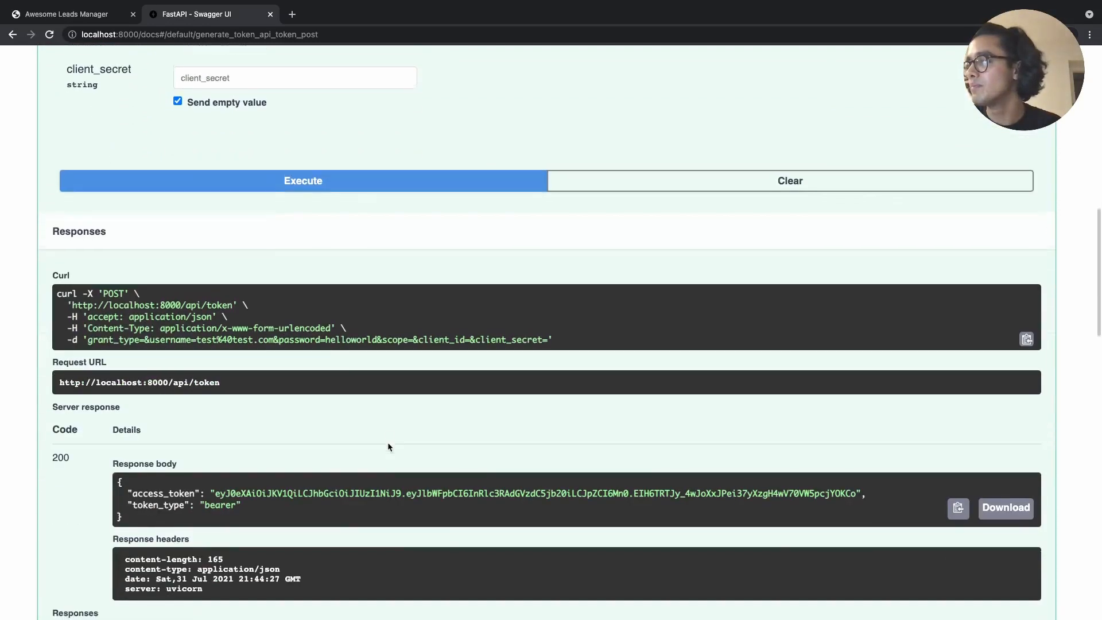
scroll("down", 3)
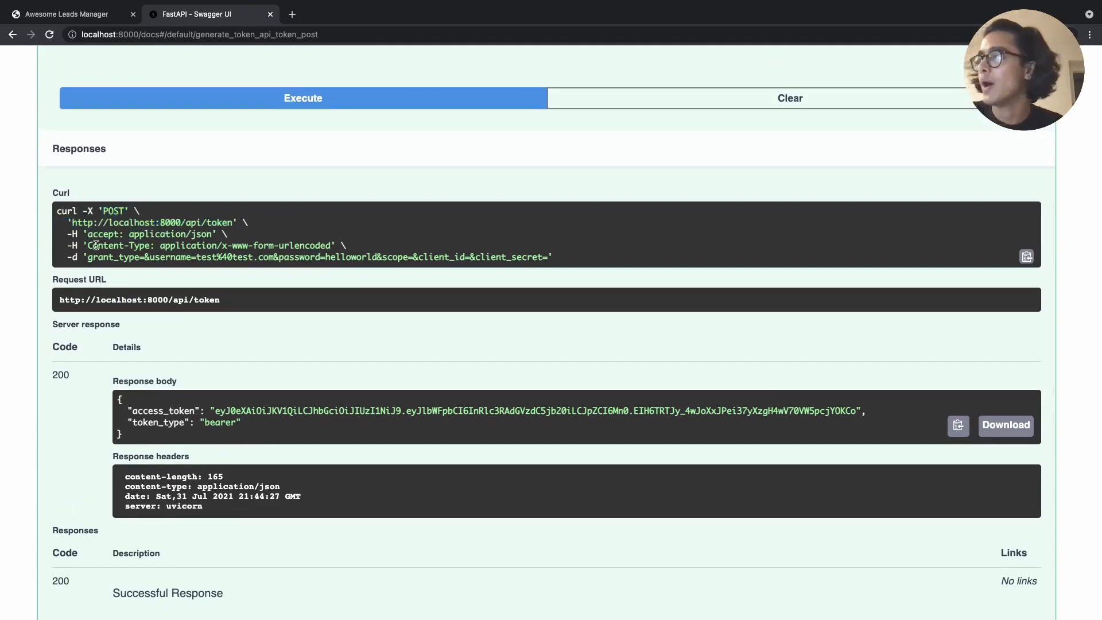
double_click(225, 245)
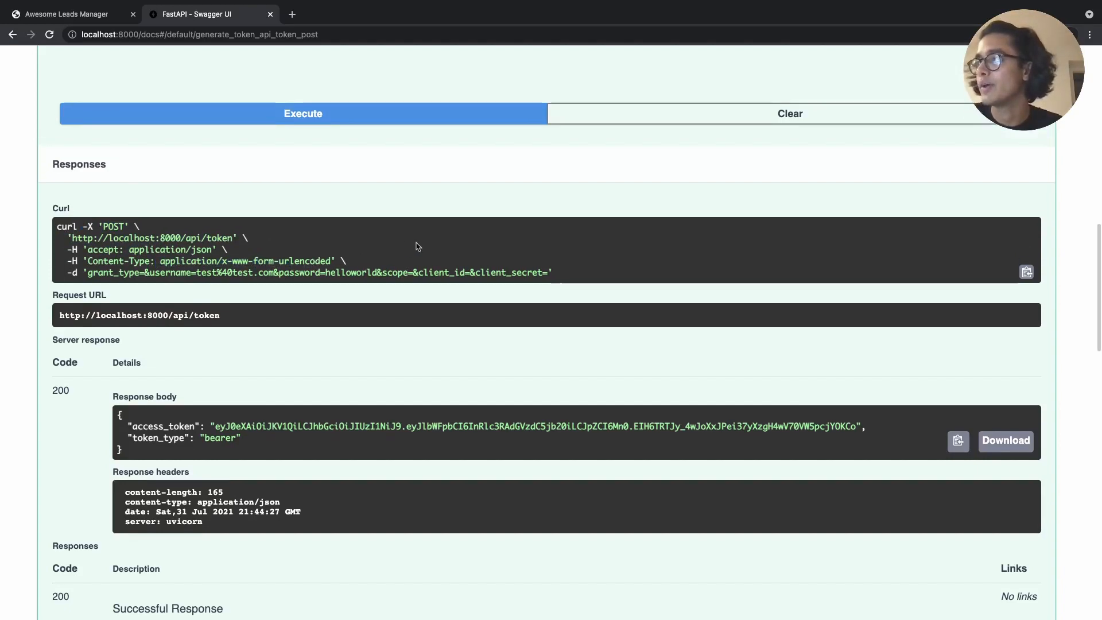
scroll("up", 3)
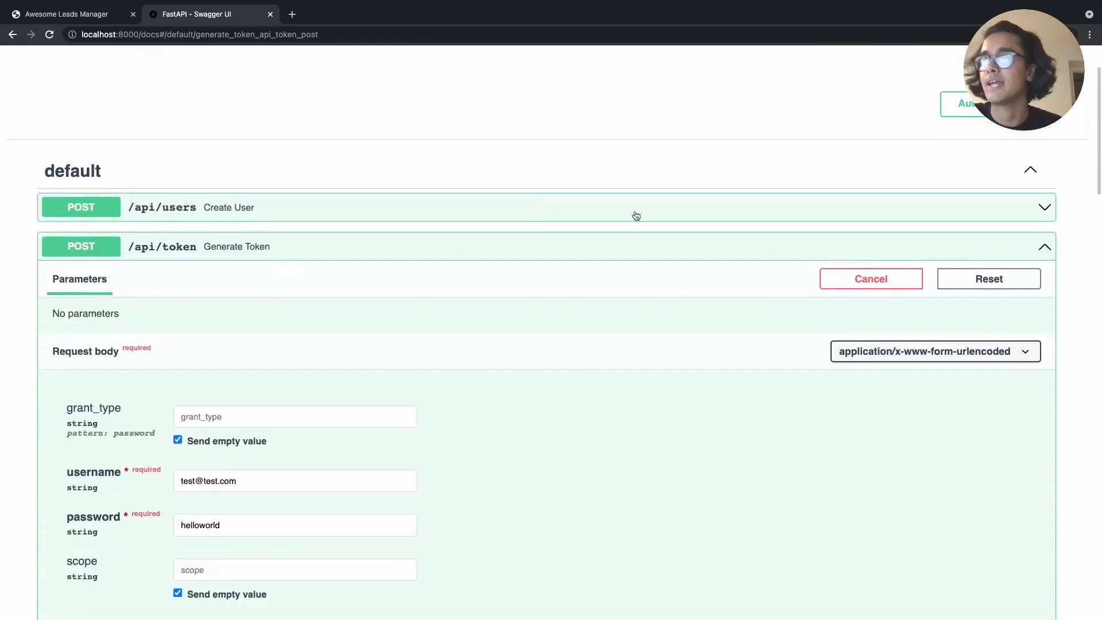
mouse_move(825, 224)
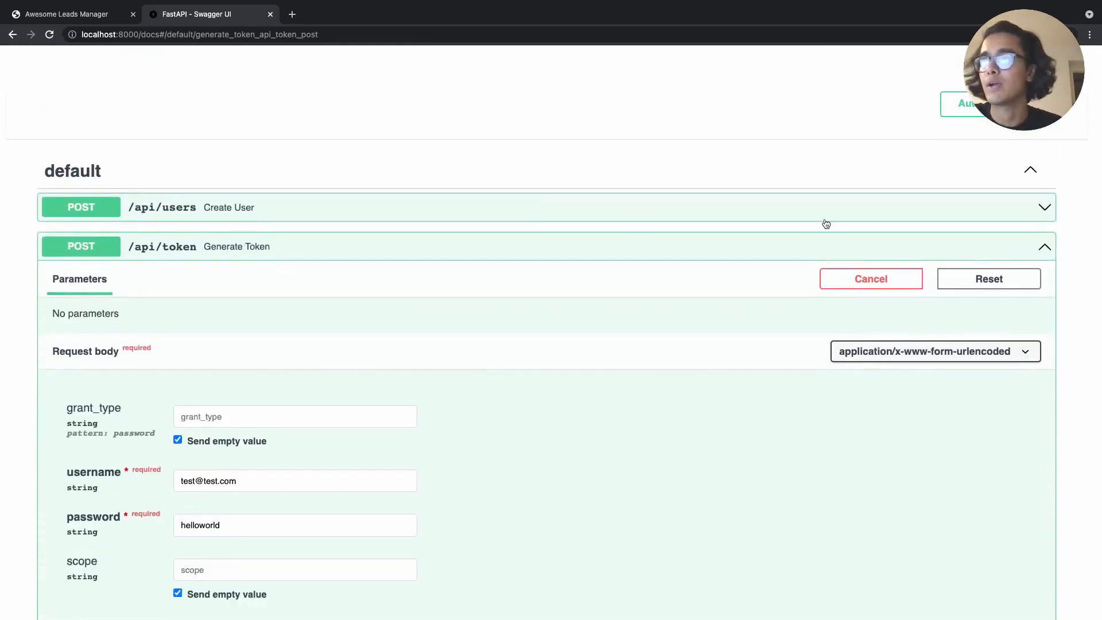
left_click(493, 208)
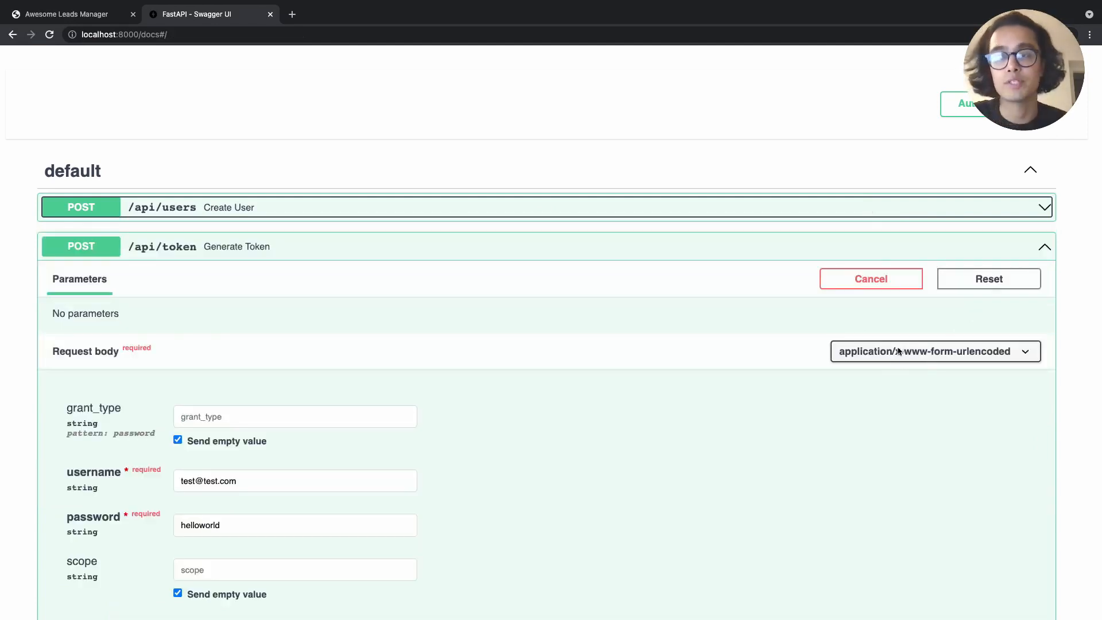
scroll("down", 3)
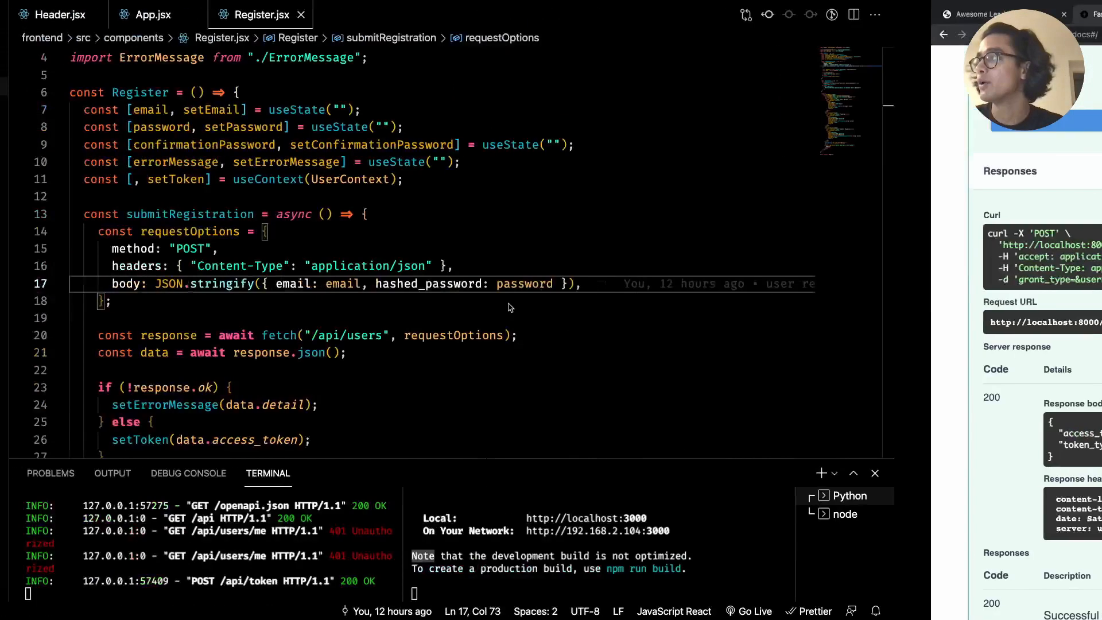
Create a new file named Login.jsx inside the components folder via the Explorer.
left_click(20, 105)
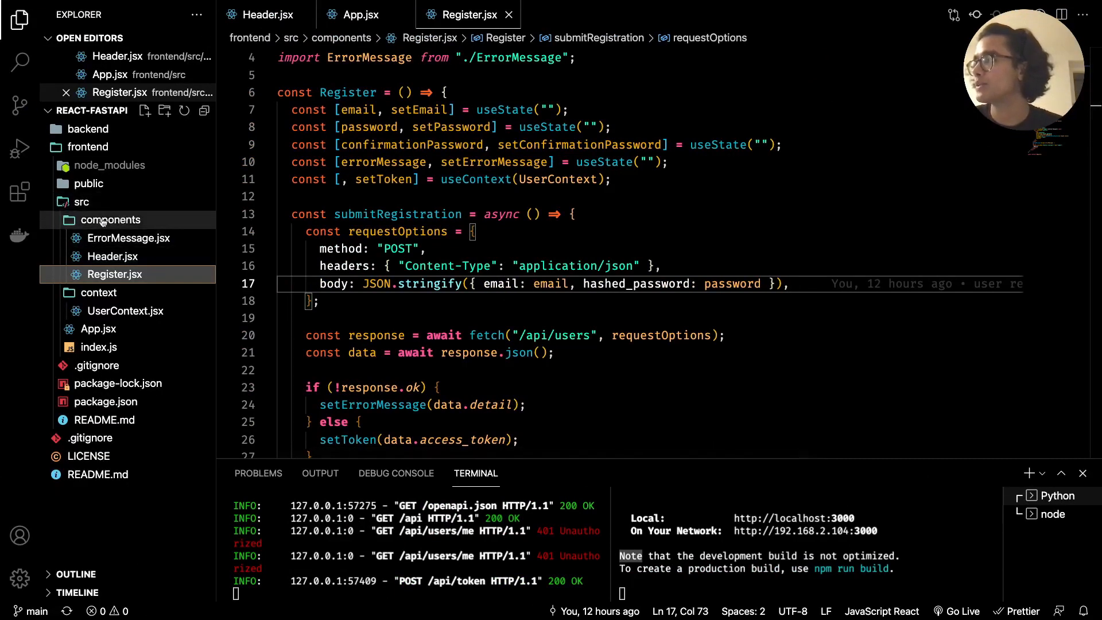
right_click(110, 220)
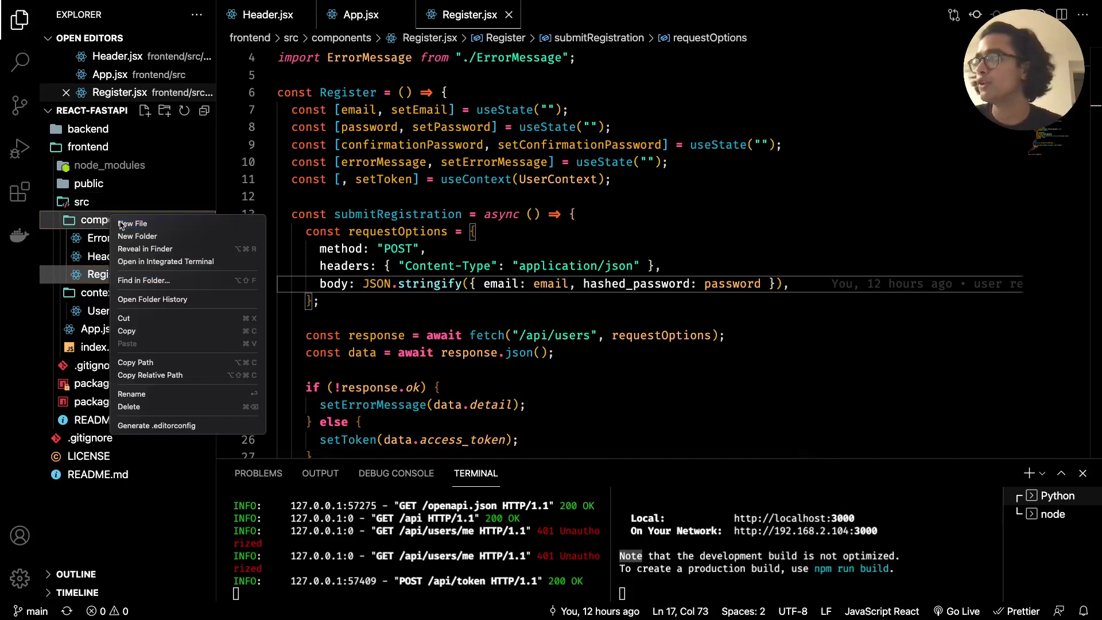
left_click(133, 224)
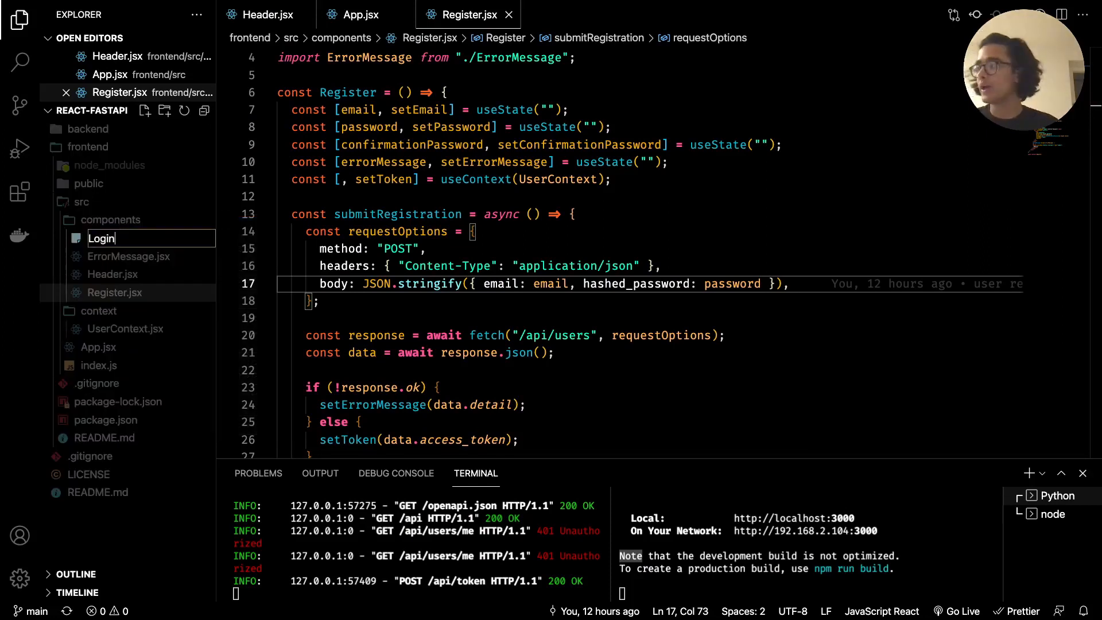
type(".jsx")
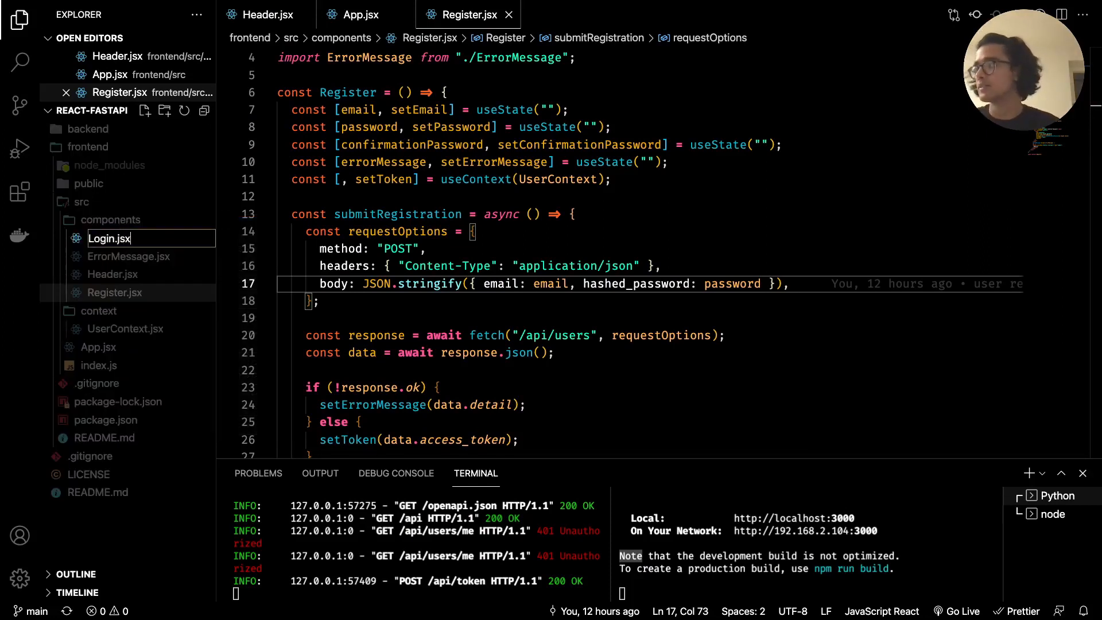
key("Enter")
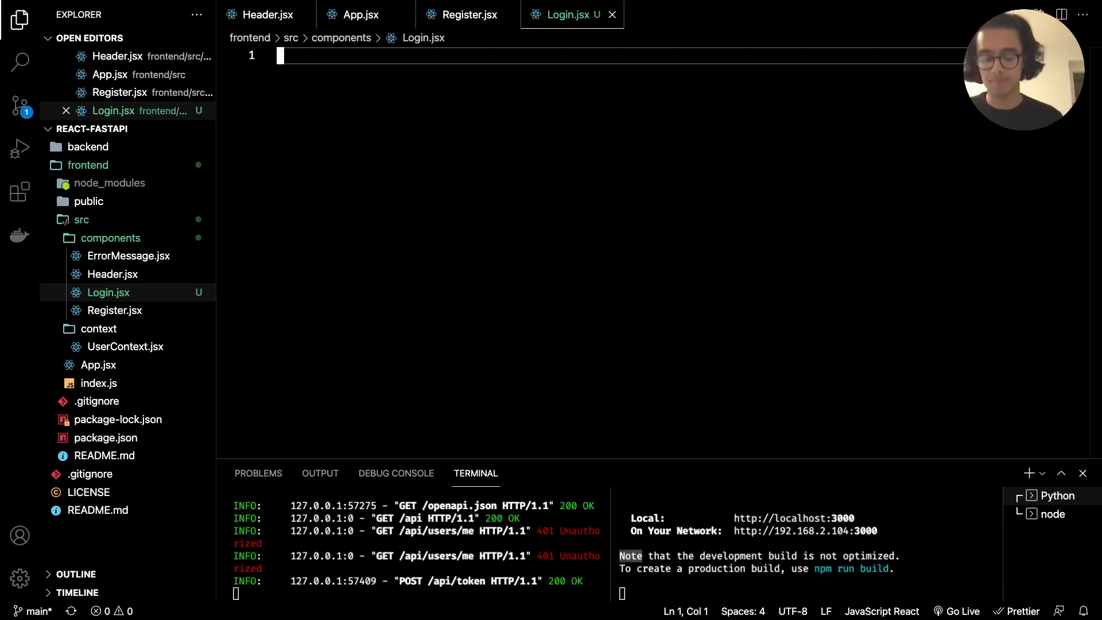
Write import lines for React, ErrorMessage and UserContext at the top of Login.jsx.
type("import React")
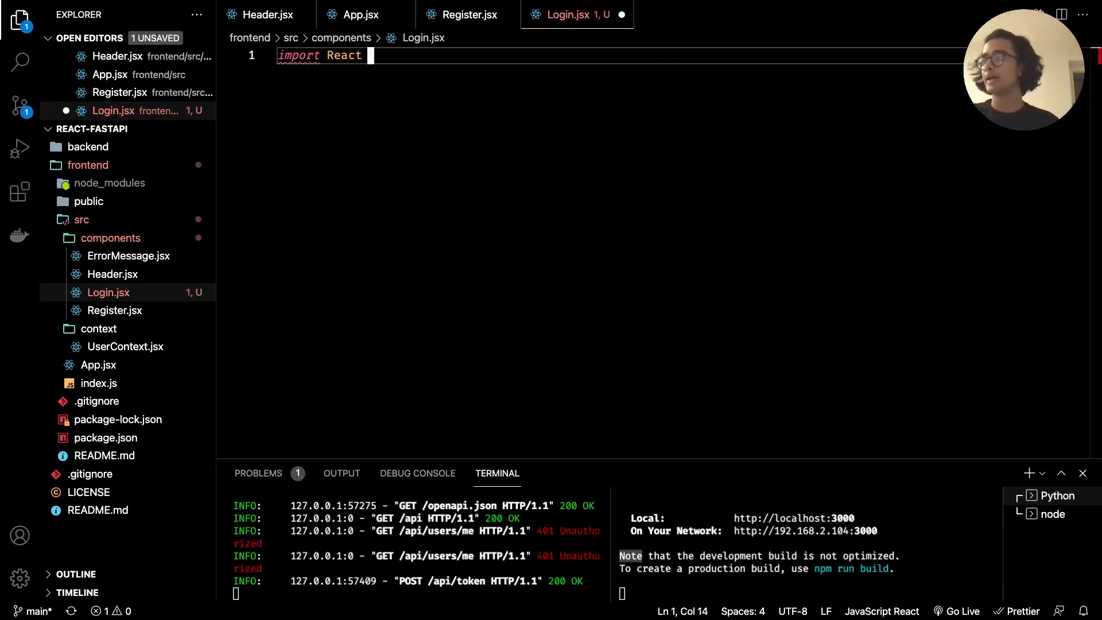
type("from")
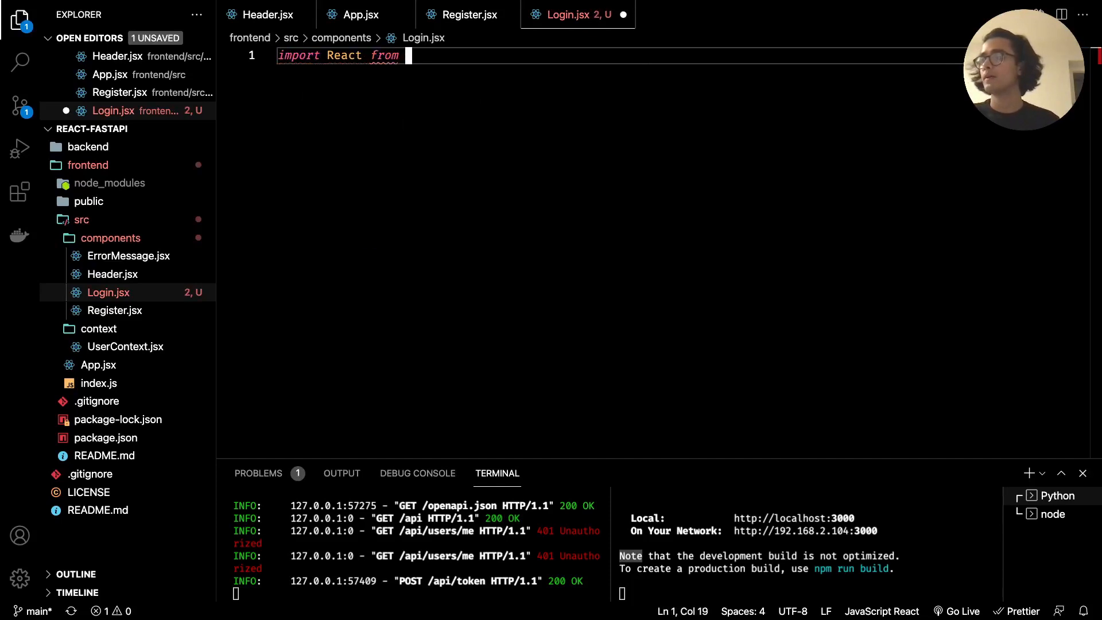
type("\"e")
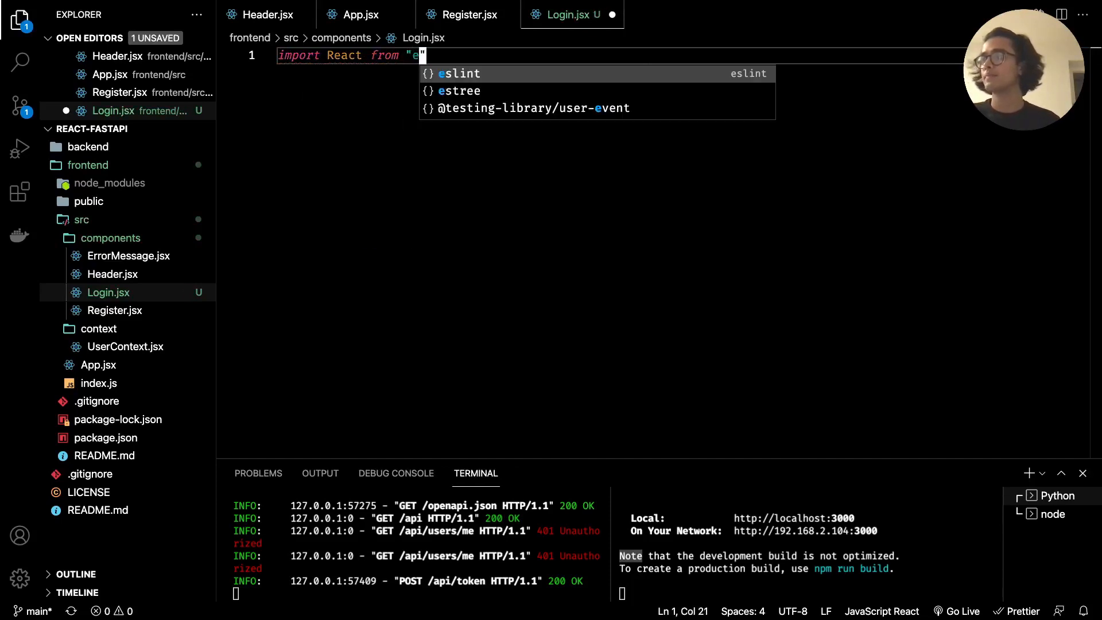
type("react")
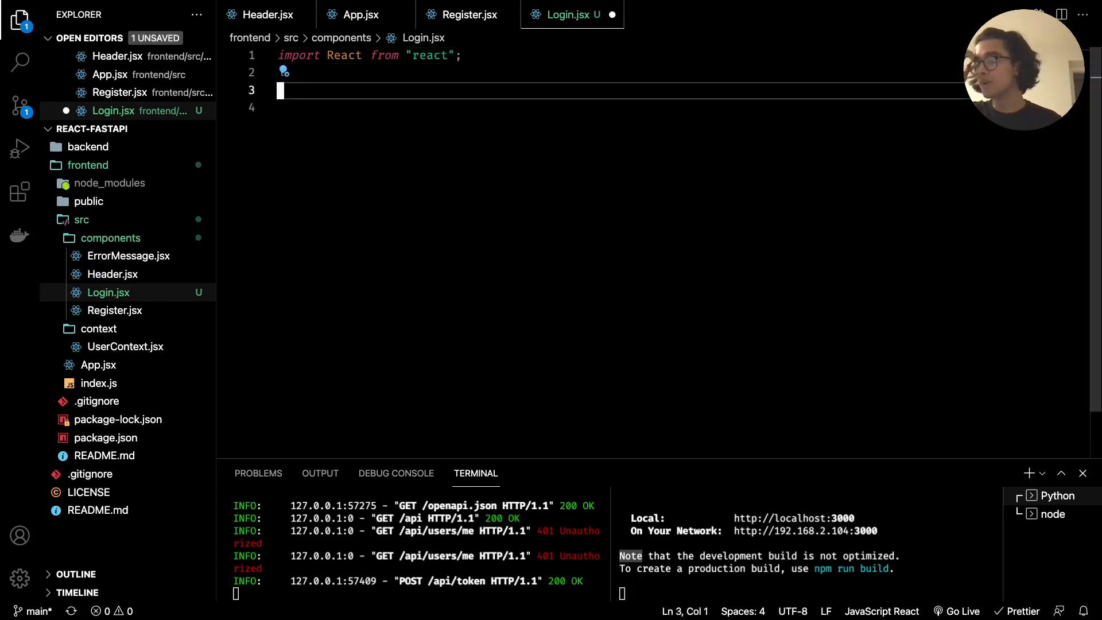
type("i")
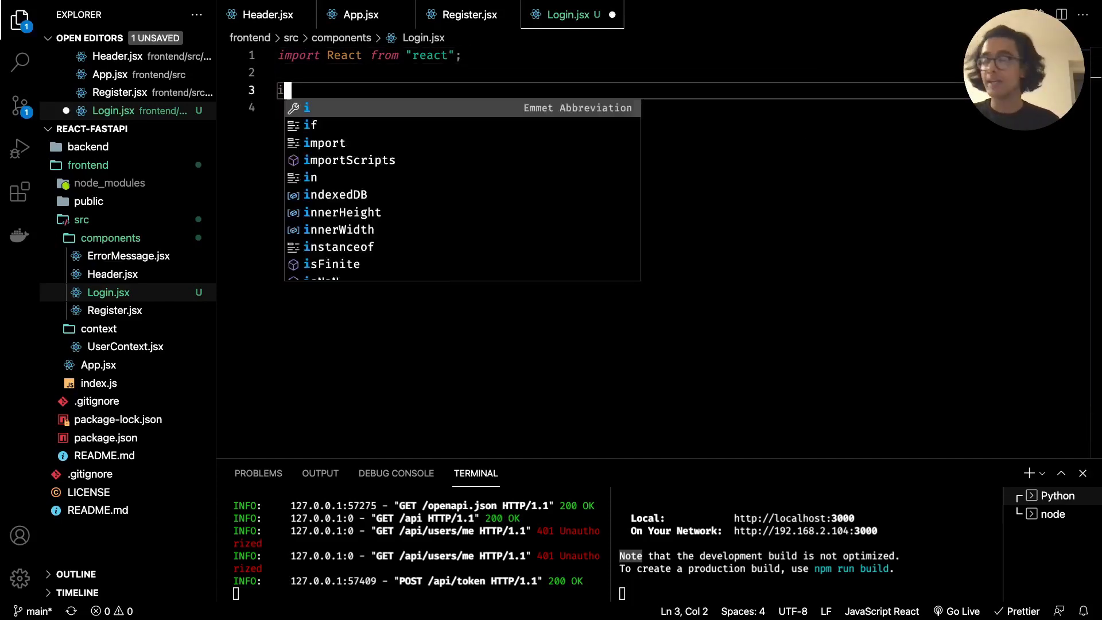
type("mport ErrorMessage from \"./ErrorMessage\";")
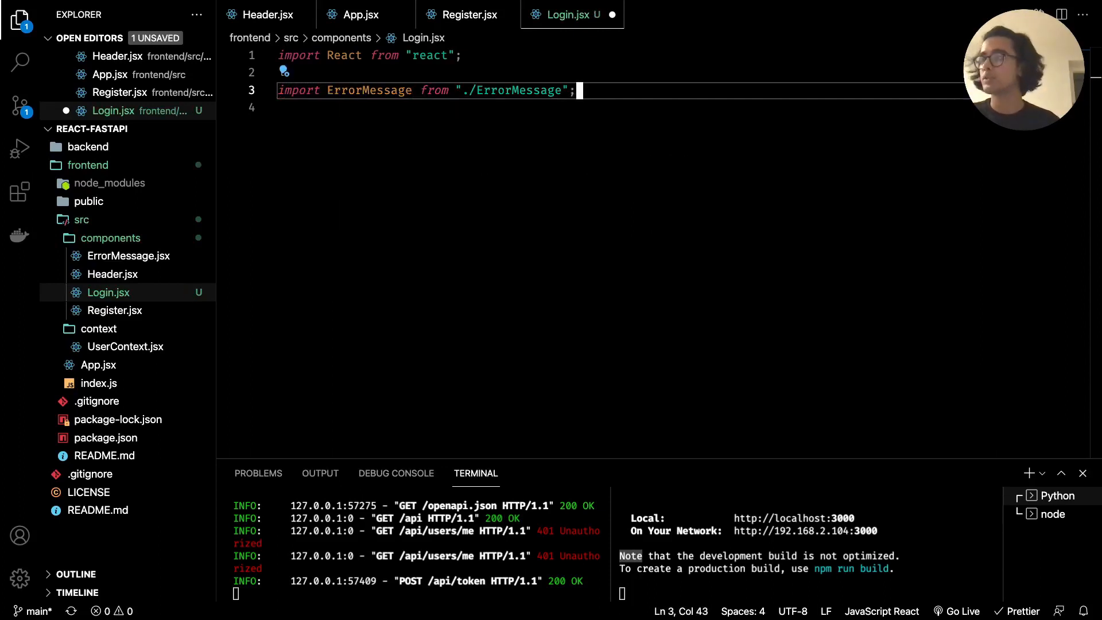
key("Return")
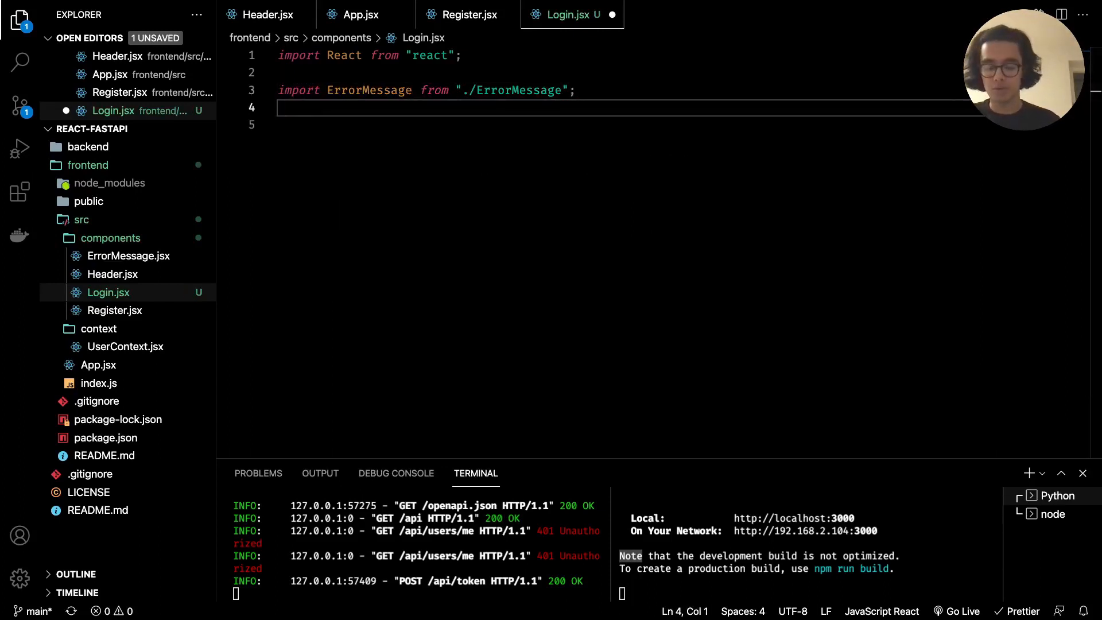
type("import { UserContext } from \"../context/UserContext\";")
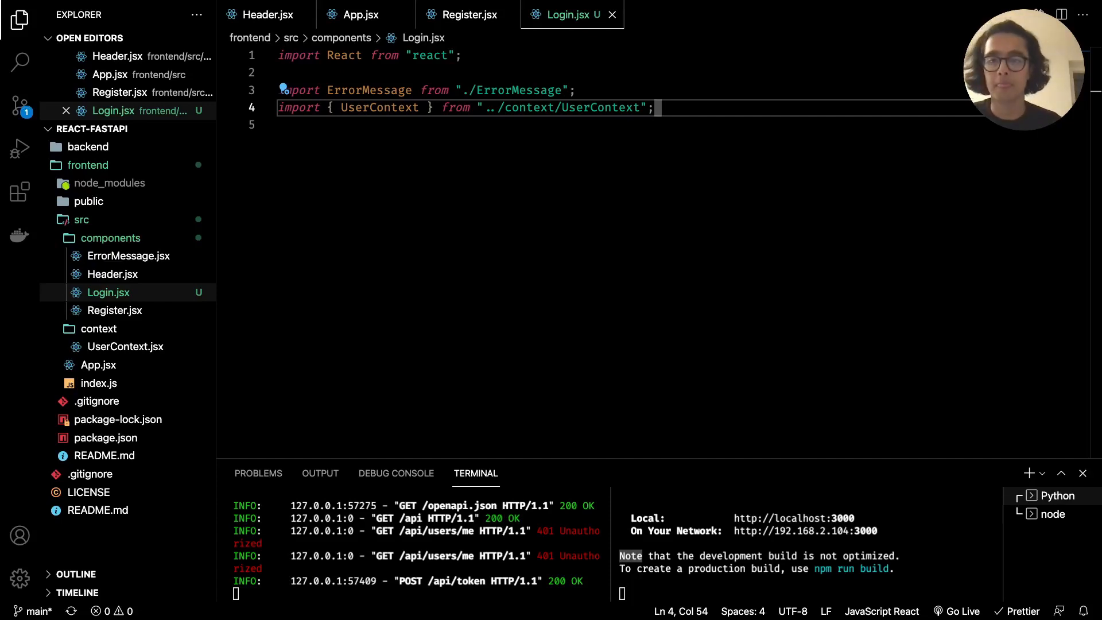
Declare an empty arrow-function component: const Login = () => { }.
type("const")
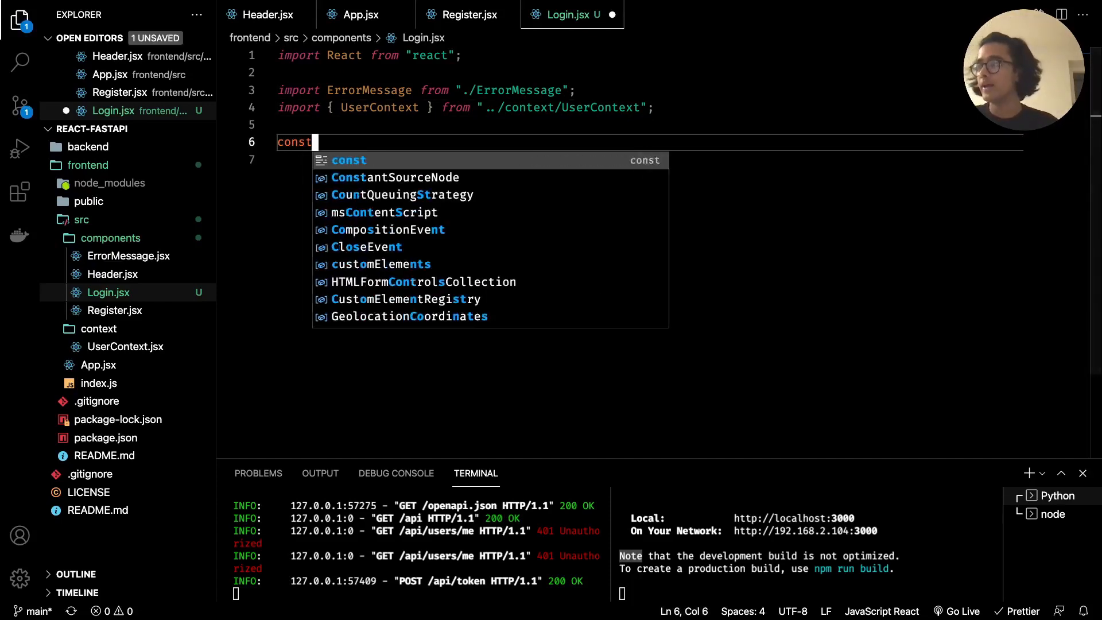
type("Login")
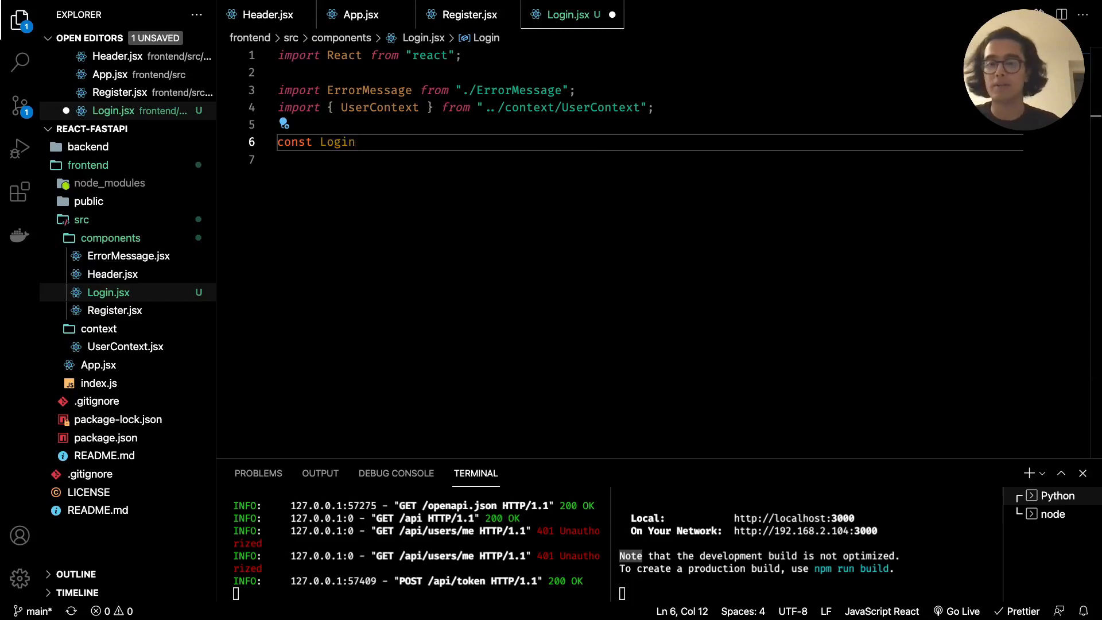
type("= () => {")
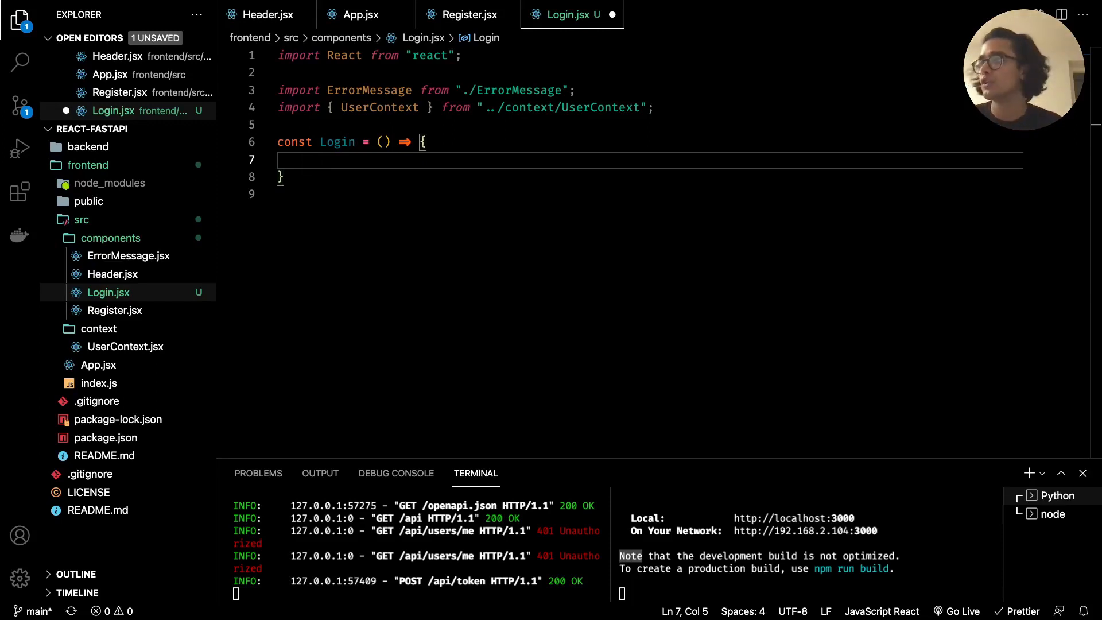
mouse_move(470, 14)
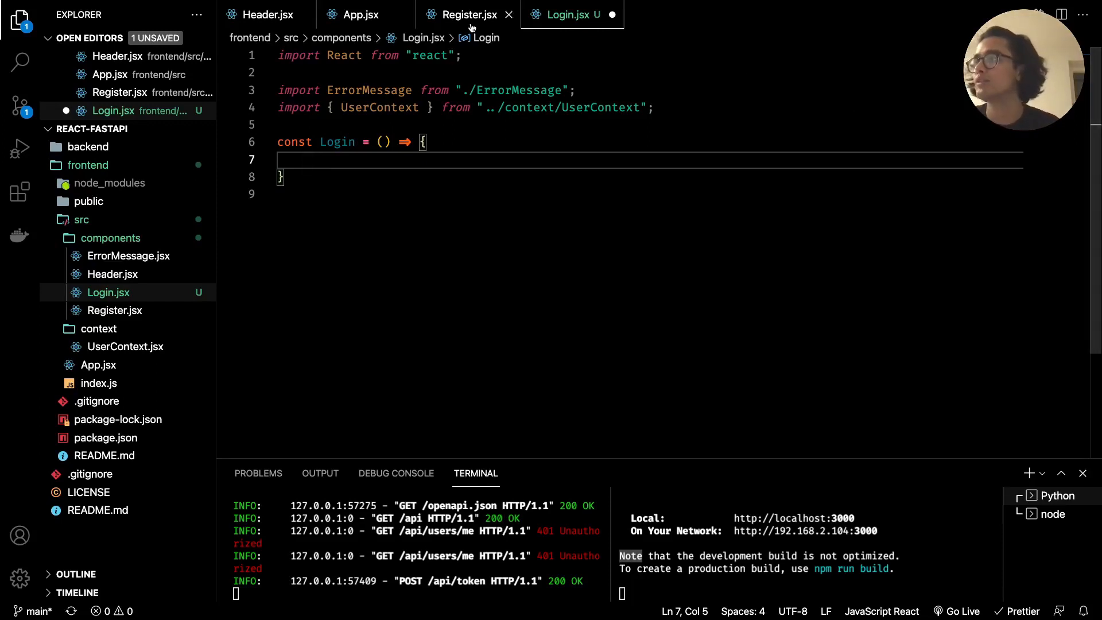
Add the email and password useState lines and useState to the react import.
left_click(463, 13)
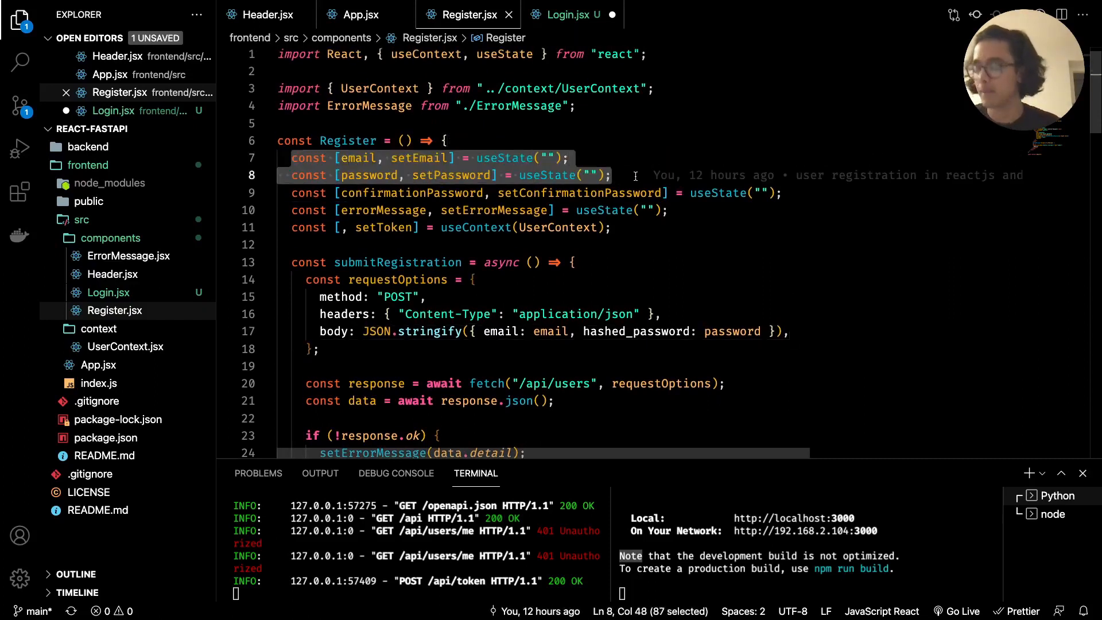
left_click(562, 14)
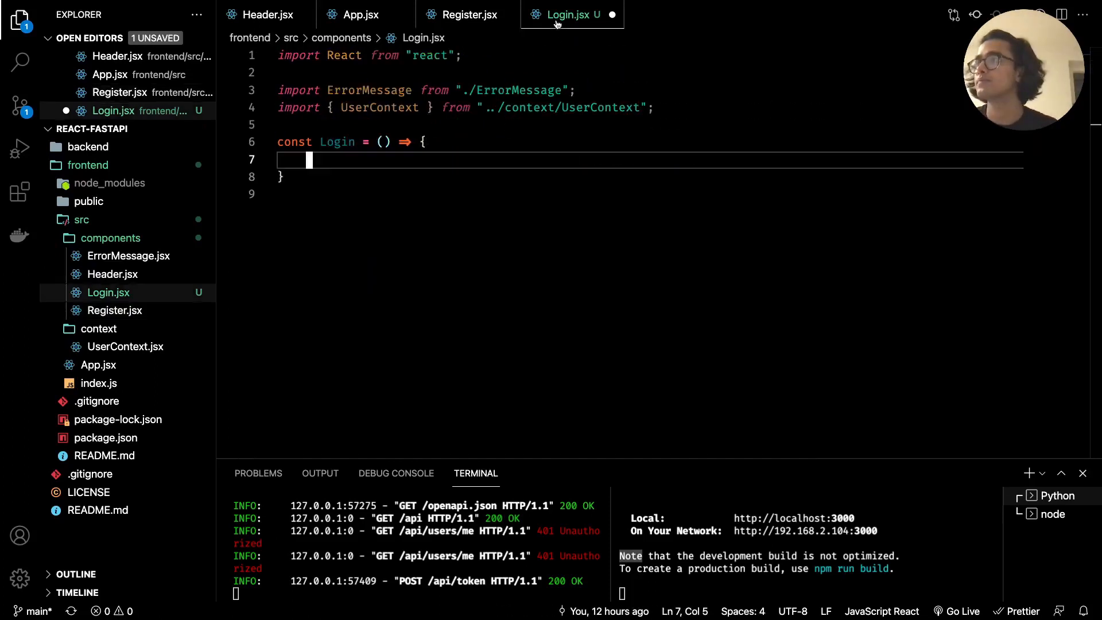
type("const [email, setEmail] = useState(\"\");")
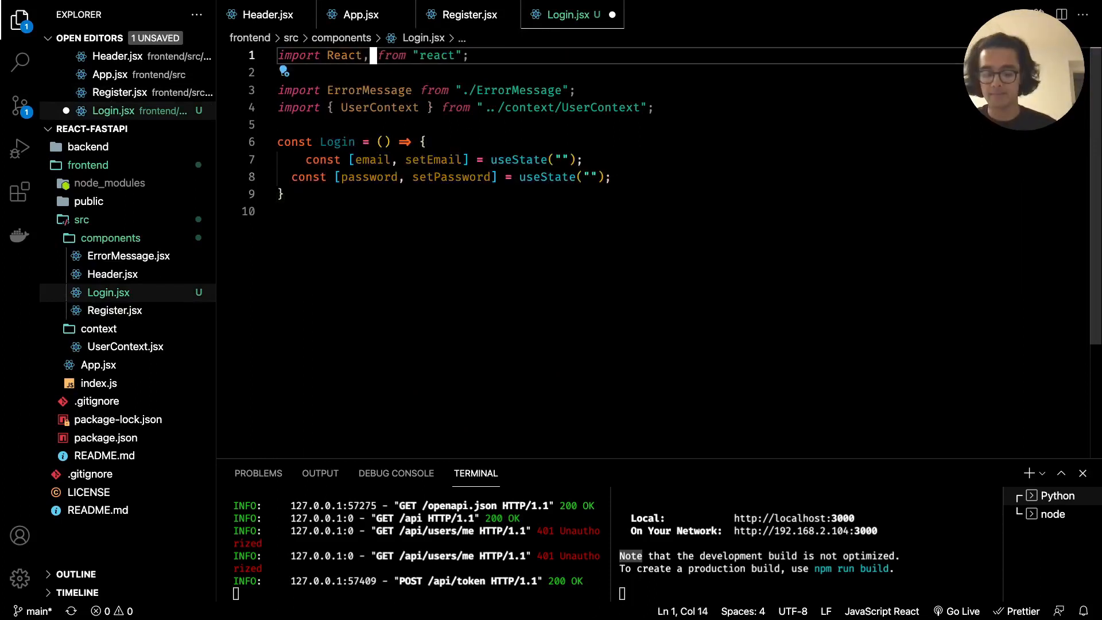
type("{useState")
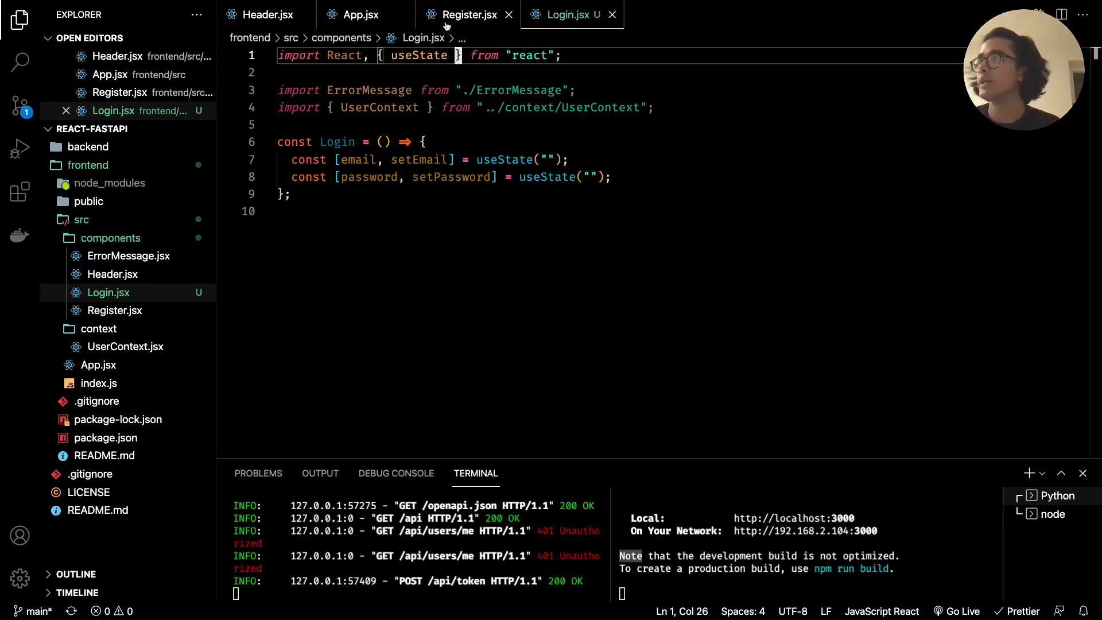
Copy the errorMessage state and setToken UserContext lines from Register.jsx and import useContext.
left_click(465, 14)
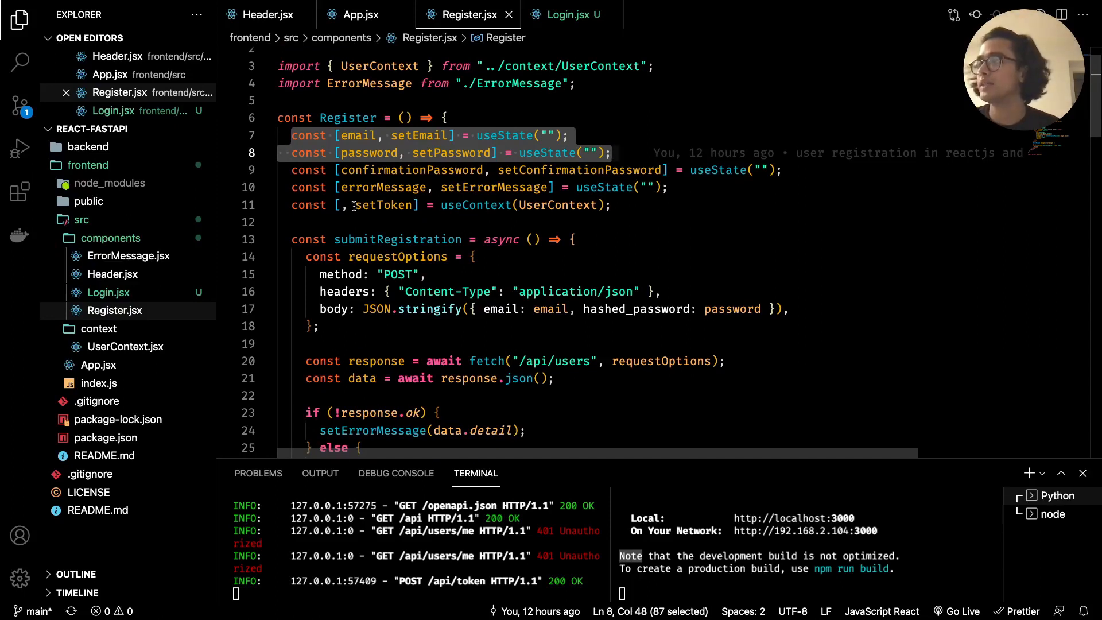
mouse_move(475, 204)
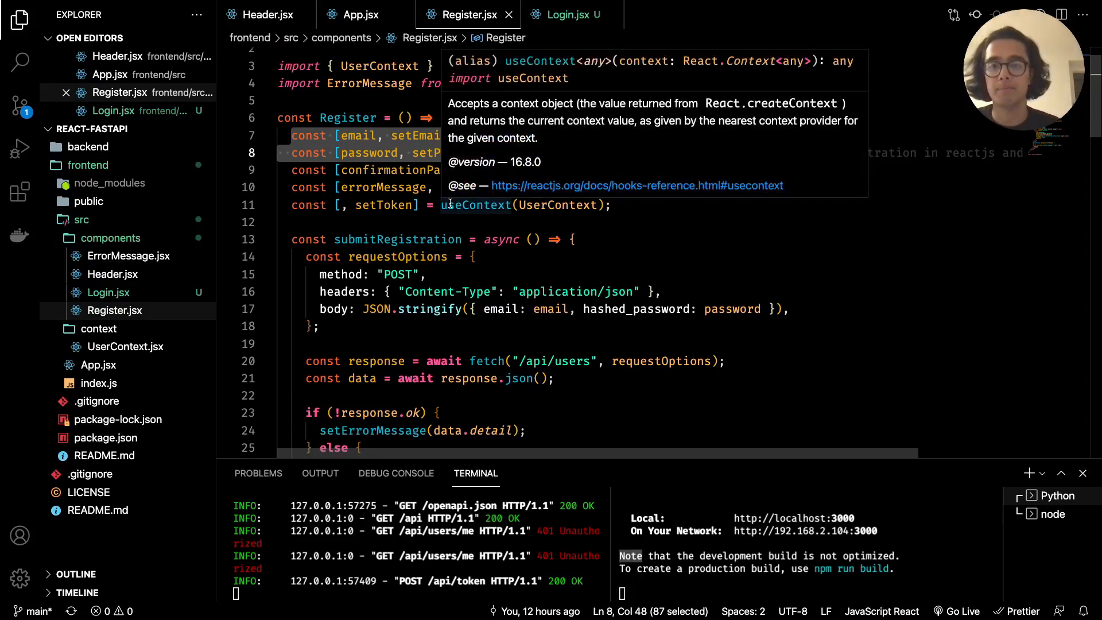
left_click(612, 205)
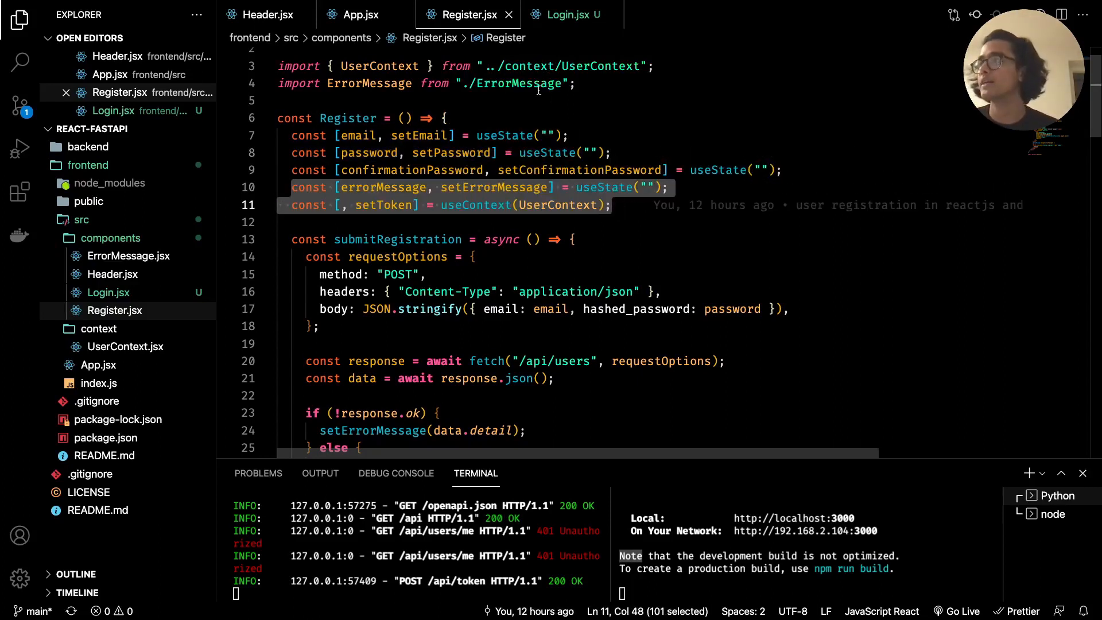
left_click(561, 14)
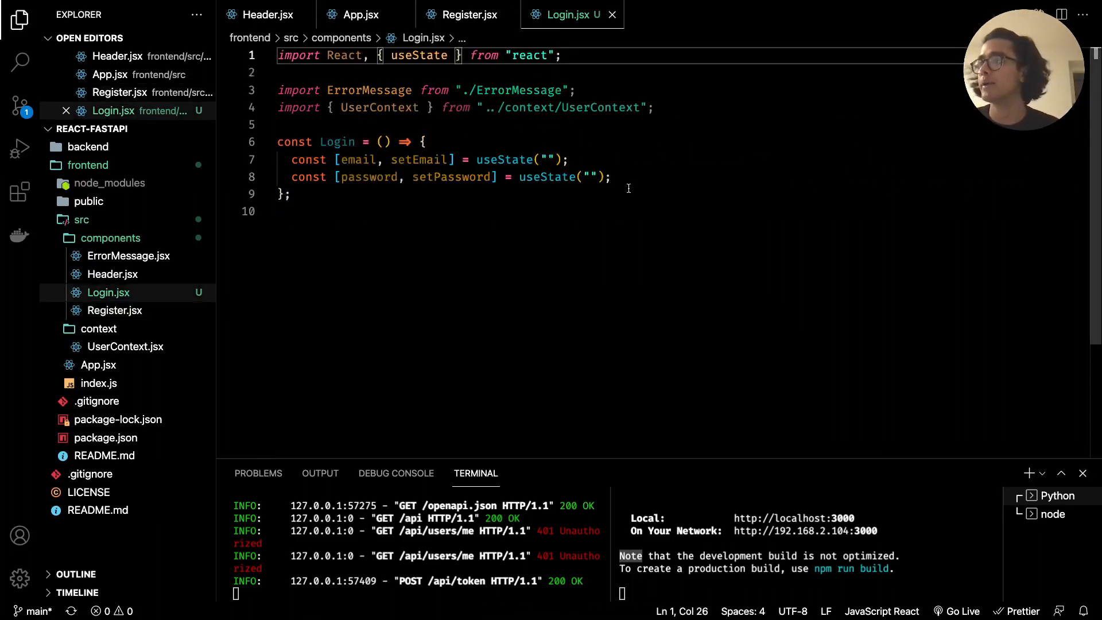
type("const [errorMessage, setErrorMessage] = useState(\"\");")
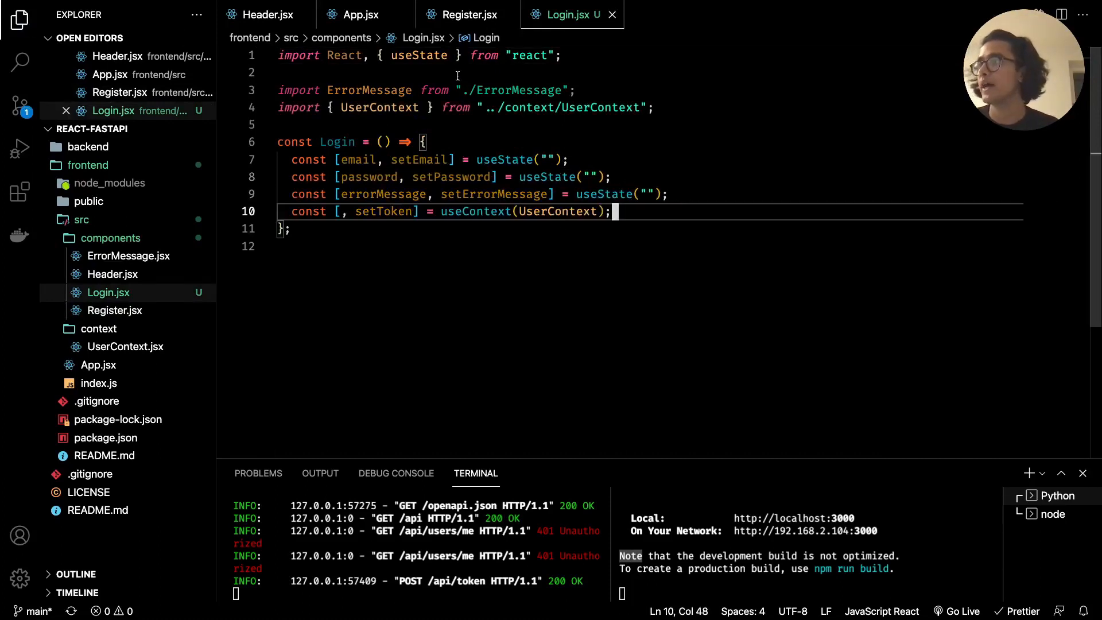
type(",")
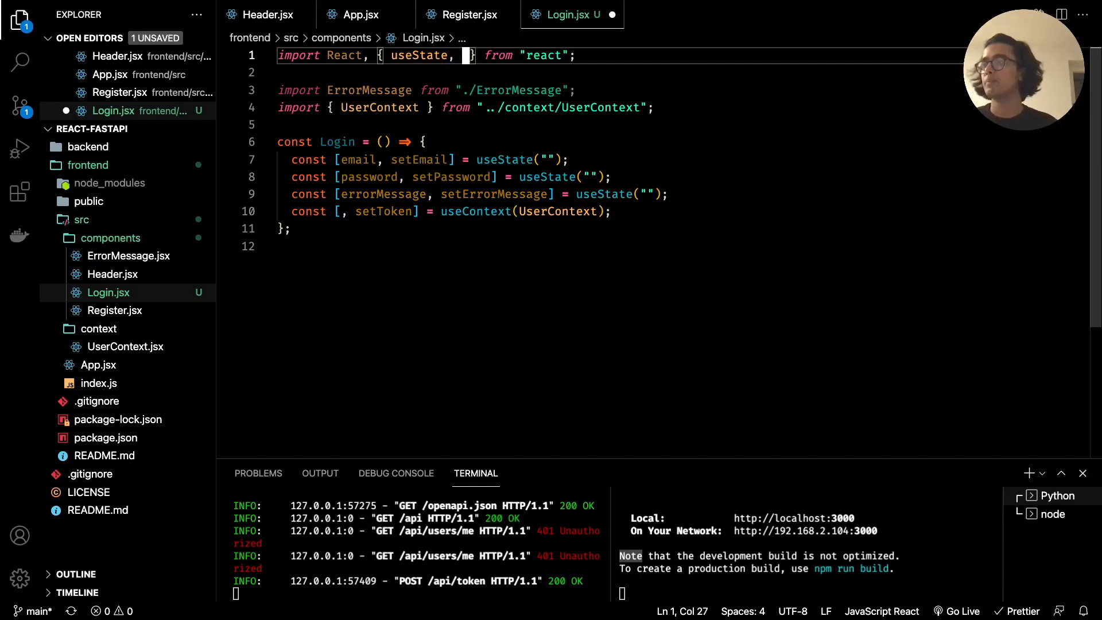
type("useContext")
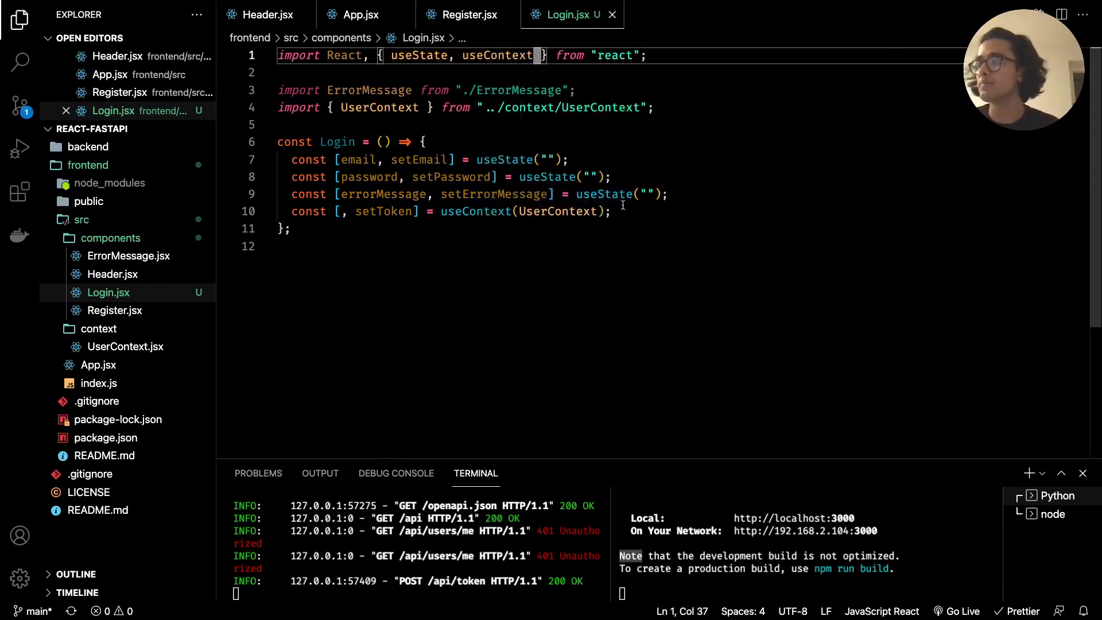
Add an empty return ( ) block below the state declarations.
left_click(610, 211)
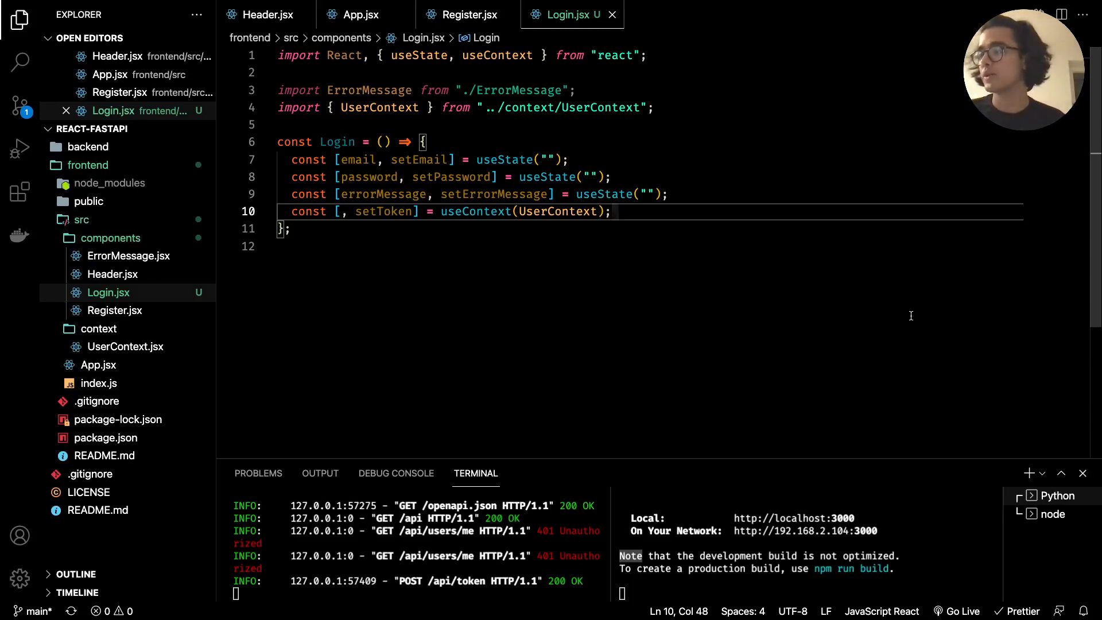
key("Enter")
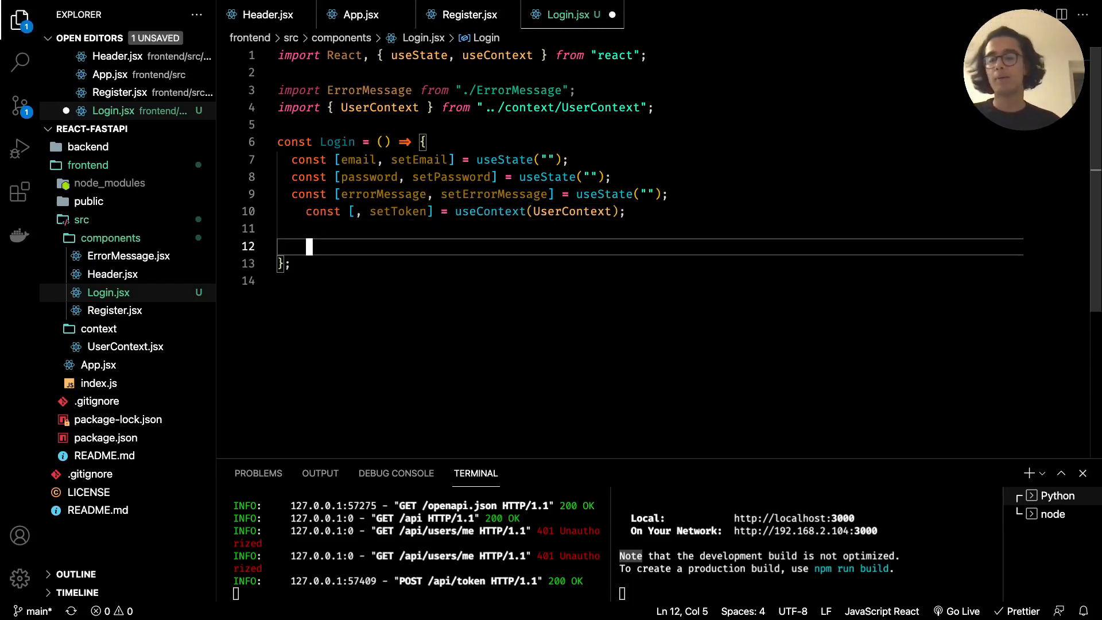
type("return (")
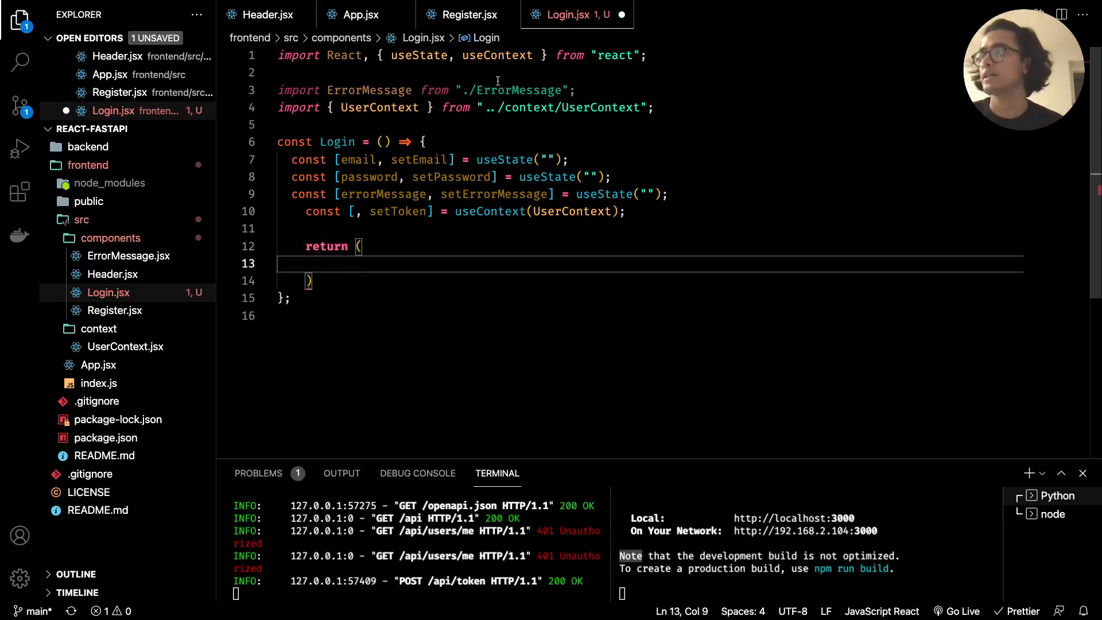
Reuse Register.jsx's form markup in Login and delete the Confirm Password field block.
left_click(465, 14)
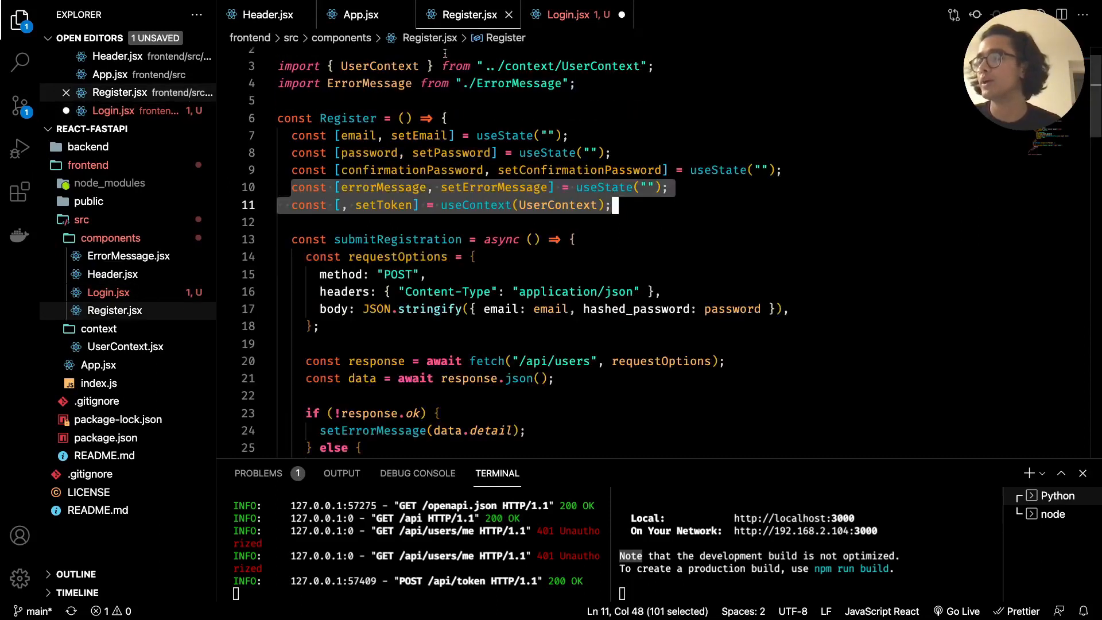
scroll("down", 3)
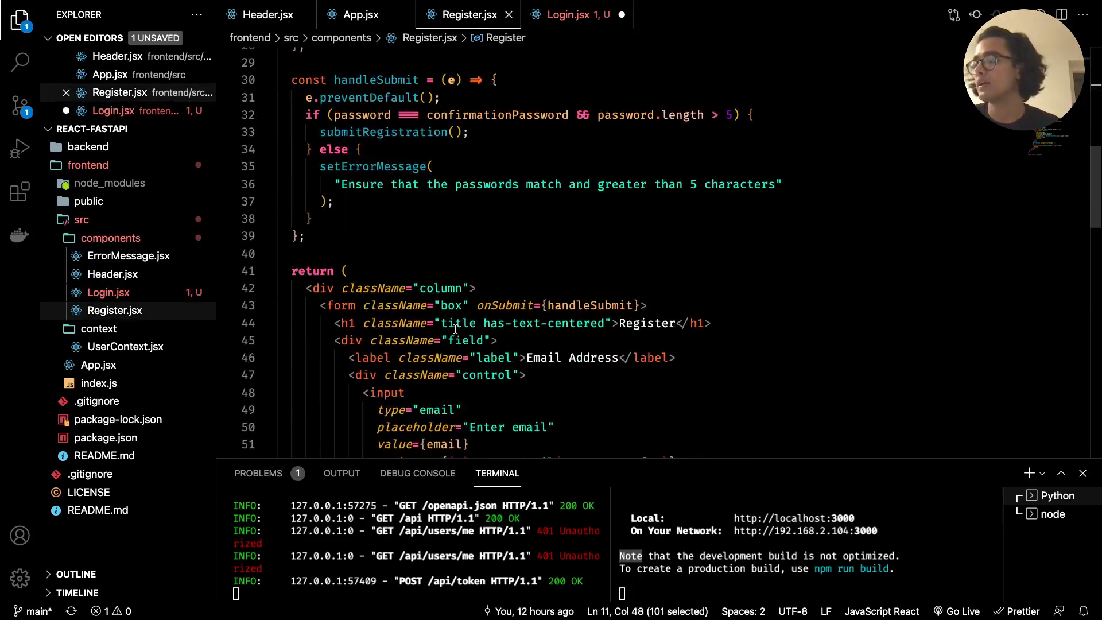
scroll("down", 3)
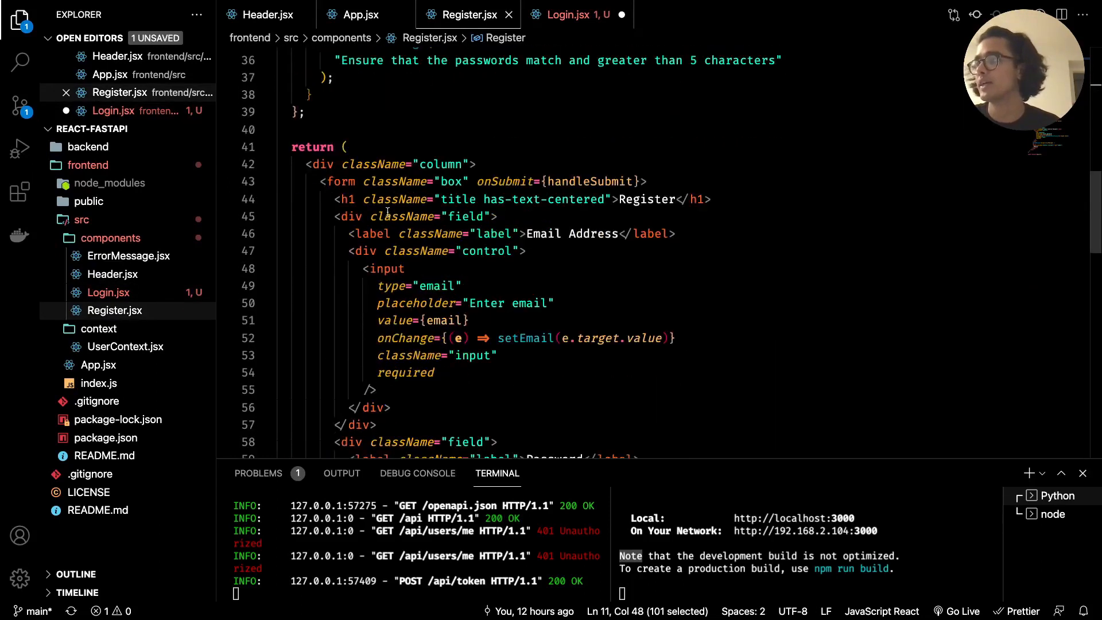
scroll("down", 3)
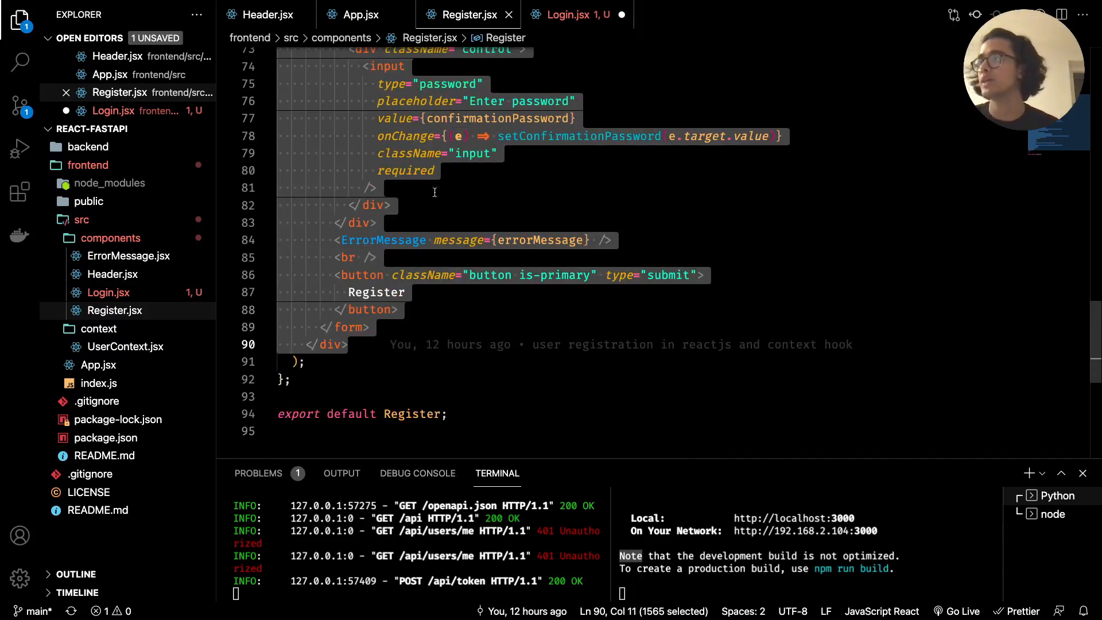
left_click(566, 14)
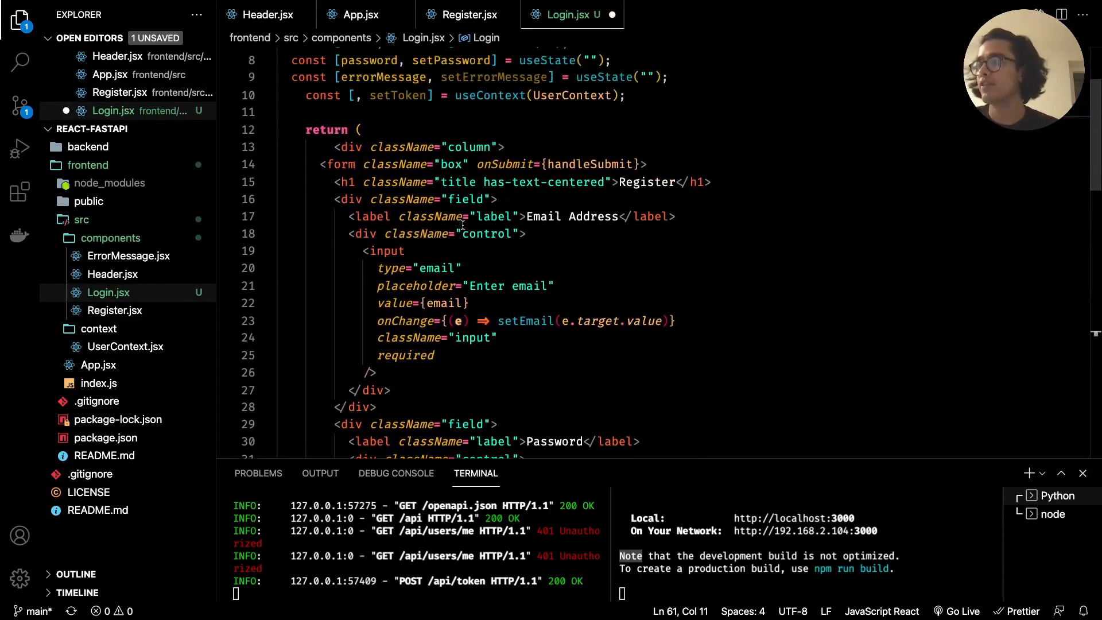
scroll("up", 3)
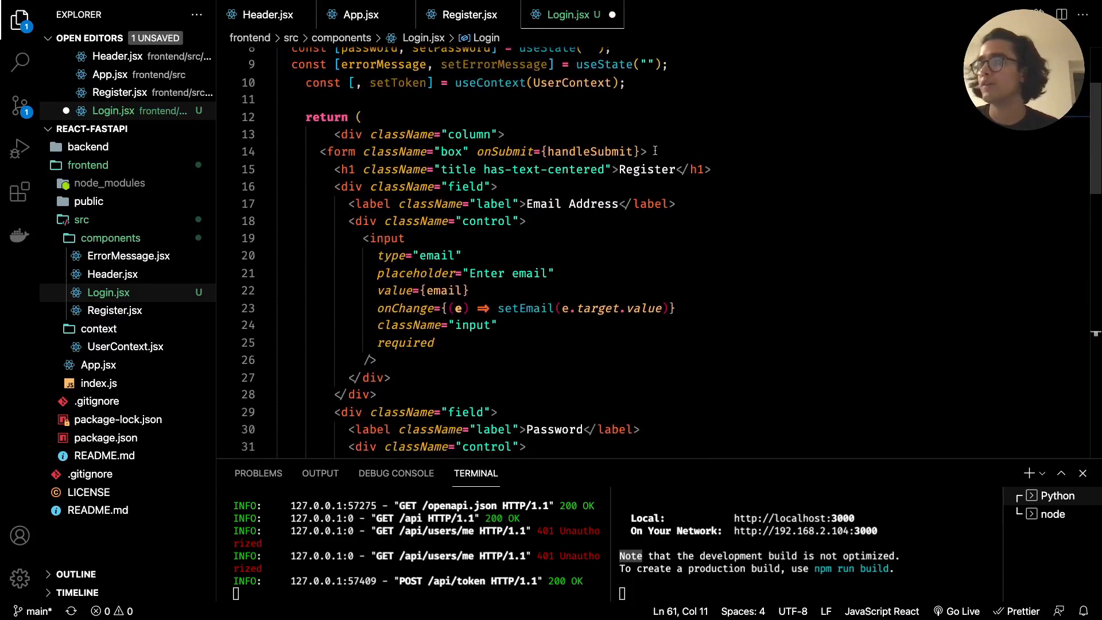
type("Login")
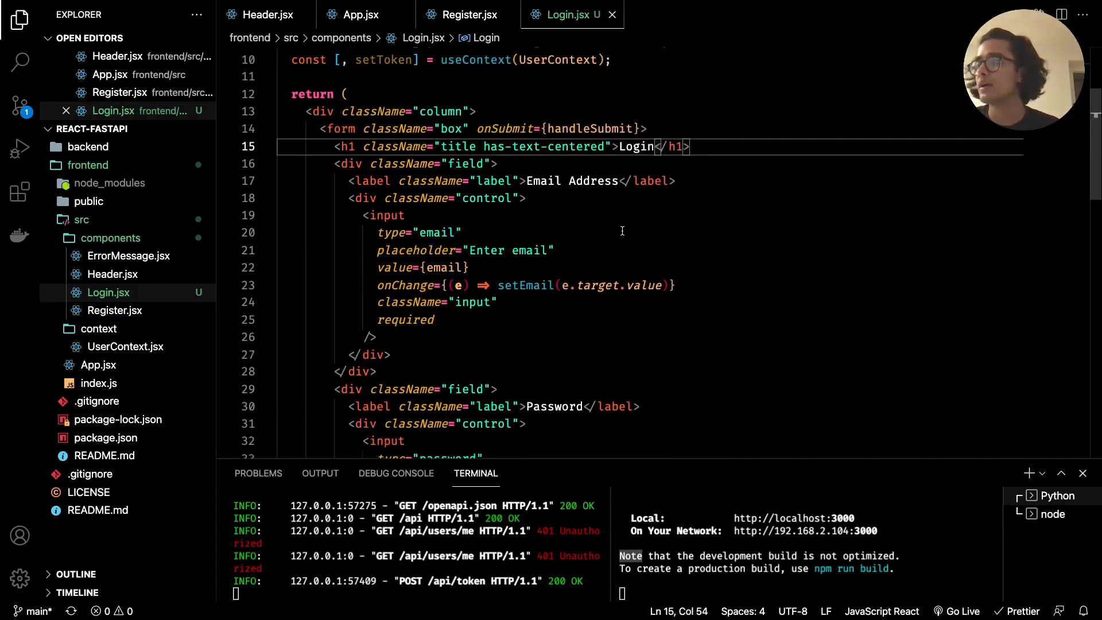
scroll("up", 3)
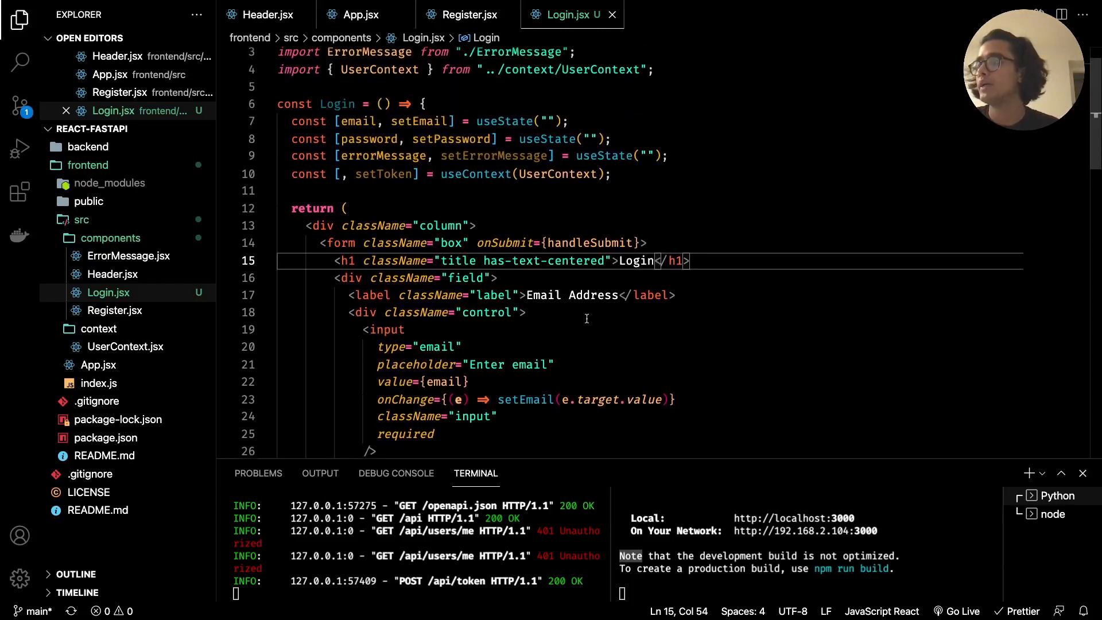
scroll("down", 3)
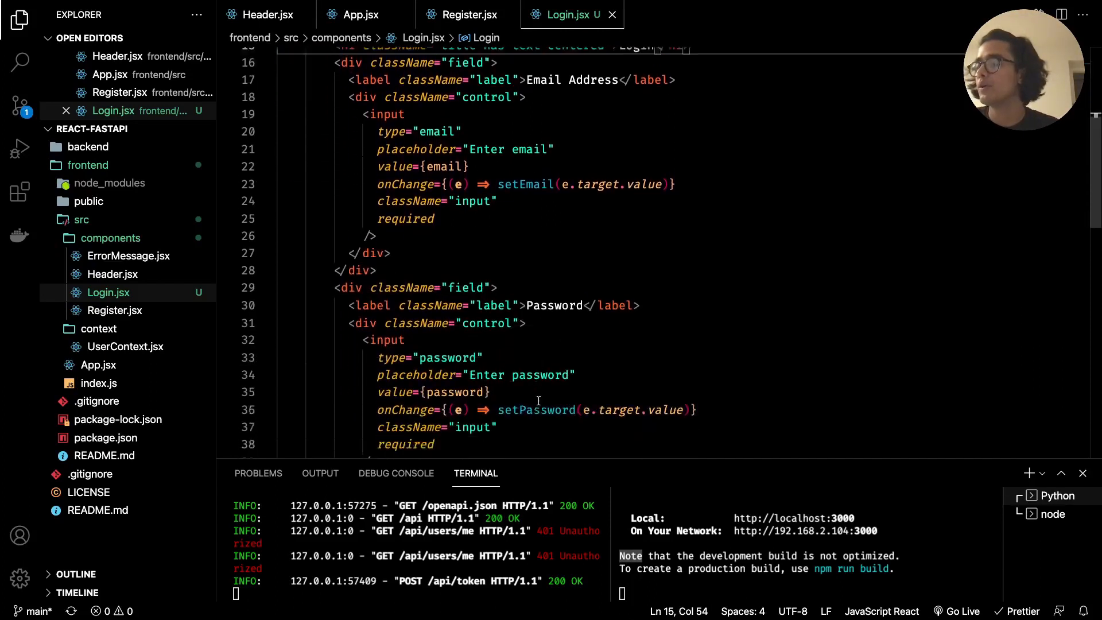
scroll("down", 3)
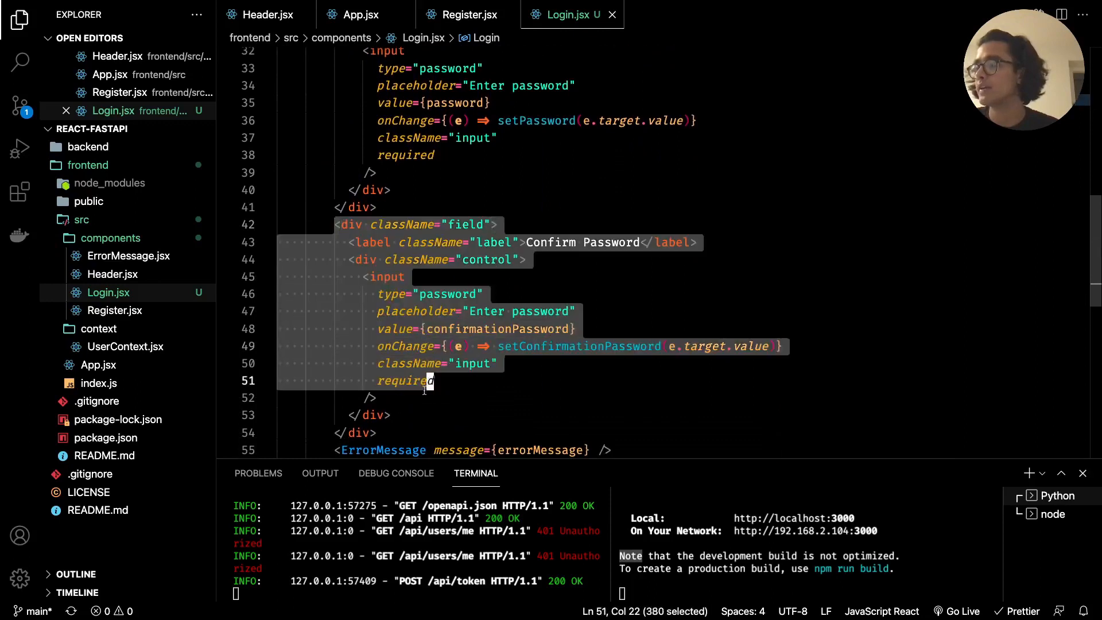
key("Delete")
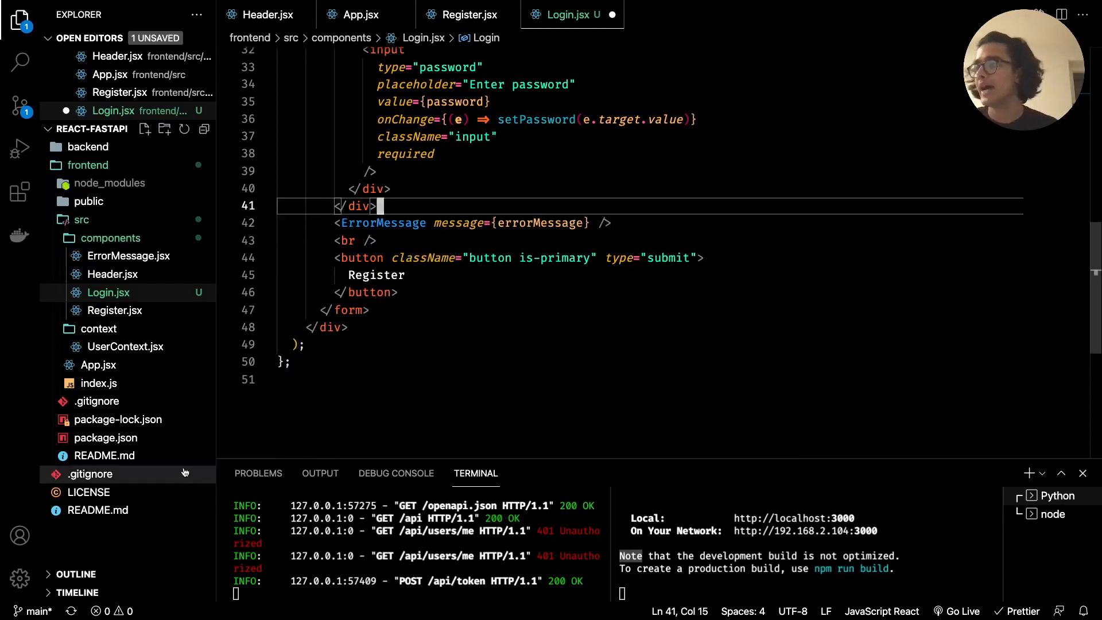
Change the submit button label from Register to Login.
double_click(377, 275)
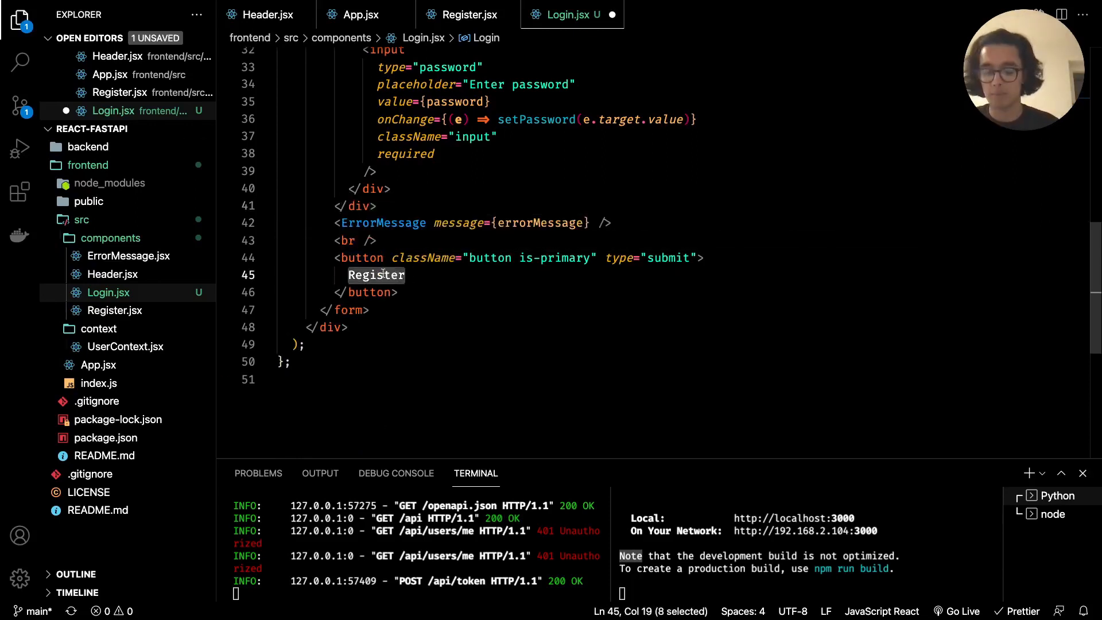
type("Logu=")
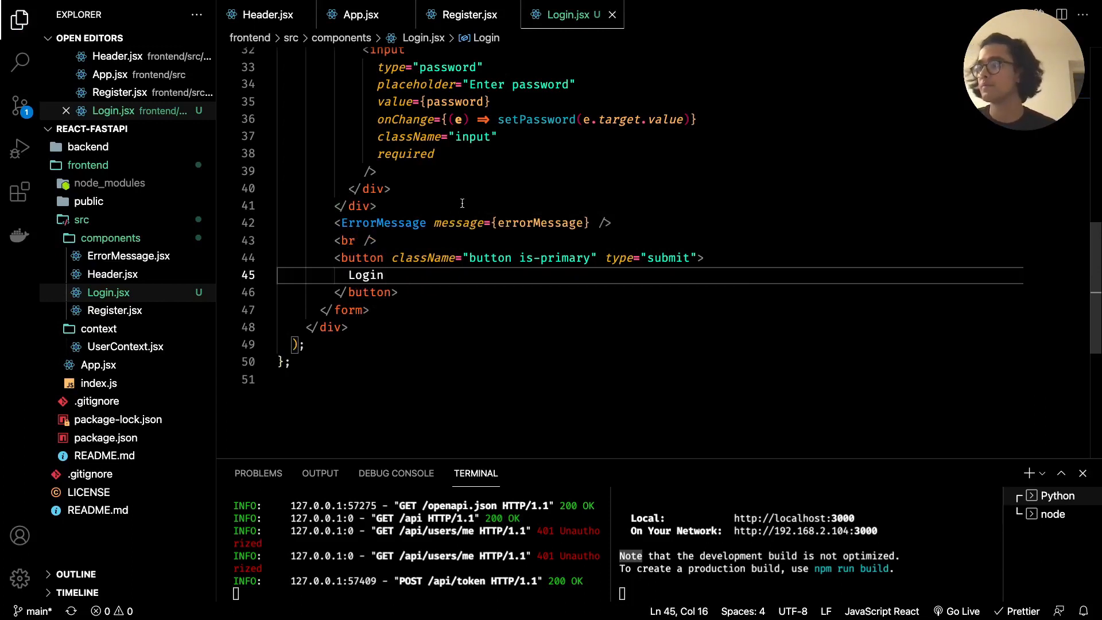
scroll("up", 3)
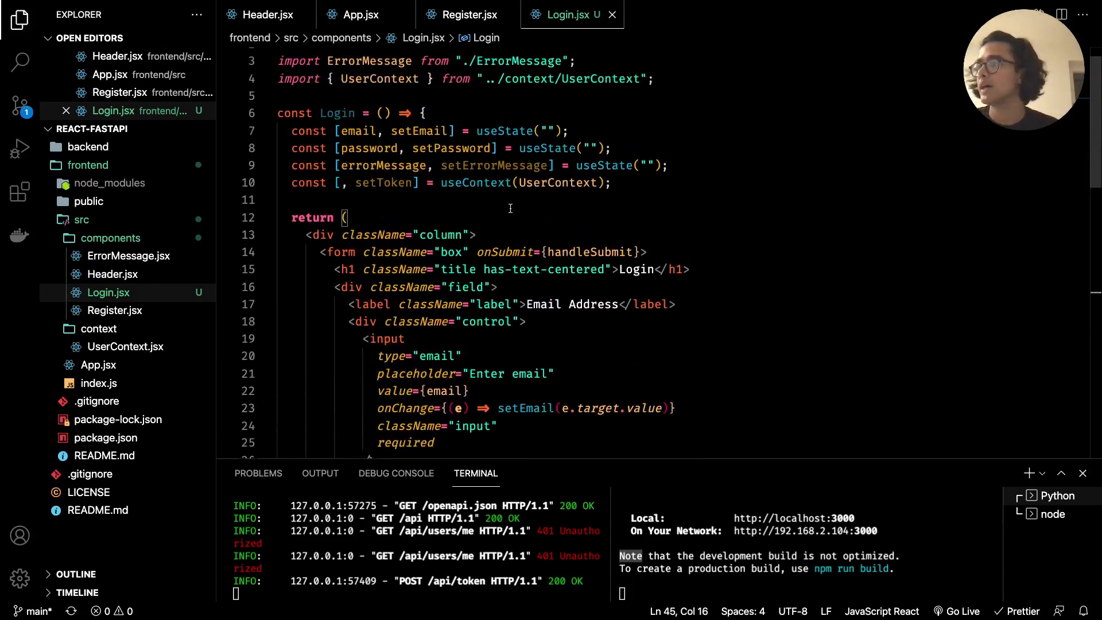
Check the form's handleSubmit reference and start a blank line below the setToken declaration.
scroll("up", 3)
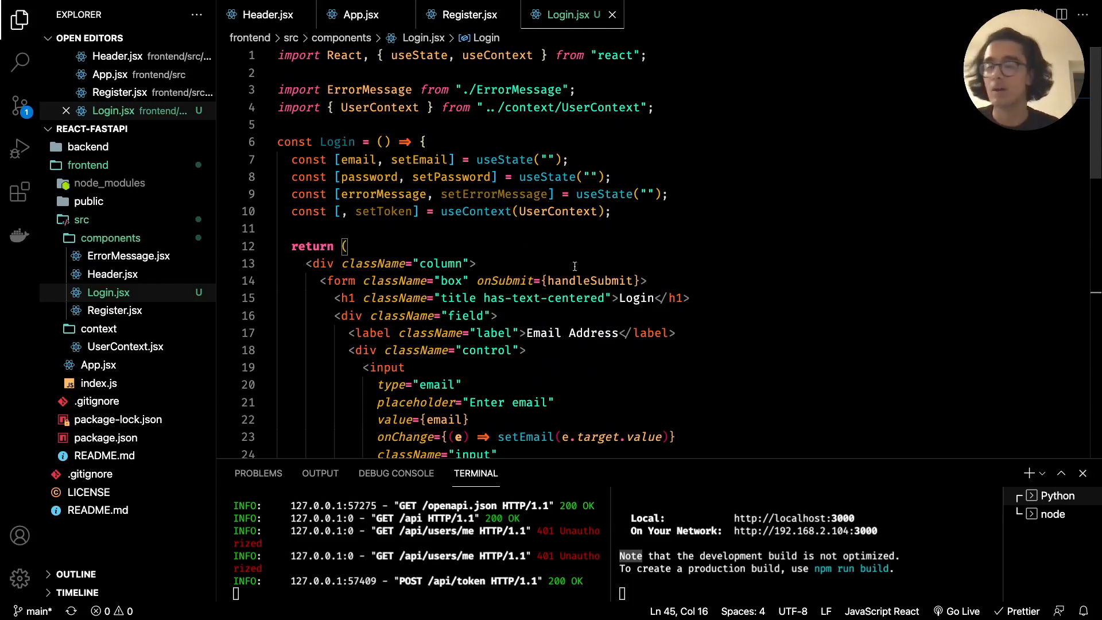
double_click(590, 251)
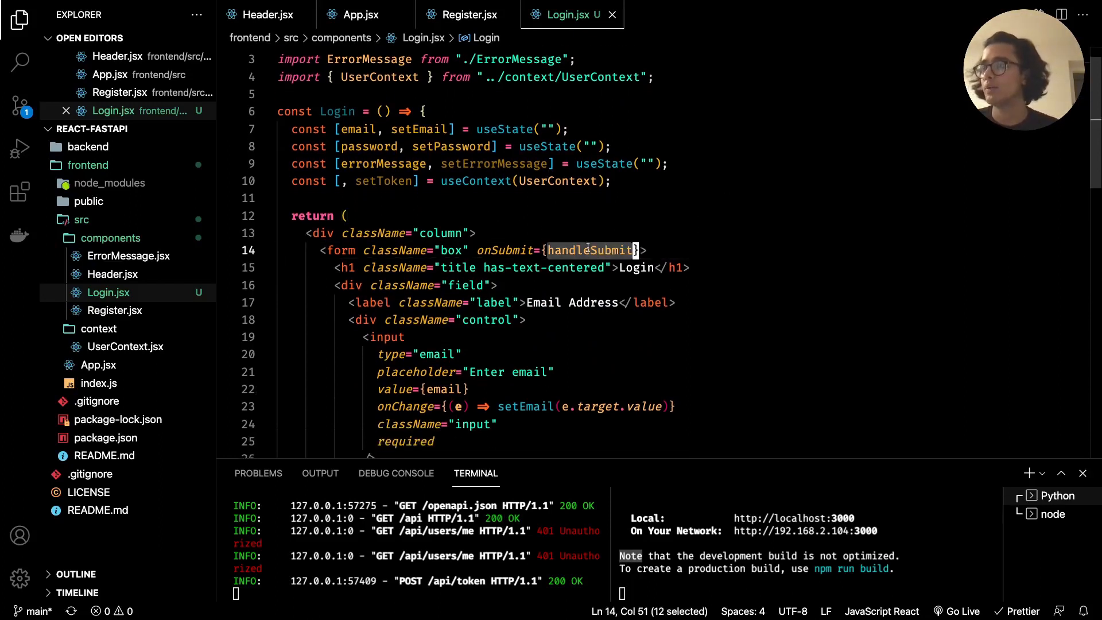
mouse_move(590, 251)
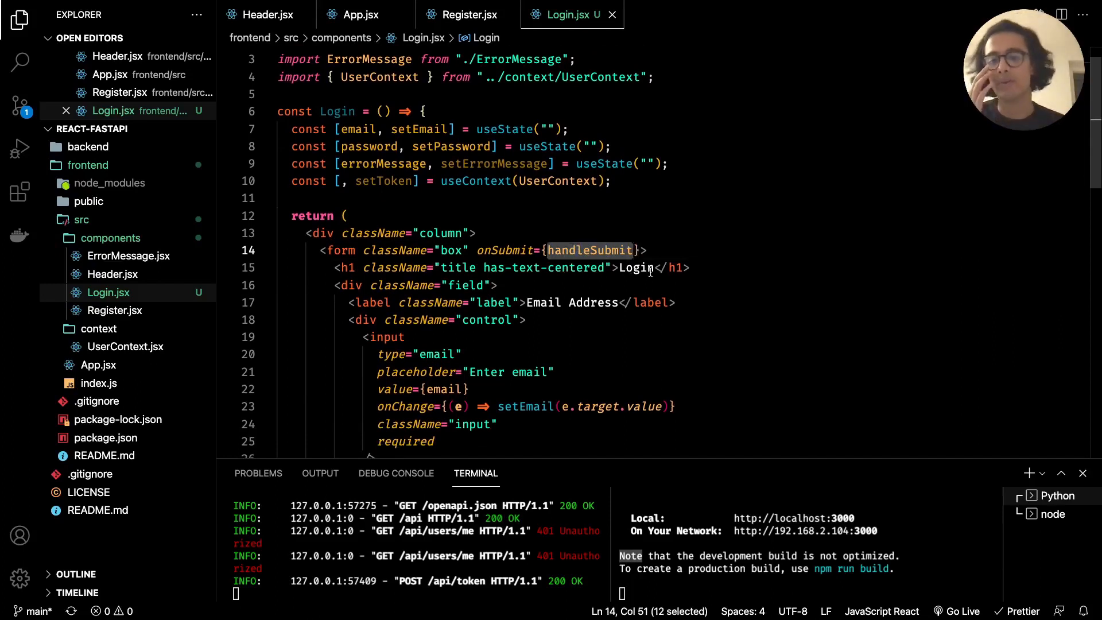
scroll("down", 3)
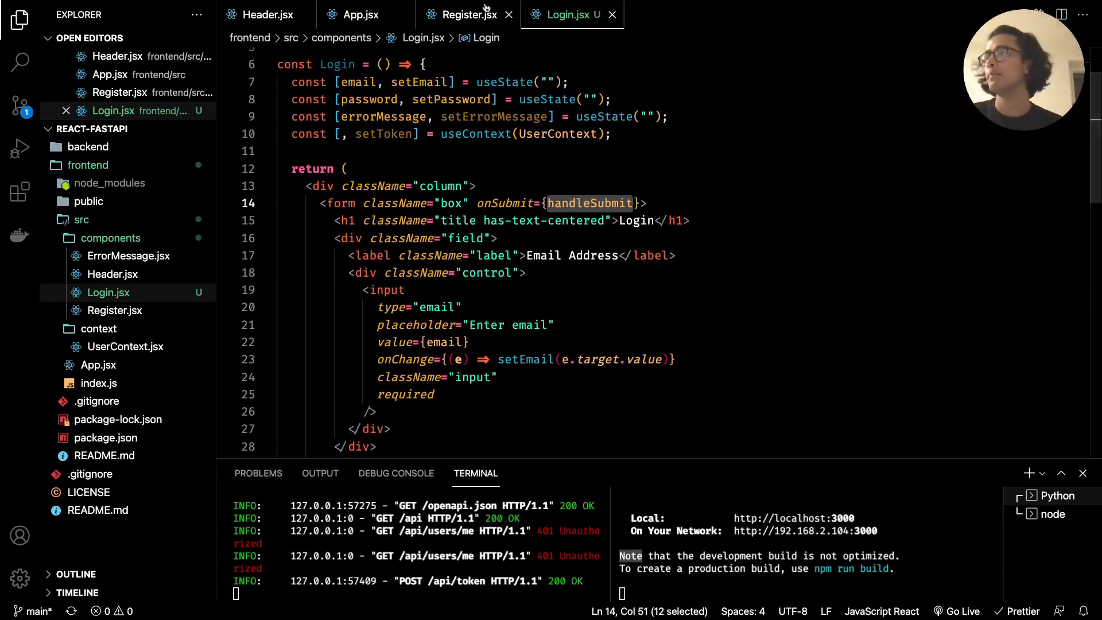
left_click(463, 14)
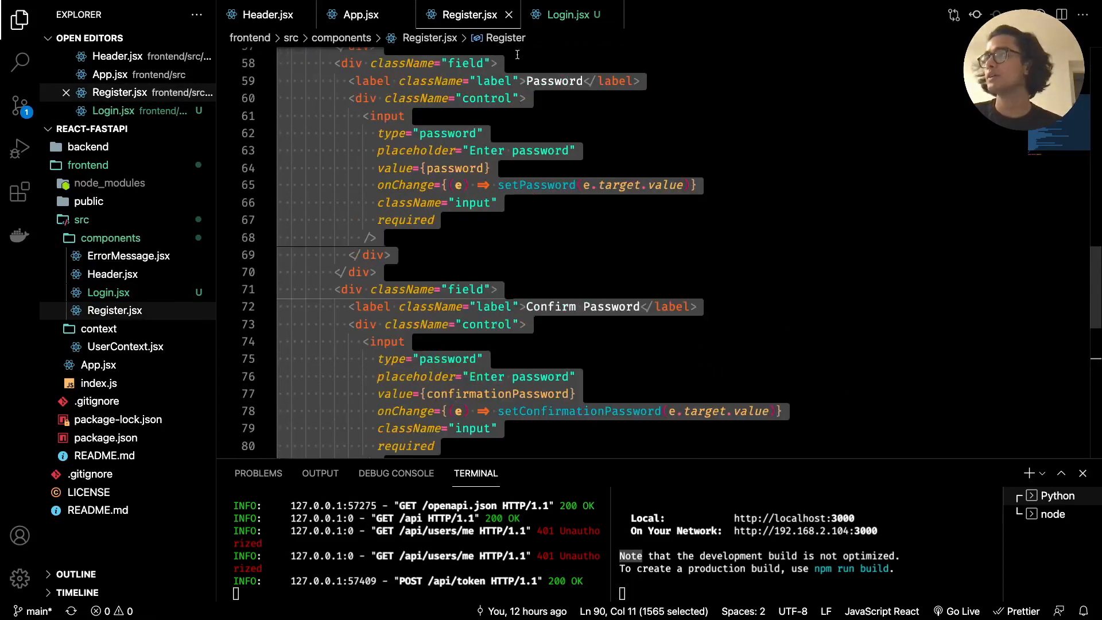
left_click(560, 14)
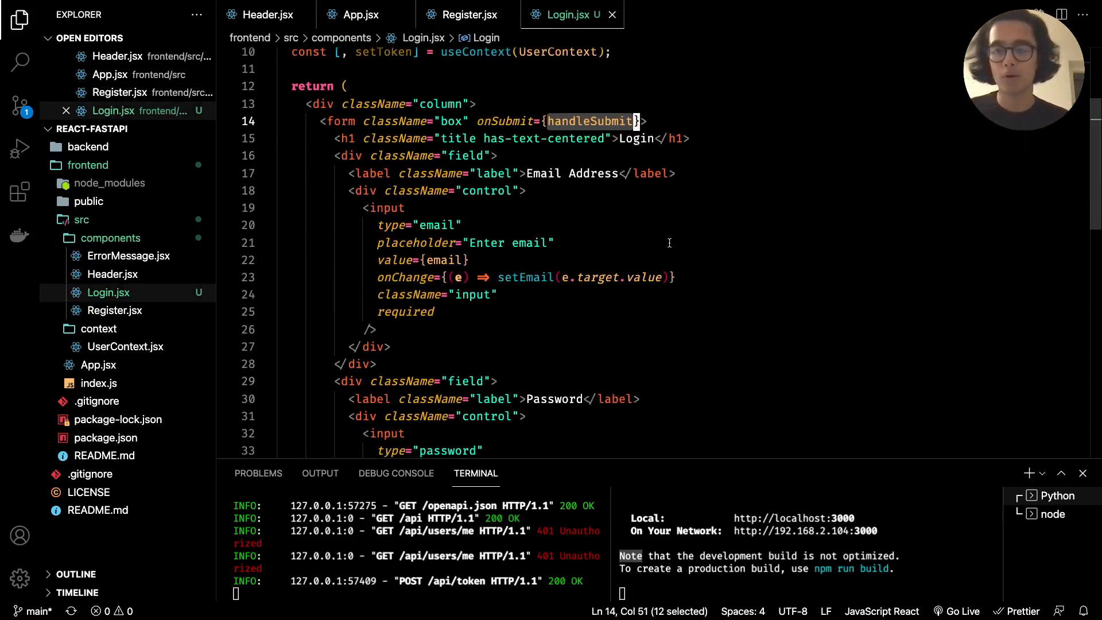
scroll("up", 3)
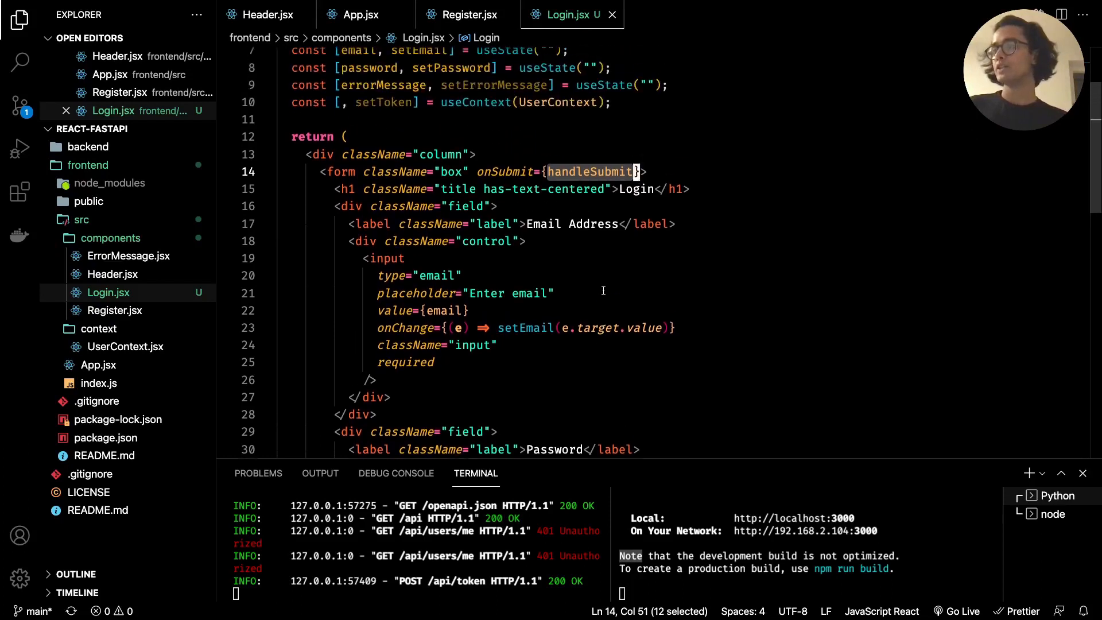
left_click(617, 103)
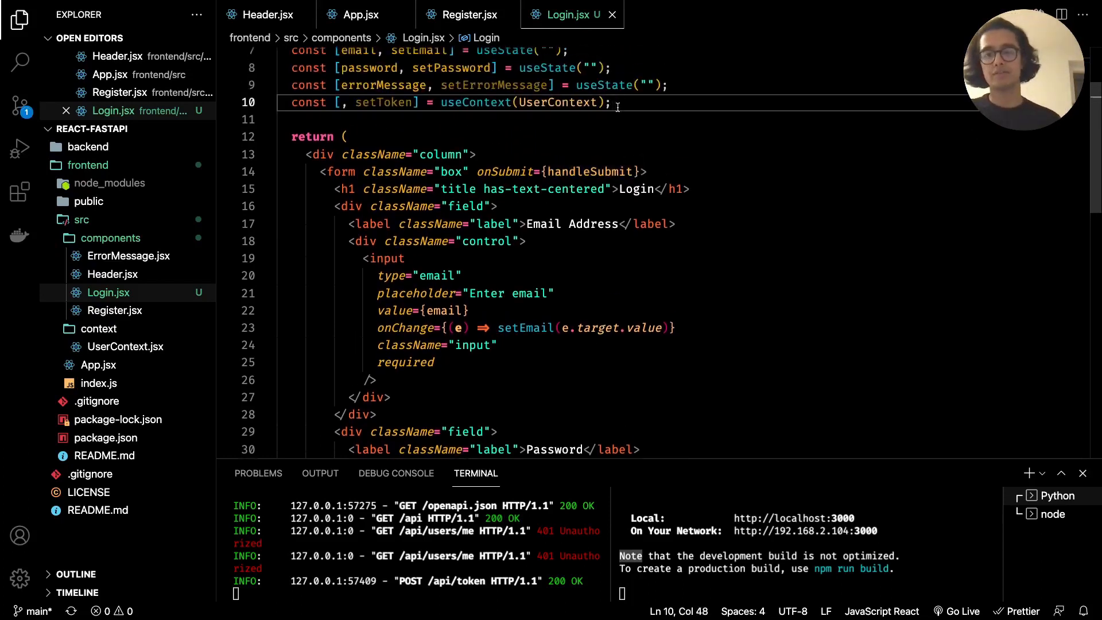
key("Enter")
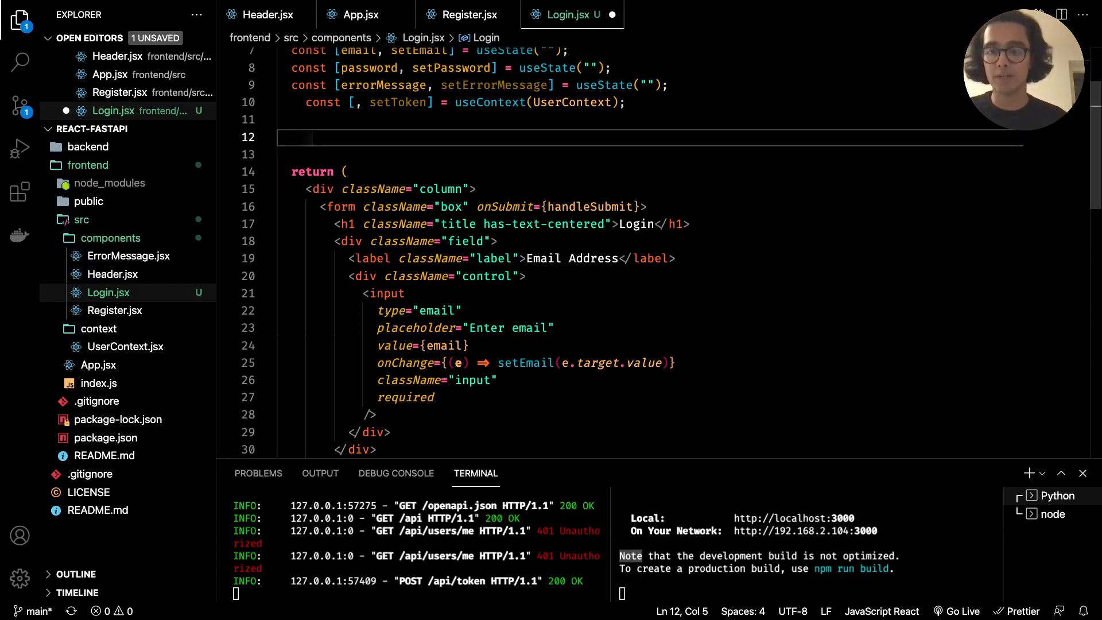
Declare the submitLogin arrow function with a requestOptions object using method "POST".
type("const")
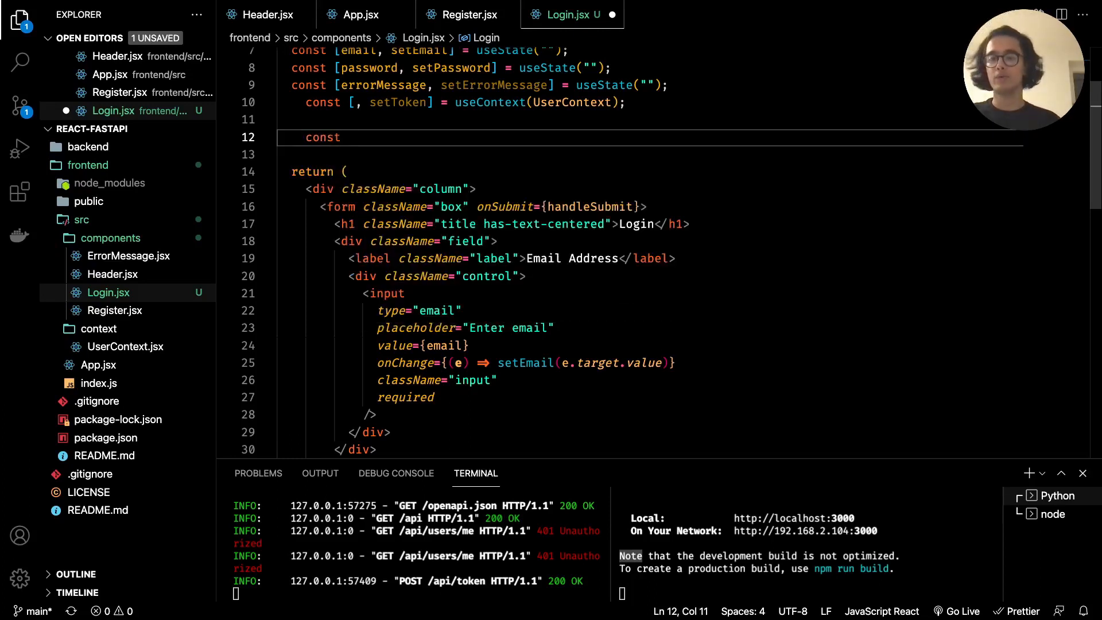
type("sunm")
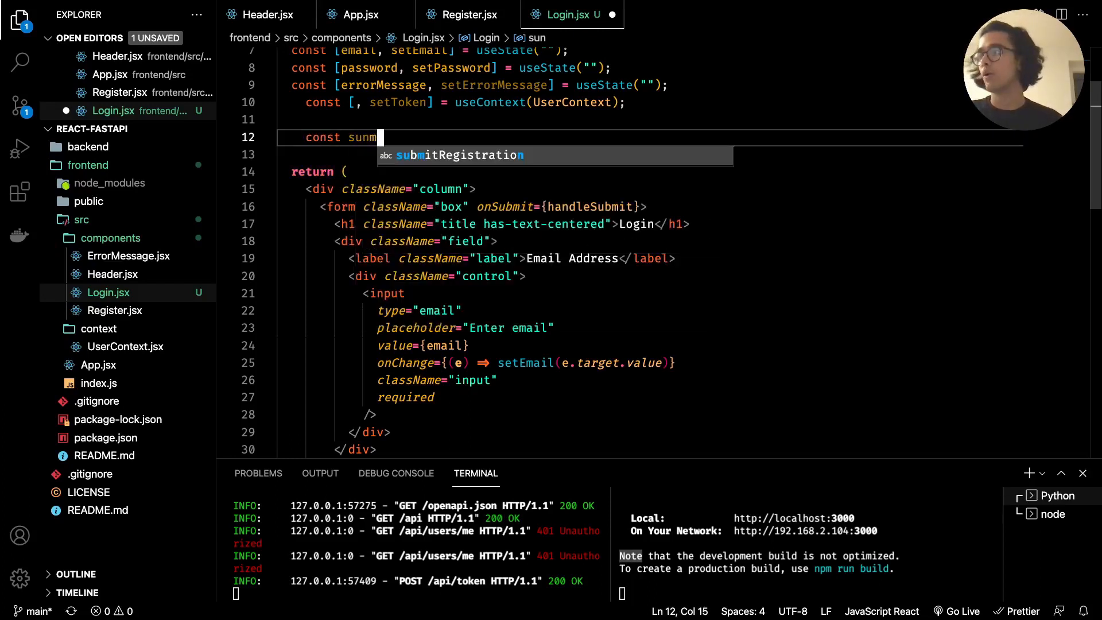
type("itLogin = async (")
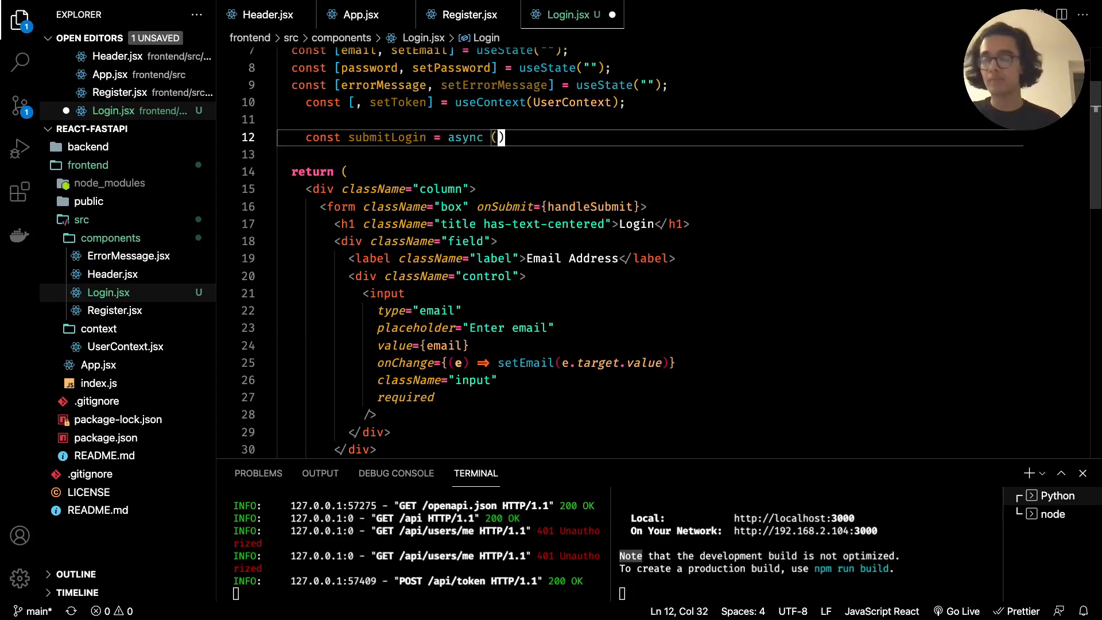
type(") => {")
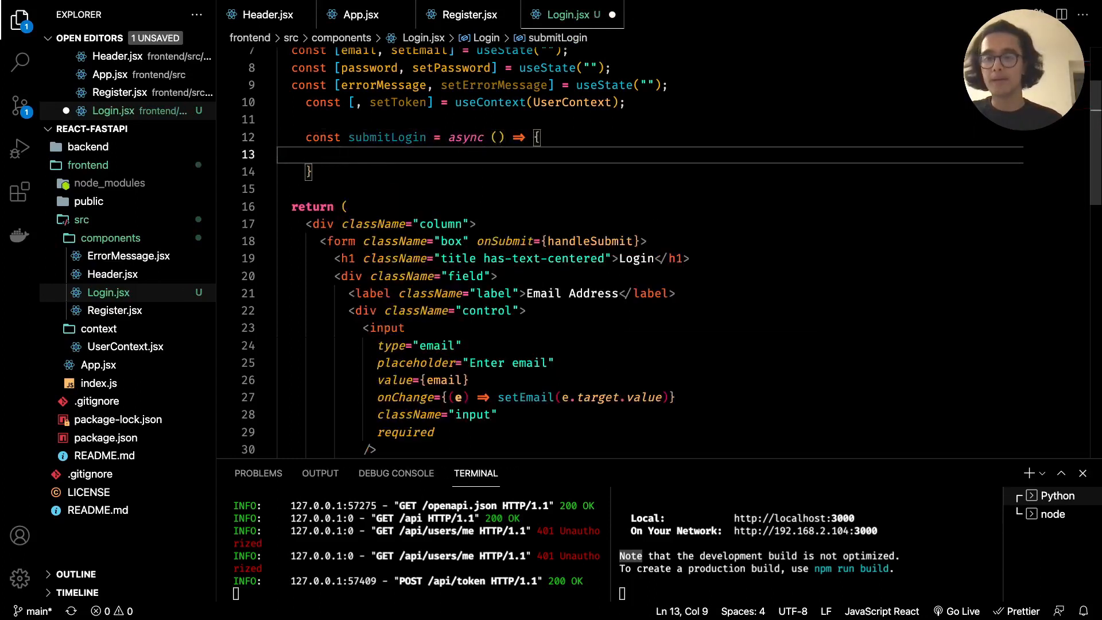
type("const req")
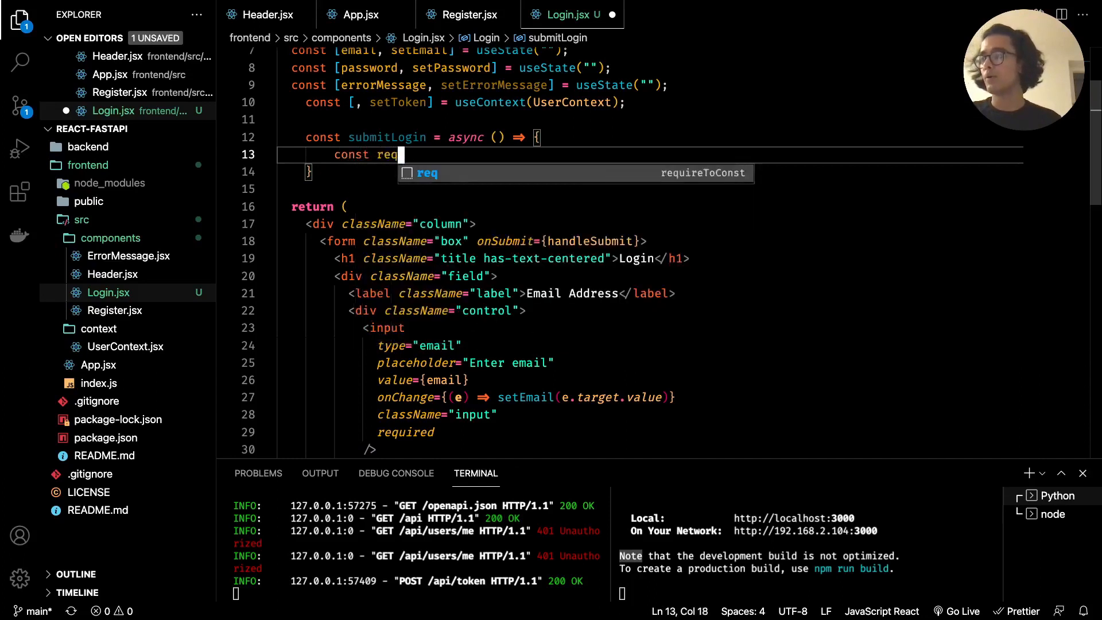
type("uestOptions = {")
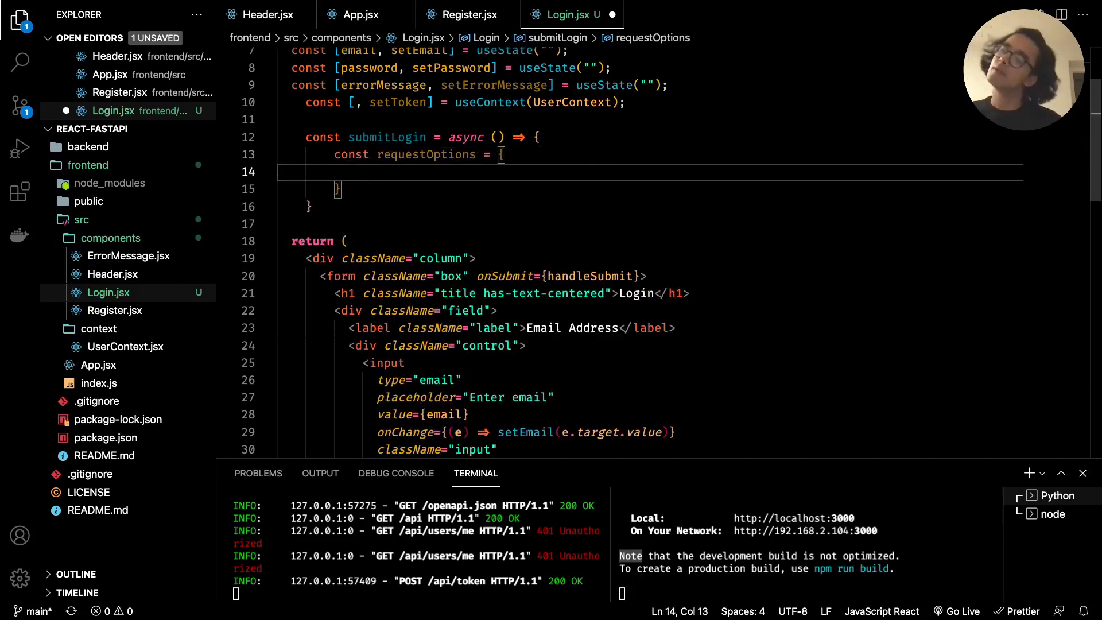
type("method:")
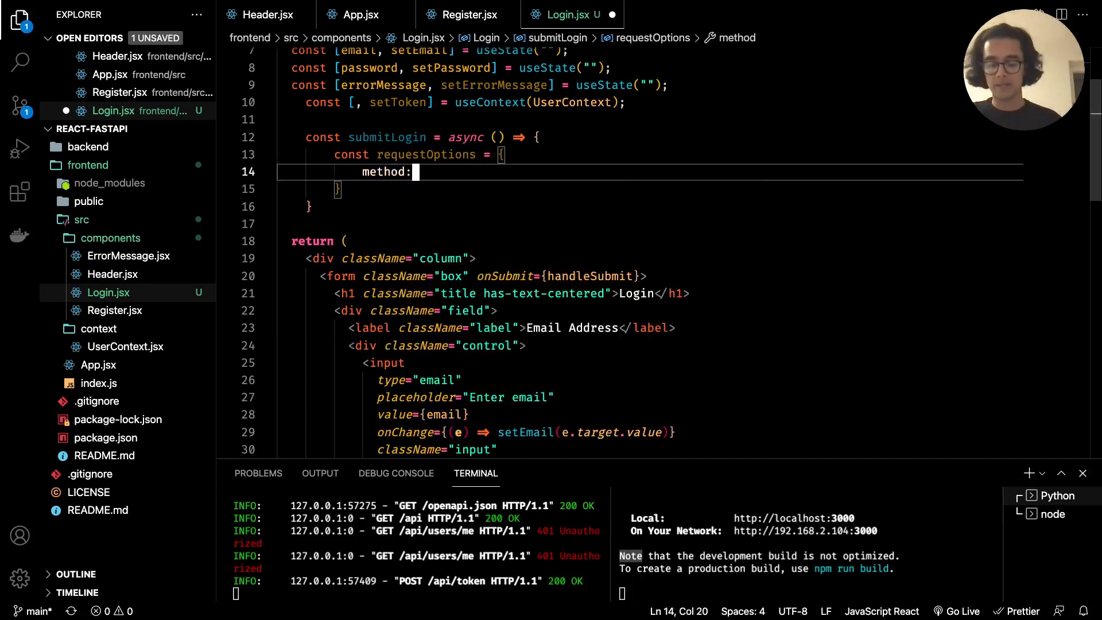
type("\"POST\",")
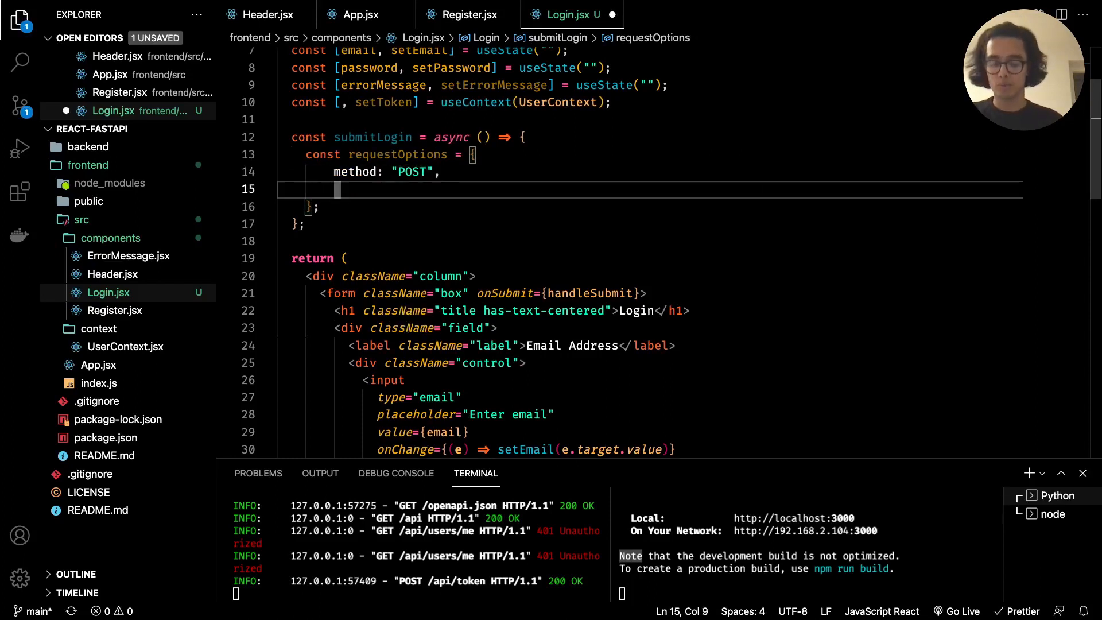
Add a headers entry with Content-Type application/x-www-form-urlencoded.
type("headers: {\"Con")
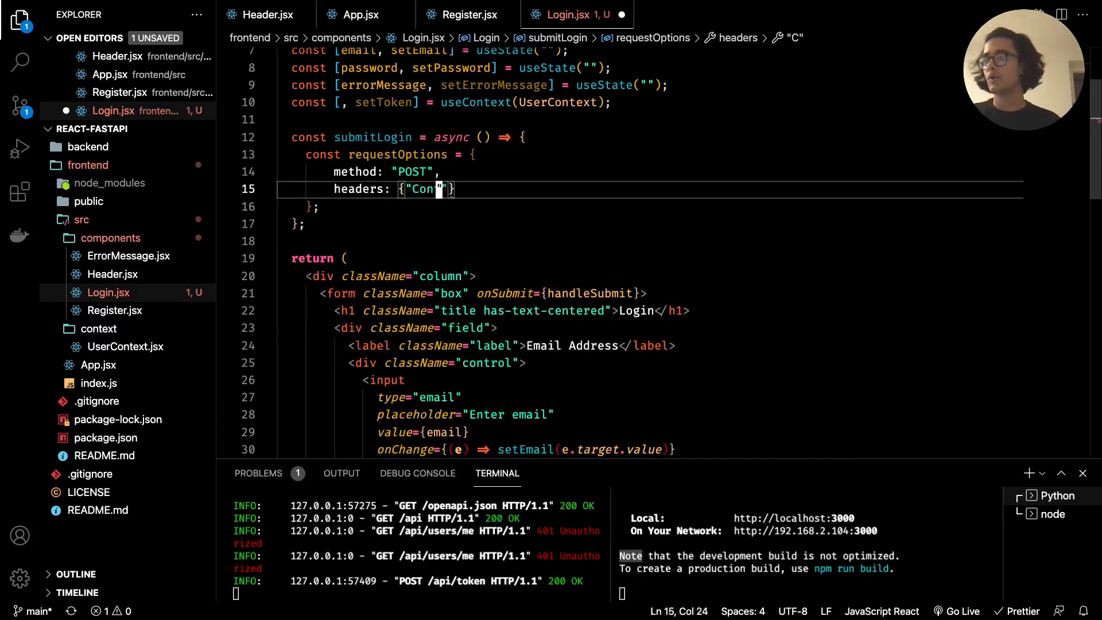
type("tent")
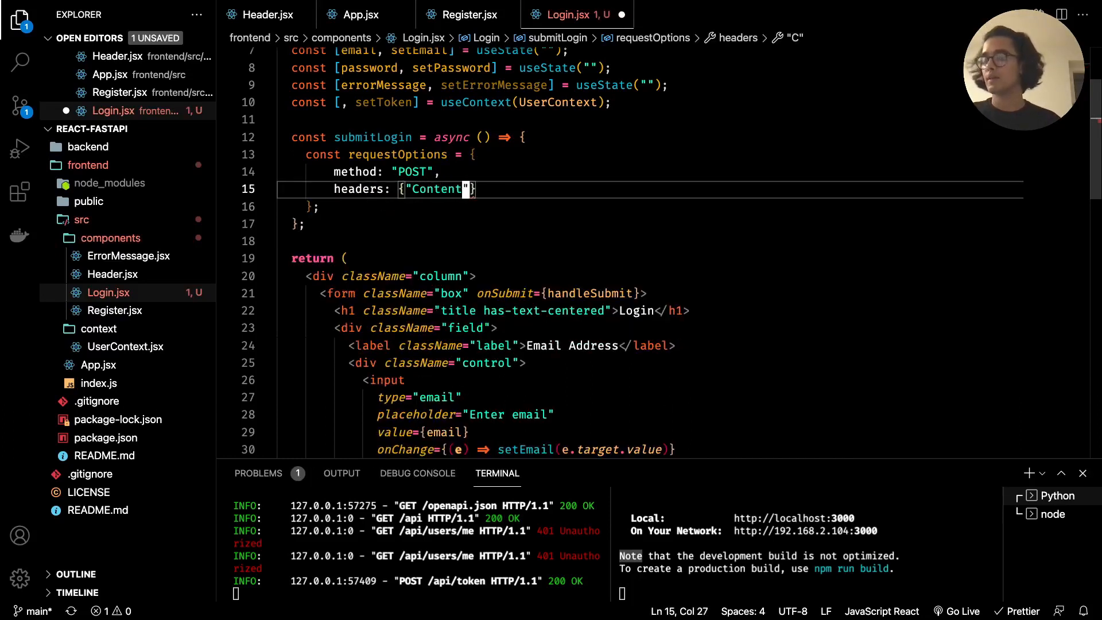
type("-Type")
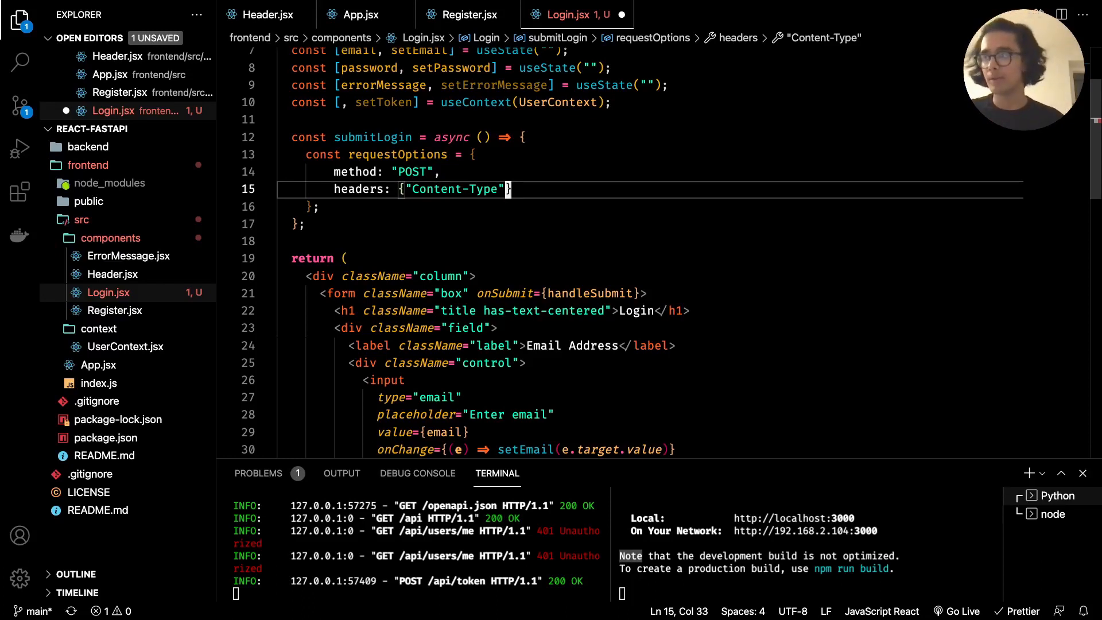
type(":")
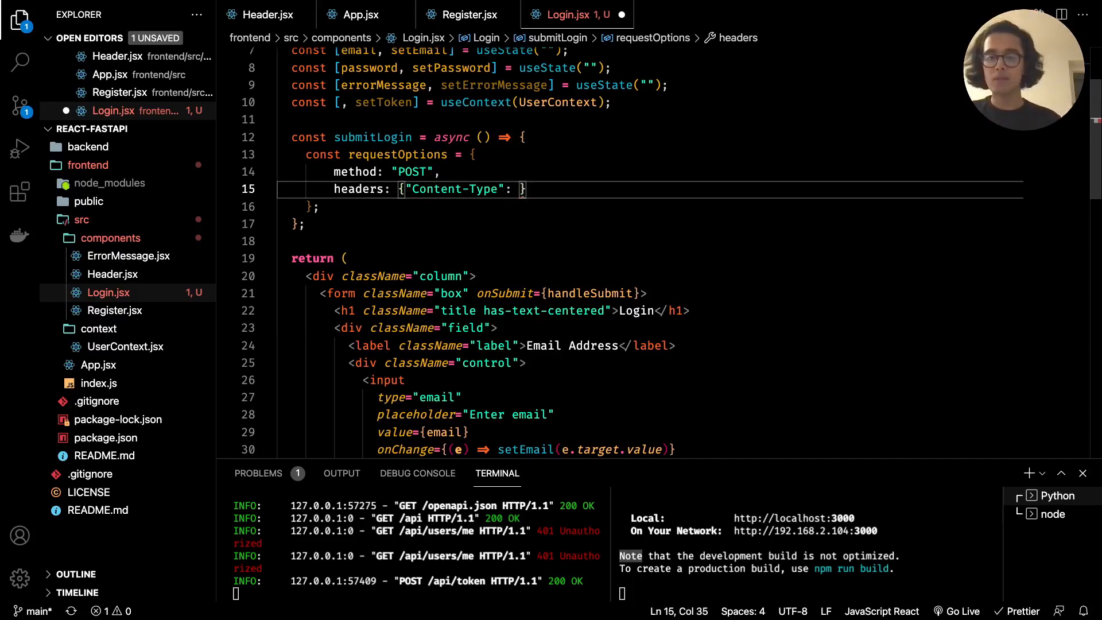
type("applicationi\"")
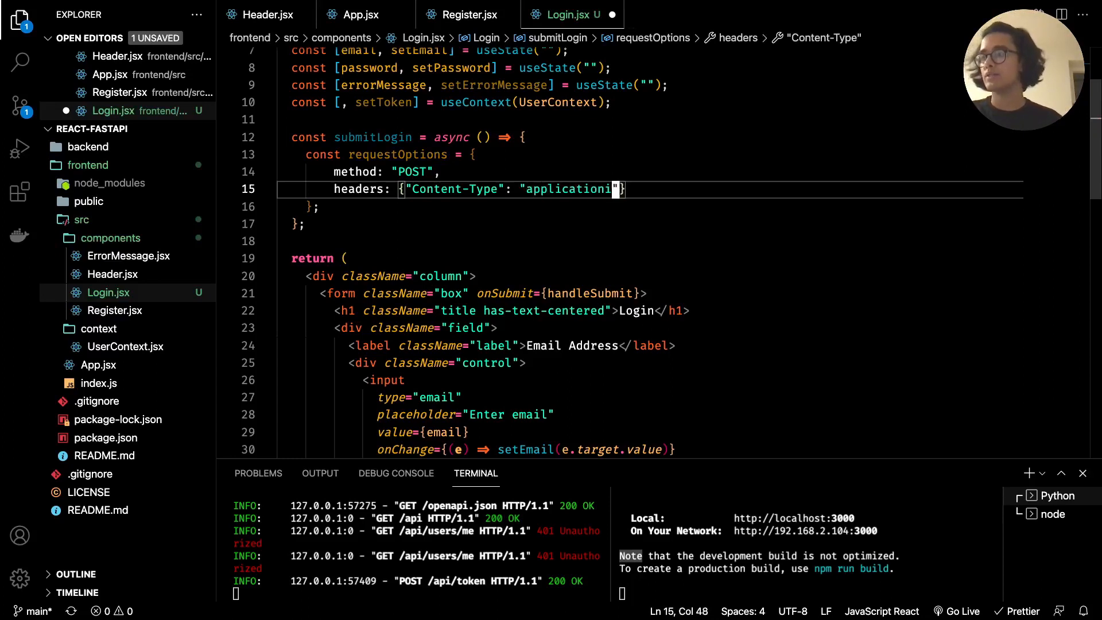
key("Backspace")
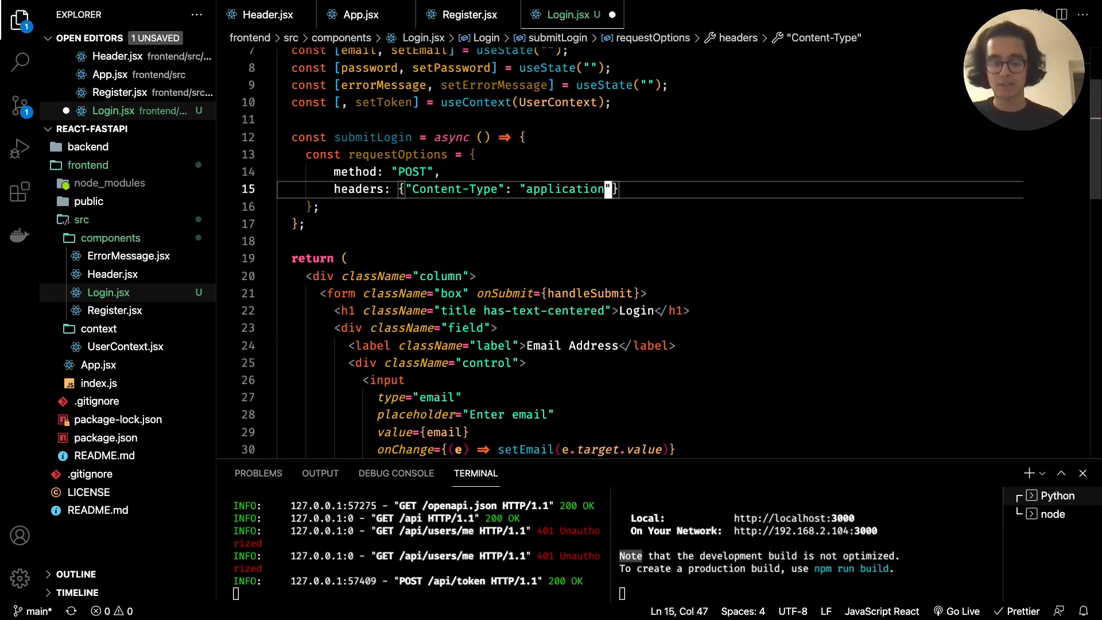
type("/x")
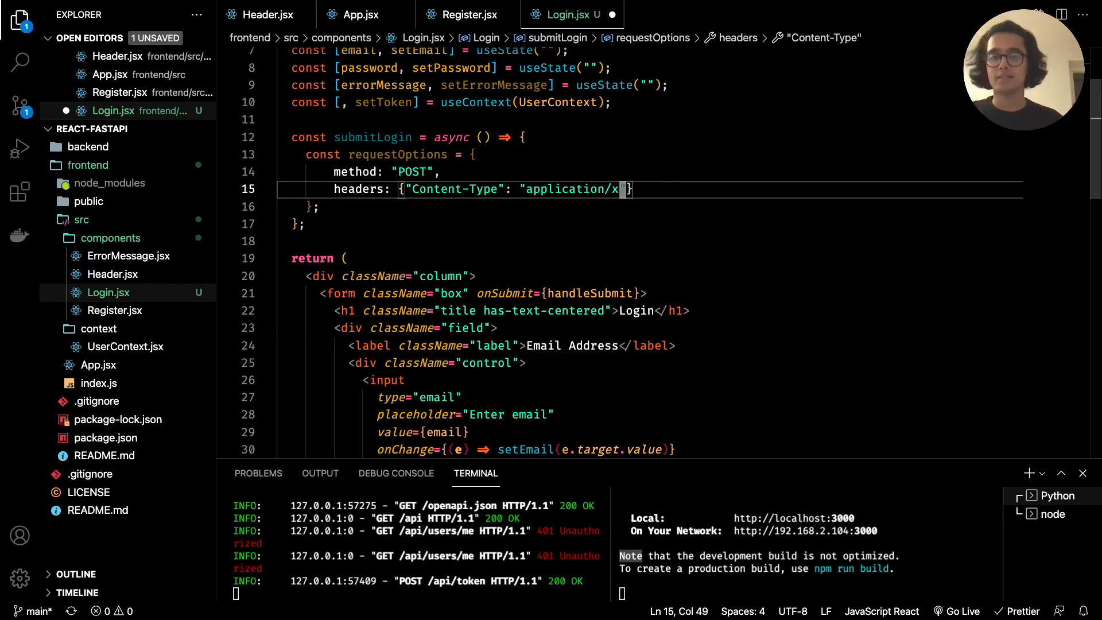
type("-www")
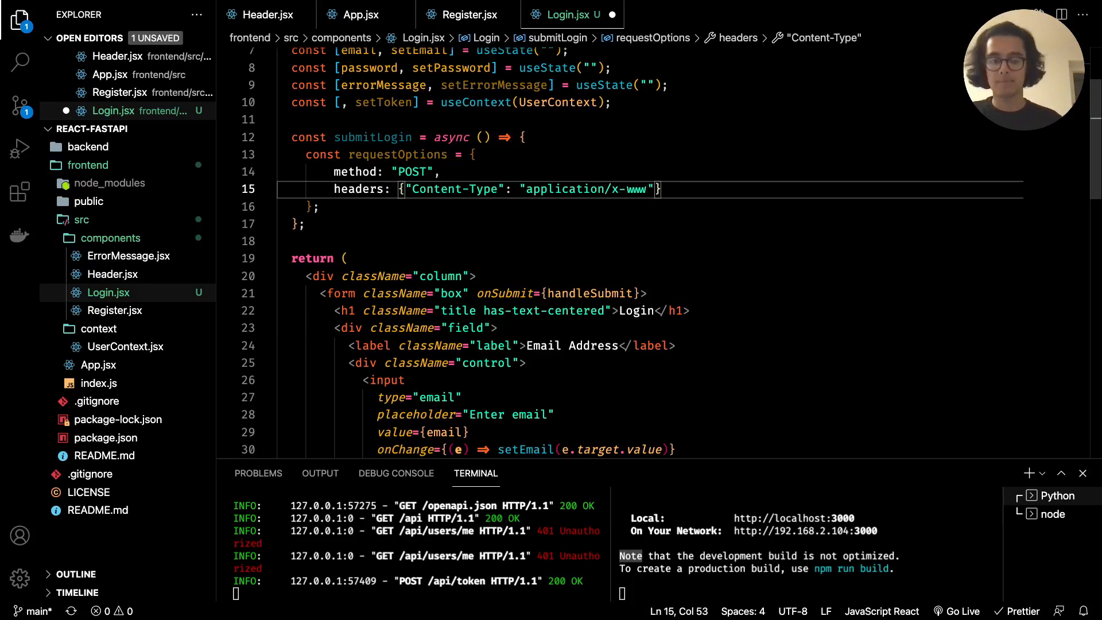
type("form-")
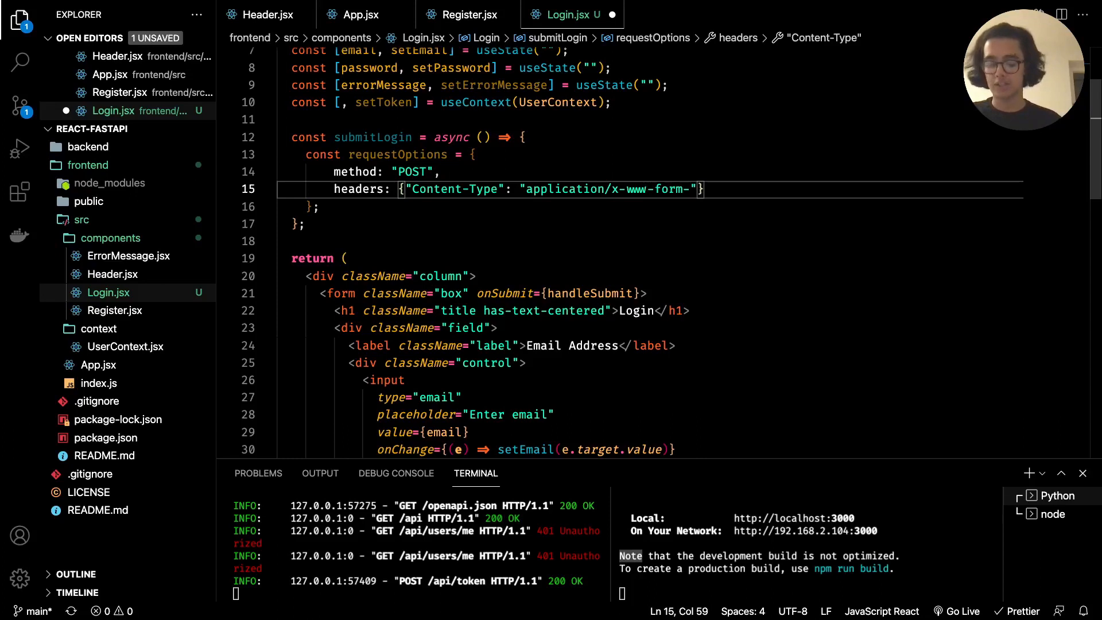
type("urlencoded")
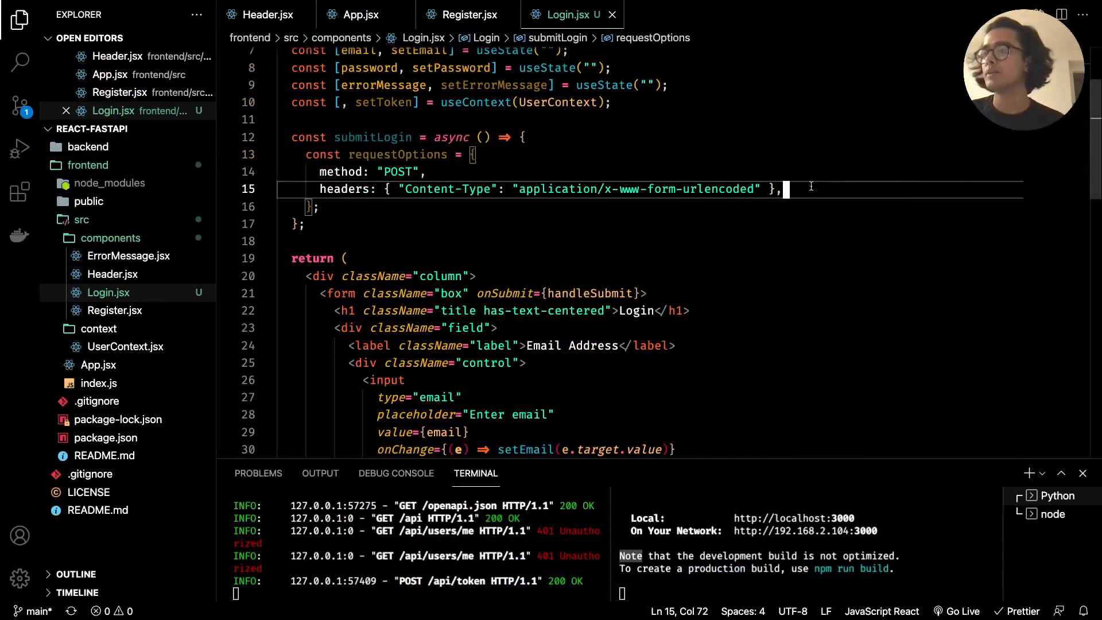
Add body: JSON.stringify(``) with empty backticks for the form string.
key("Enter")
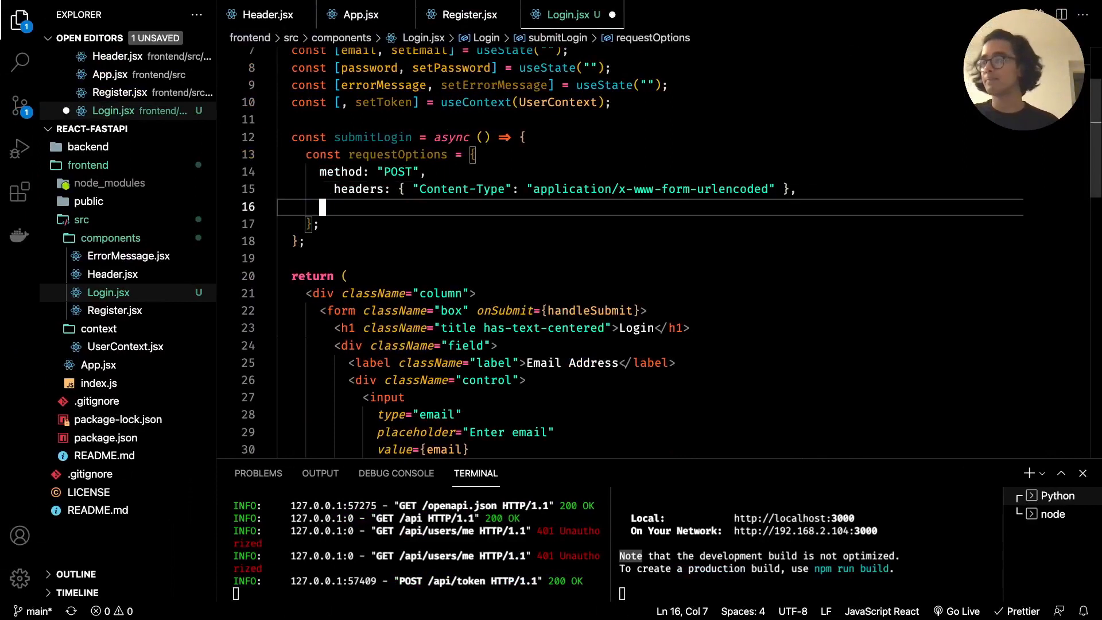
type("body")
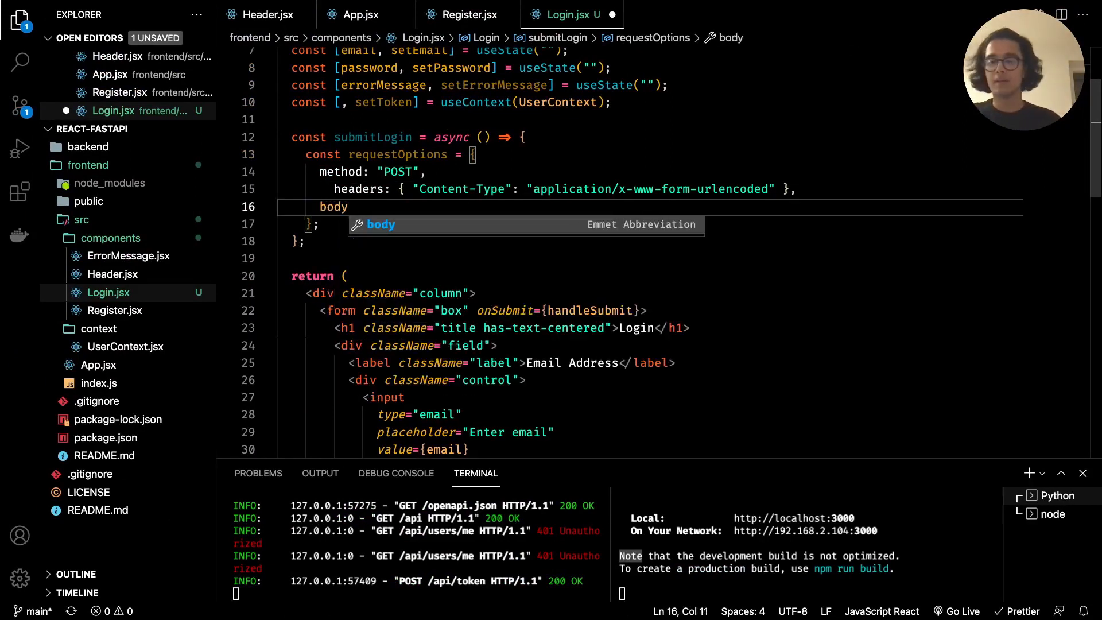
type(": JSON.stringify")
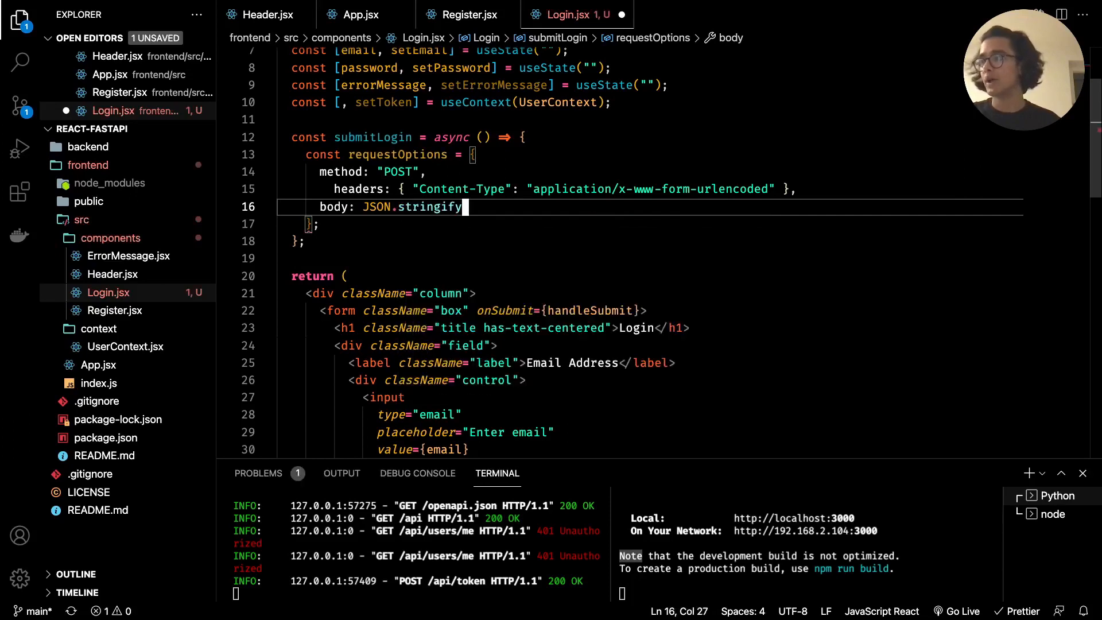
type("(")
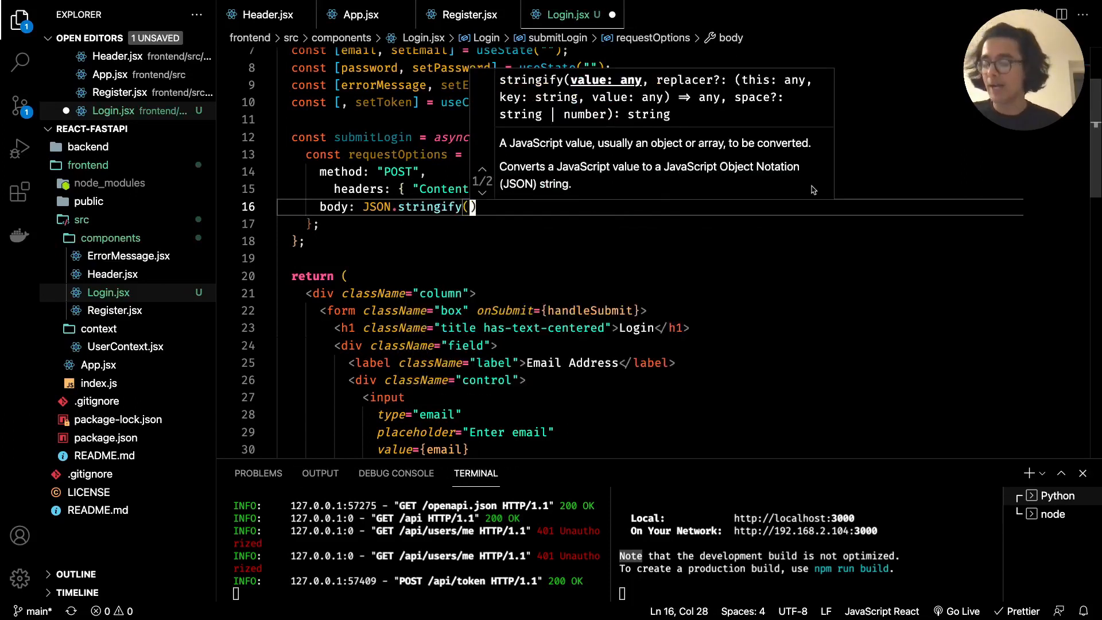
type("``")
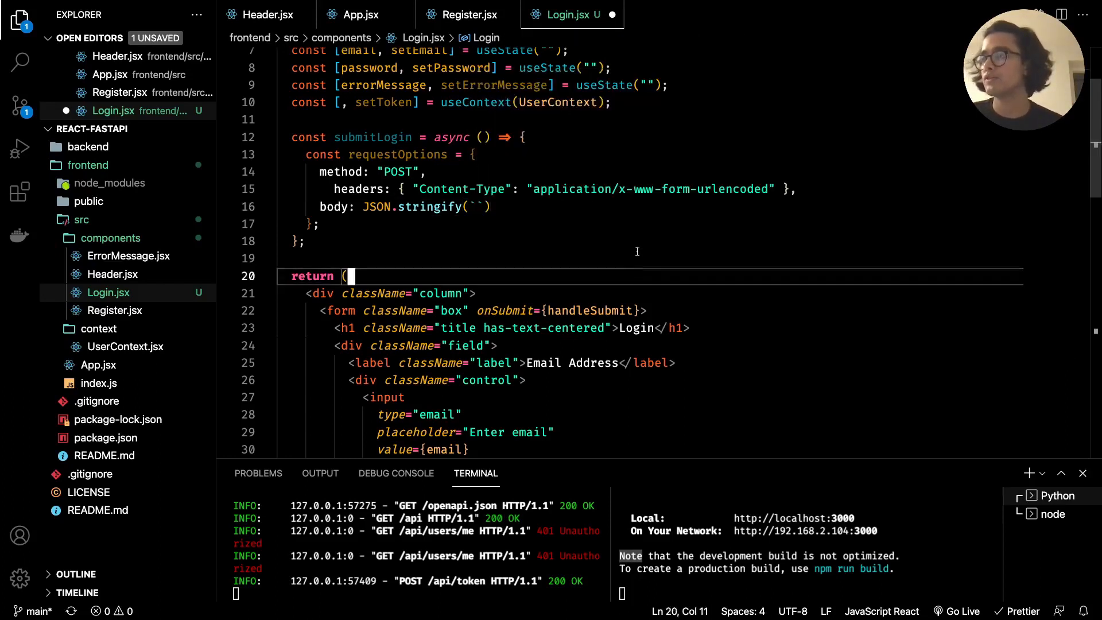
left_click(188, 14)
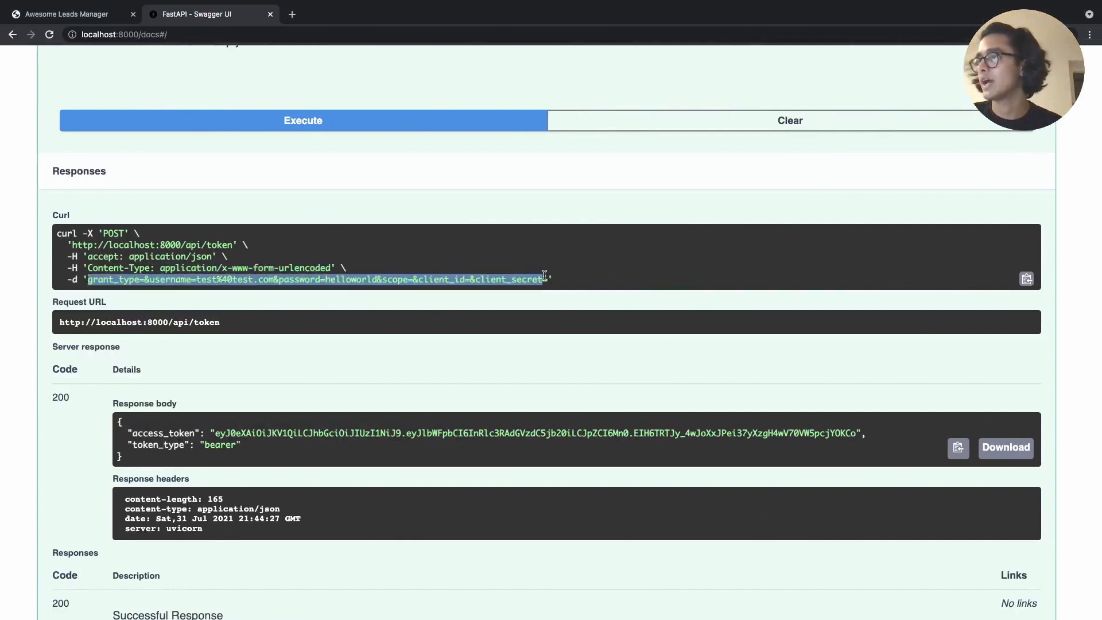
scroll("up", 3)
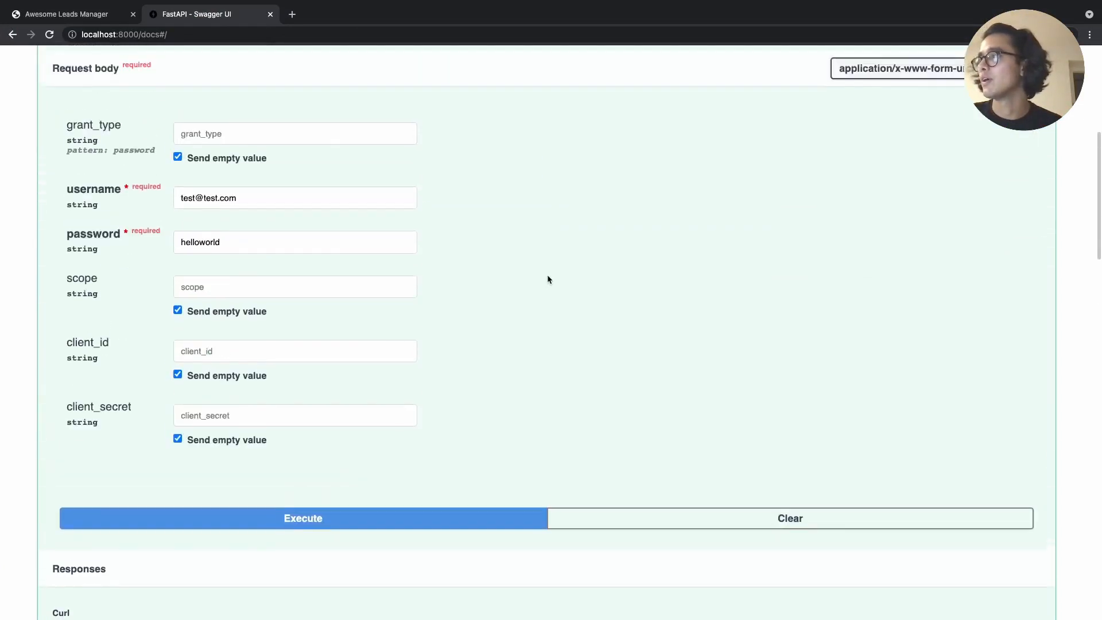
scroll("up", 3)
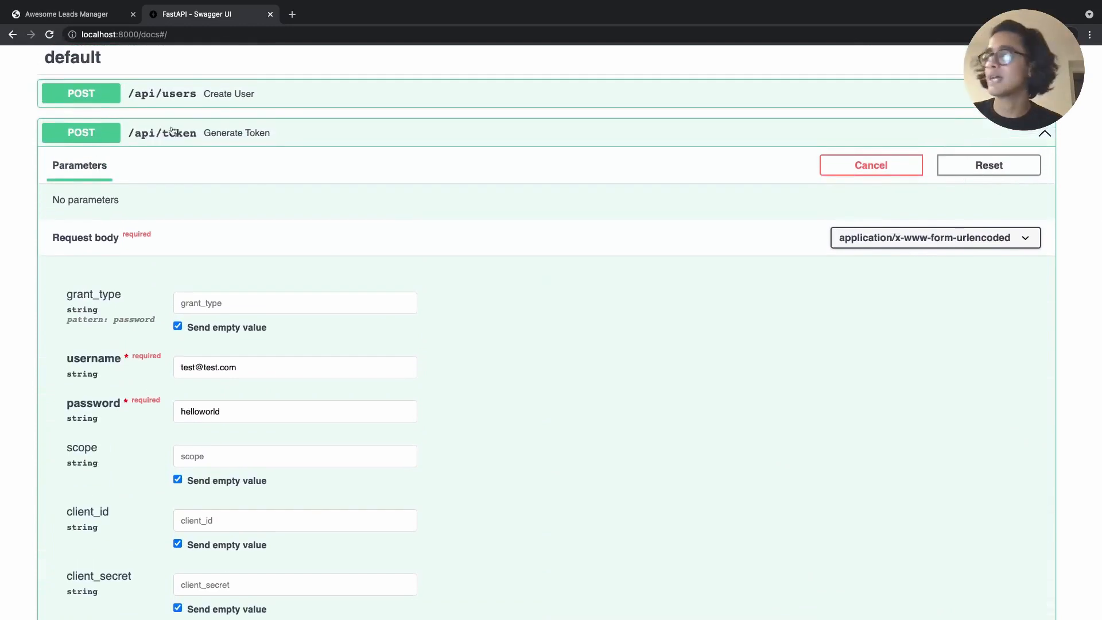
mouse_move(282, 161)
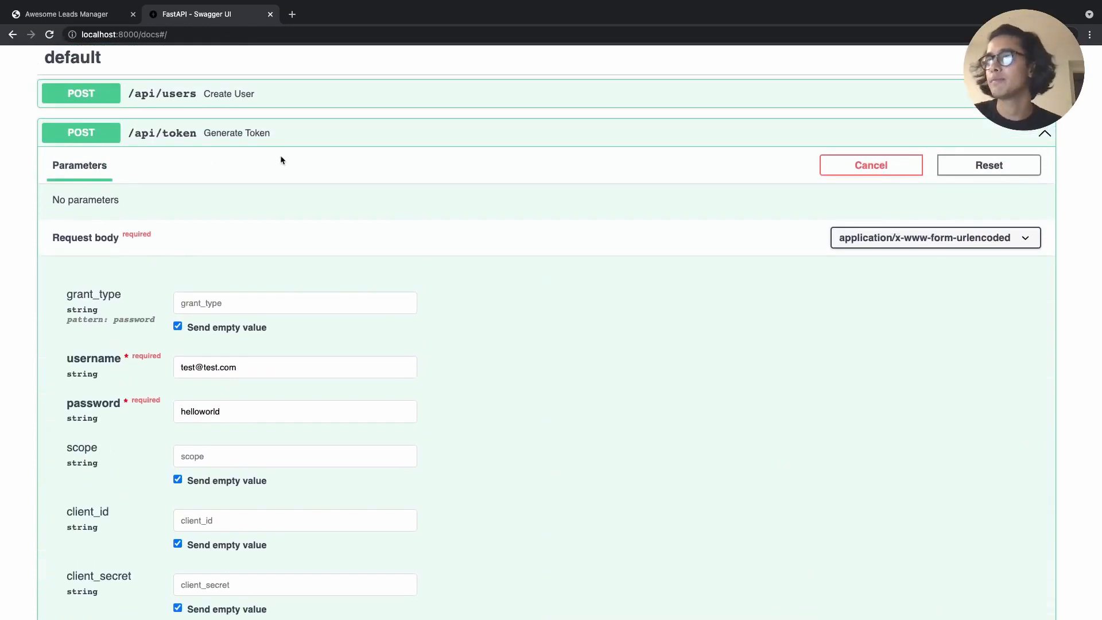
left_click(302, 223)
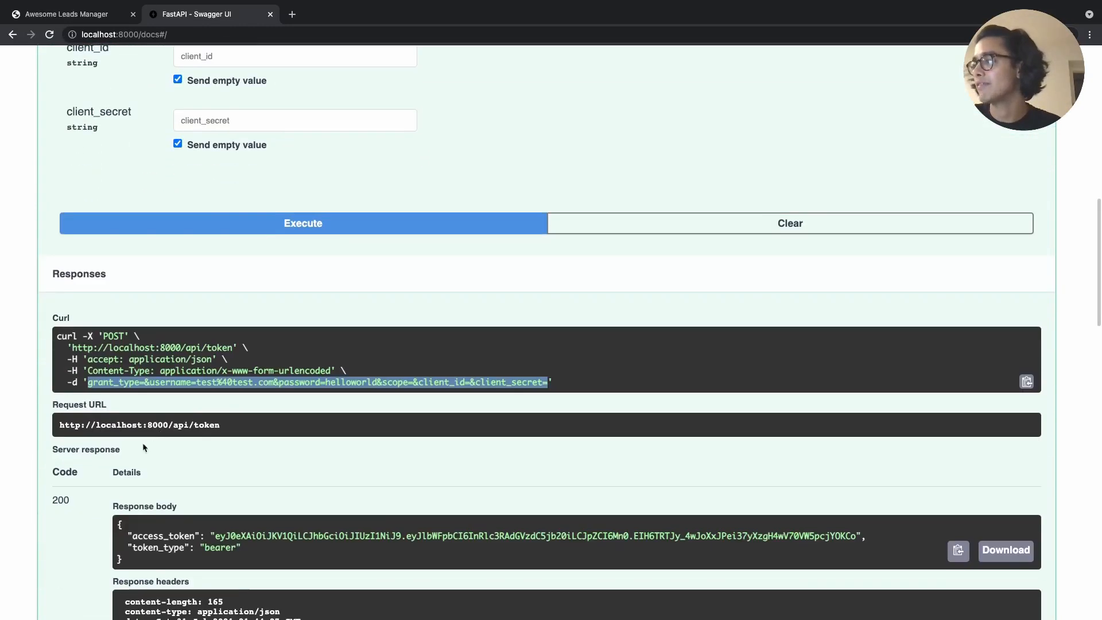
mouse_move(517, 392)
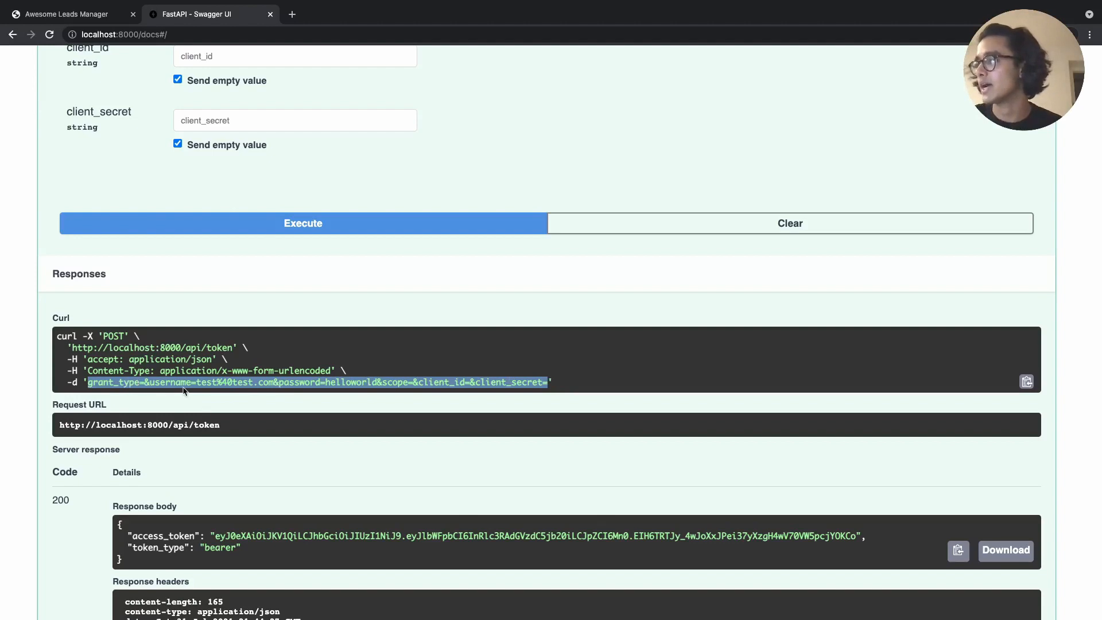
mouse_move(273, 371)
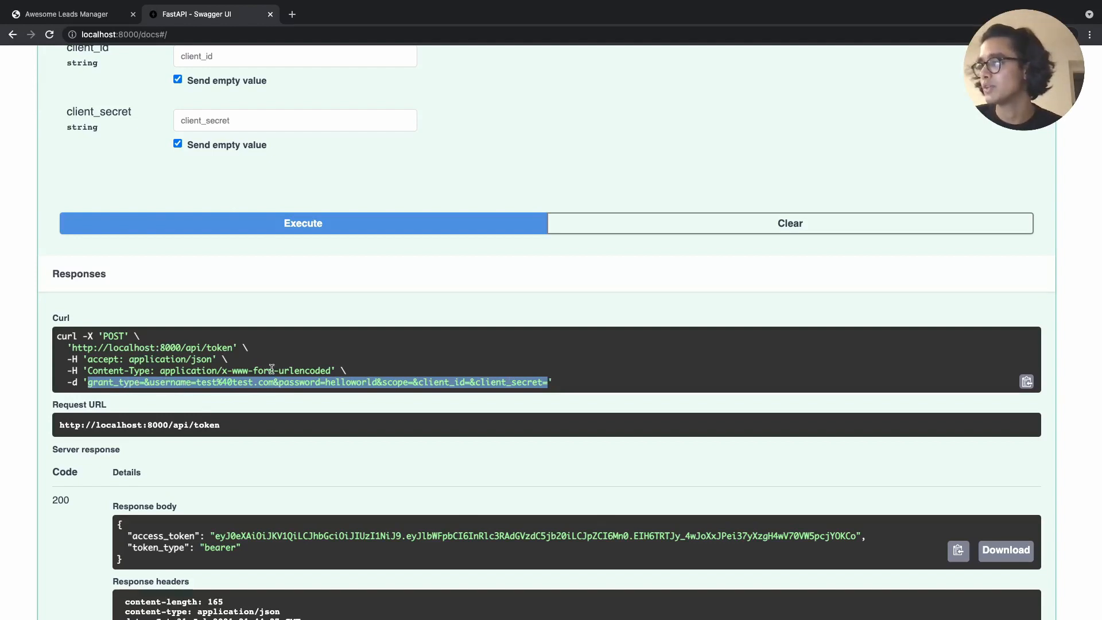
mouse_move(380, 377)
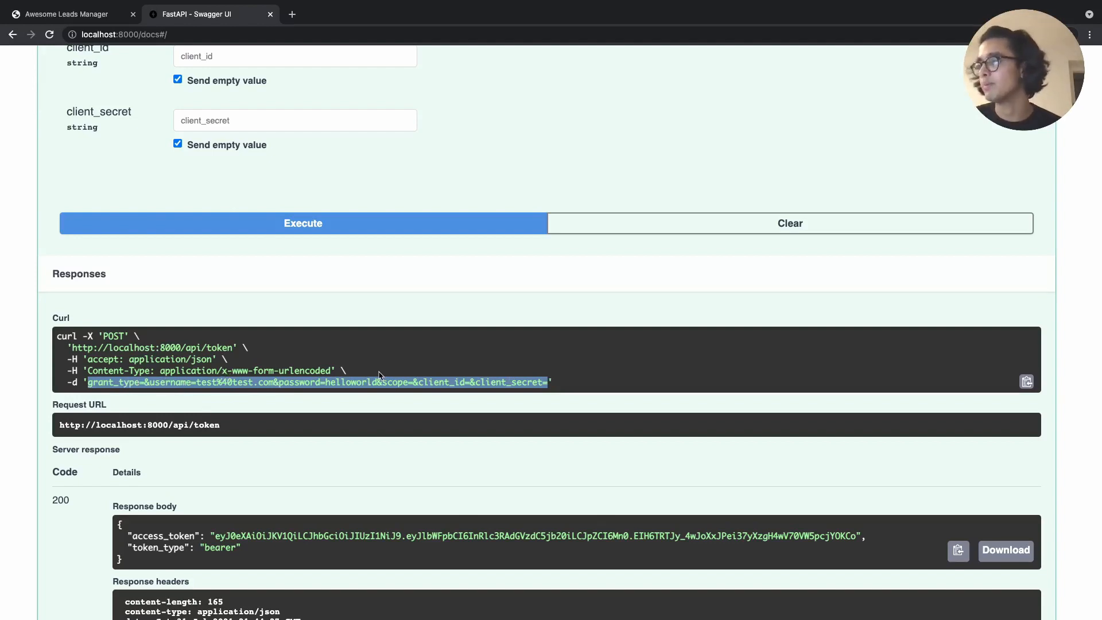
mouse_move(404, 375)
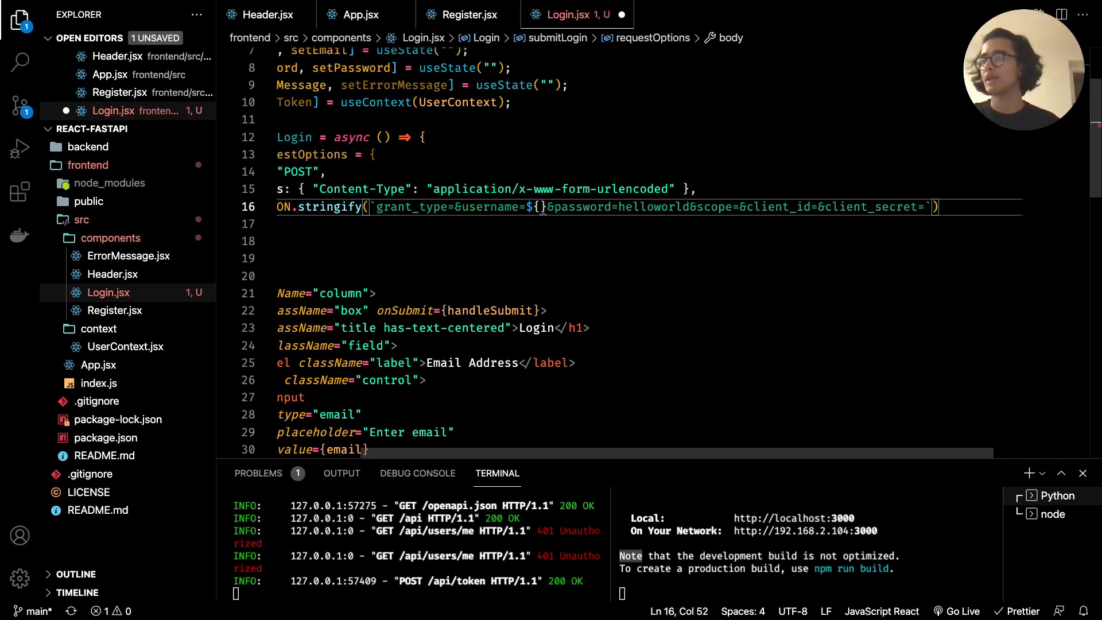
Replace the hardcoded username with ${email} and helloworld with ${password} in the body string.
type("email")
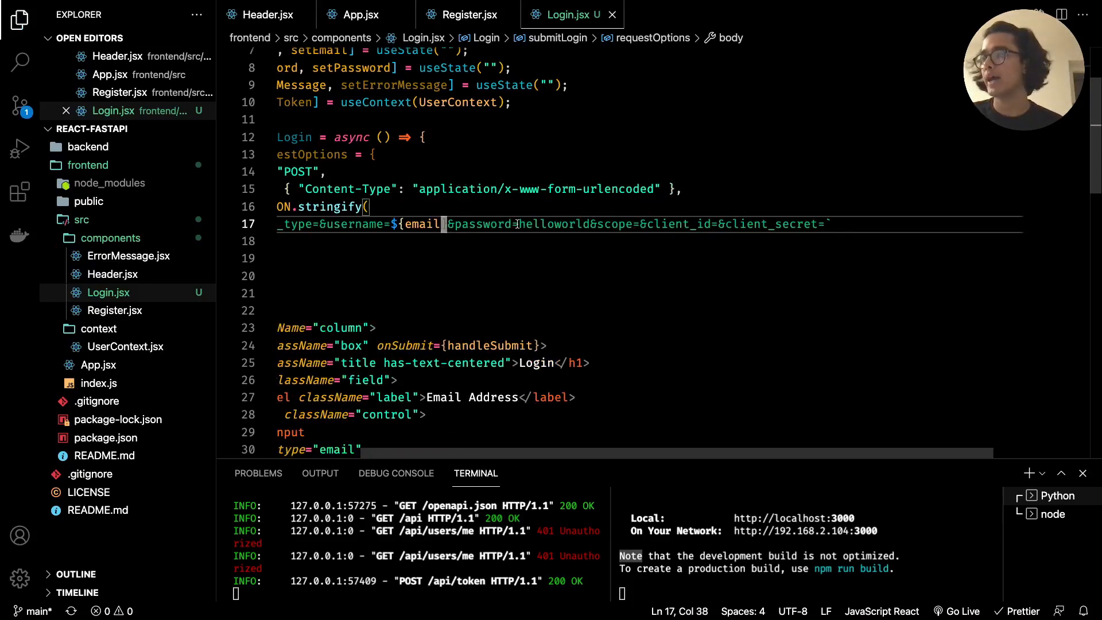
double_click(555, 224)
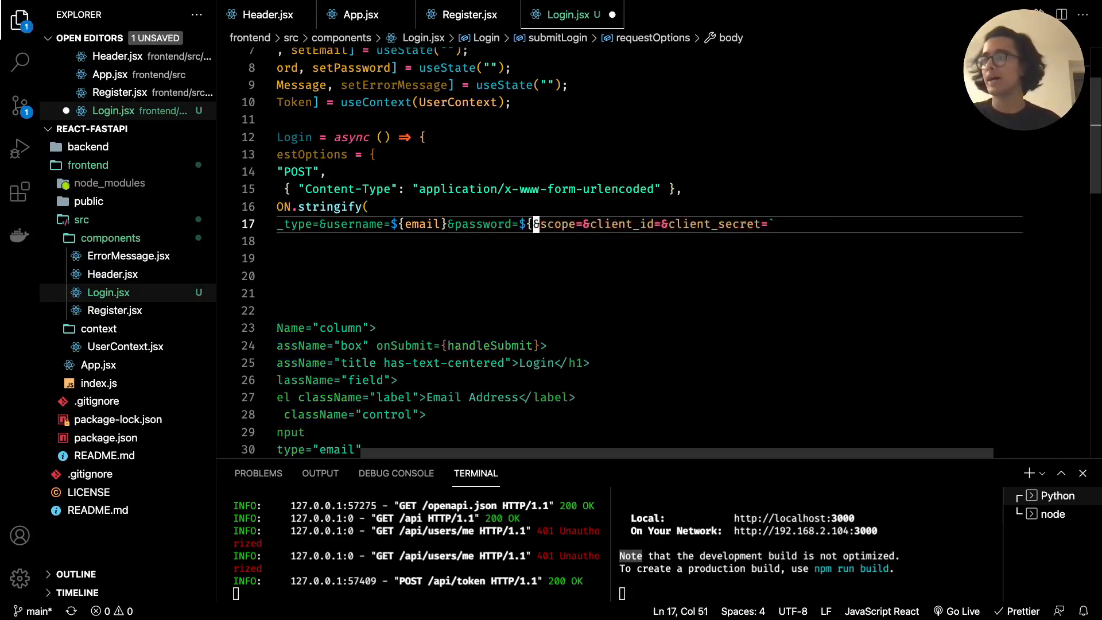
type("password}")
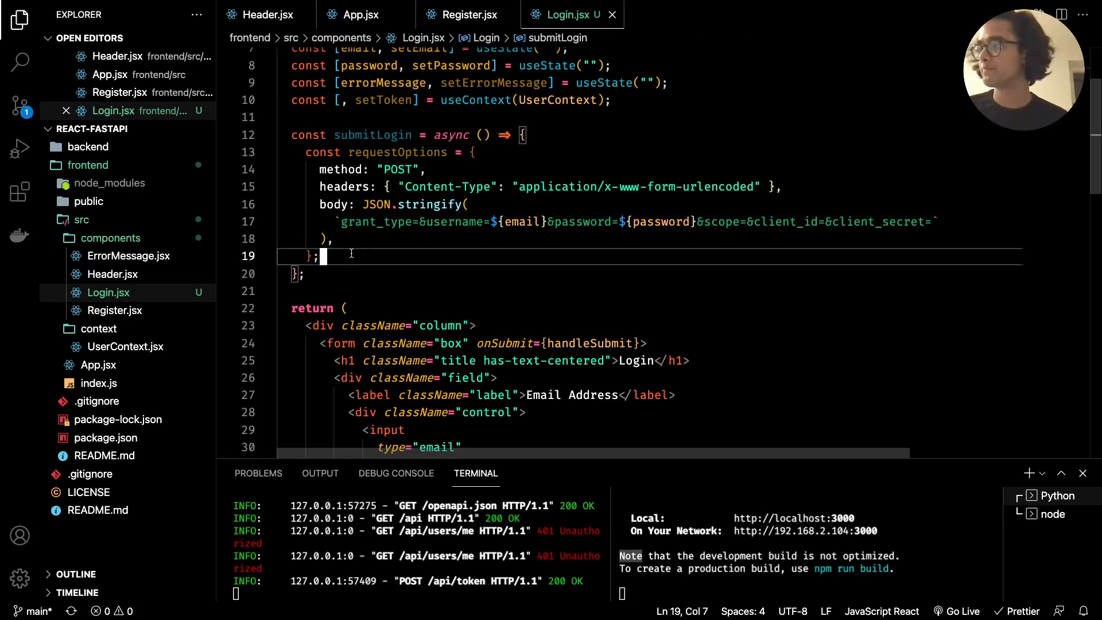
Add const response = await fetch("/api/token", requestOptions) inside submitLogin.
key("Enter")
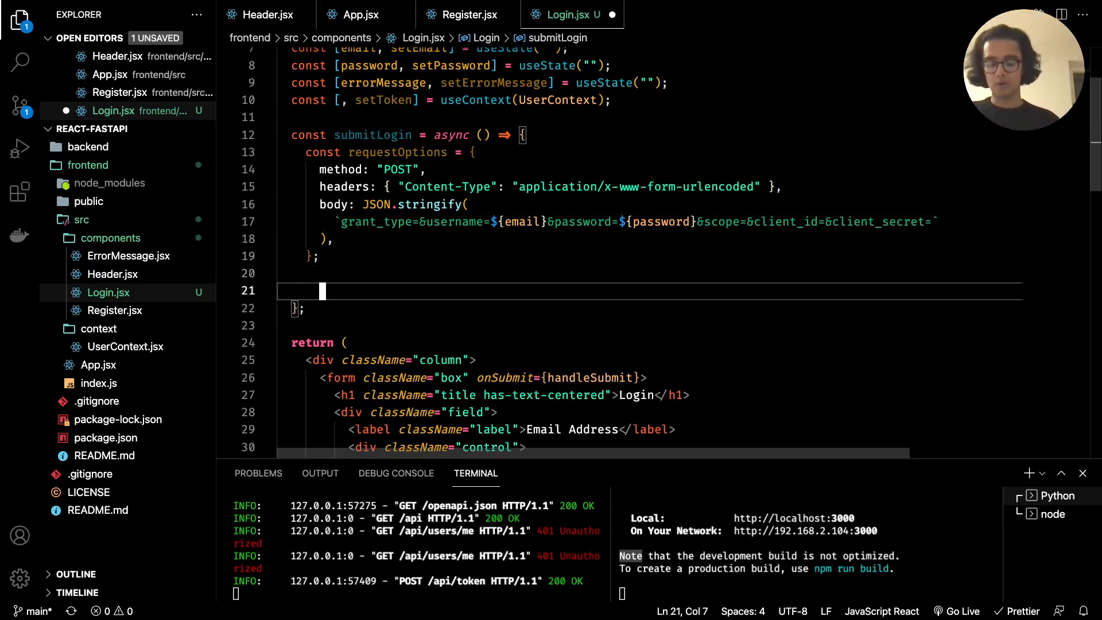
type("const resp")
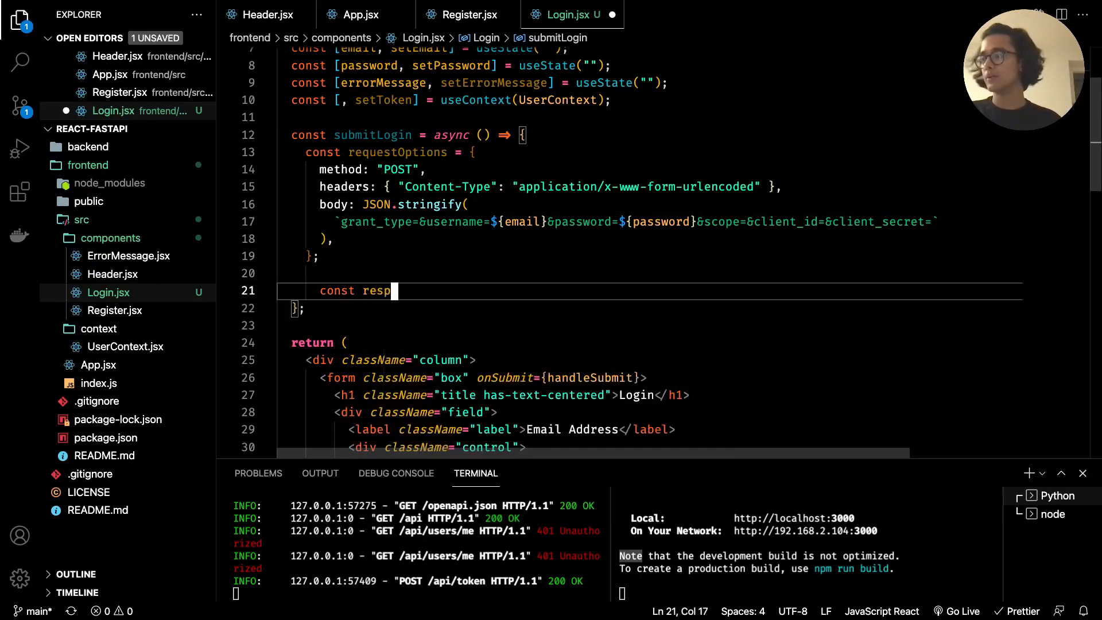
type("onse = a")
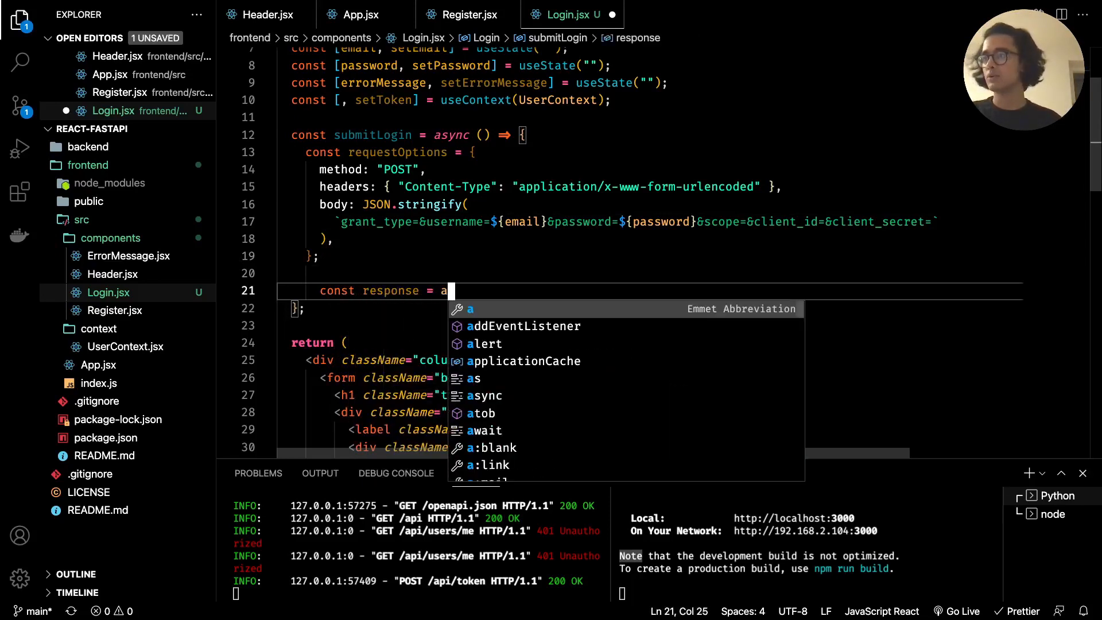
type("await")
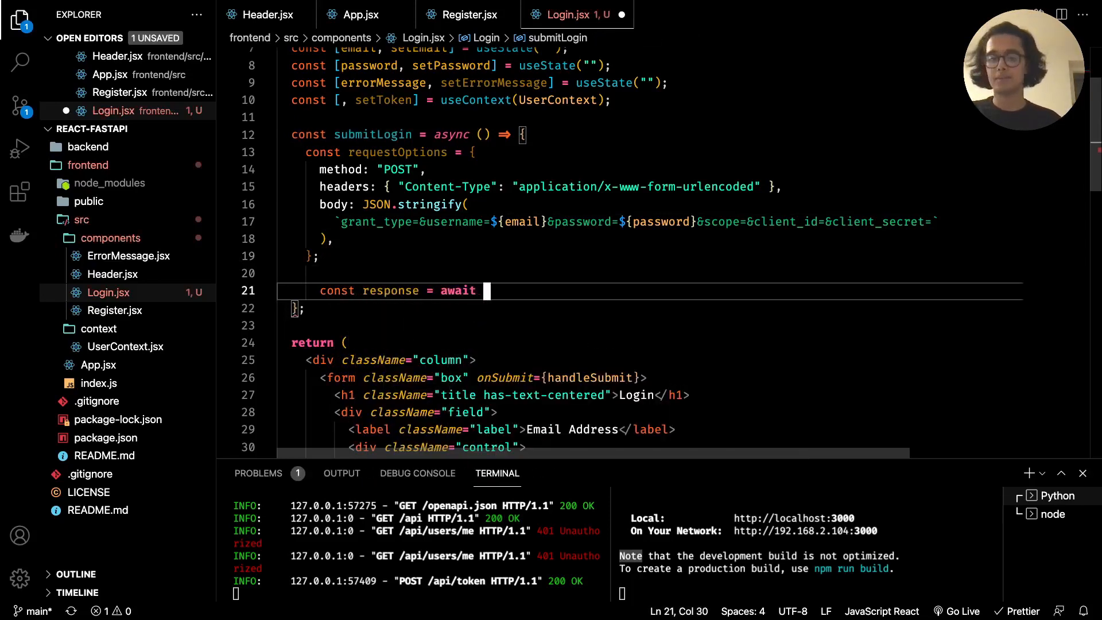
type("fetch")
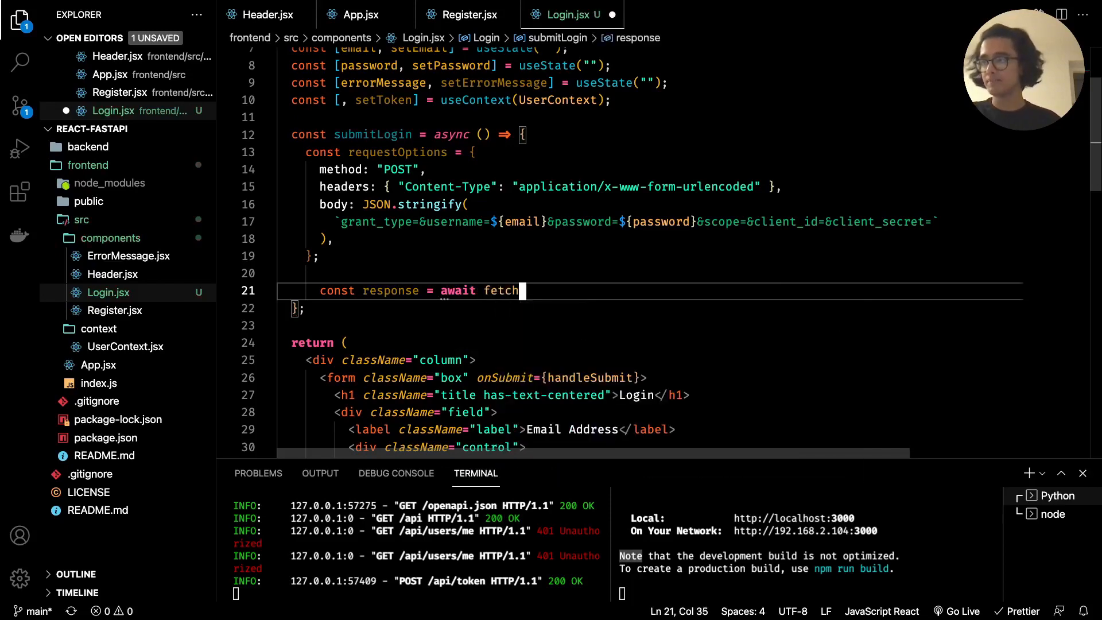
type("(\"/api/")
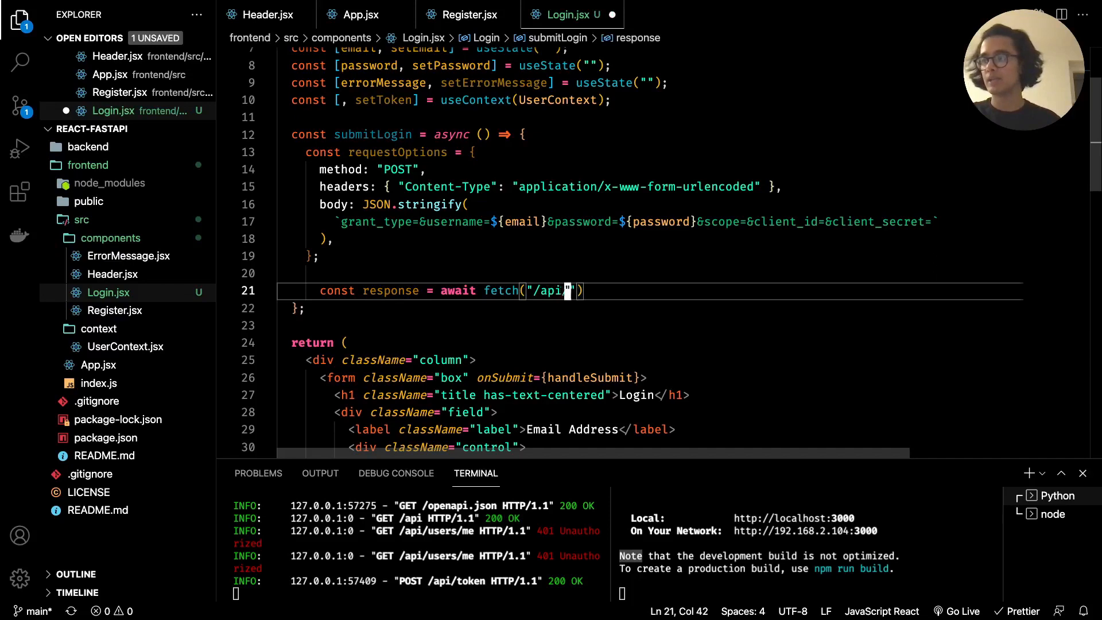
type("tok")
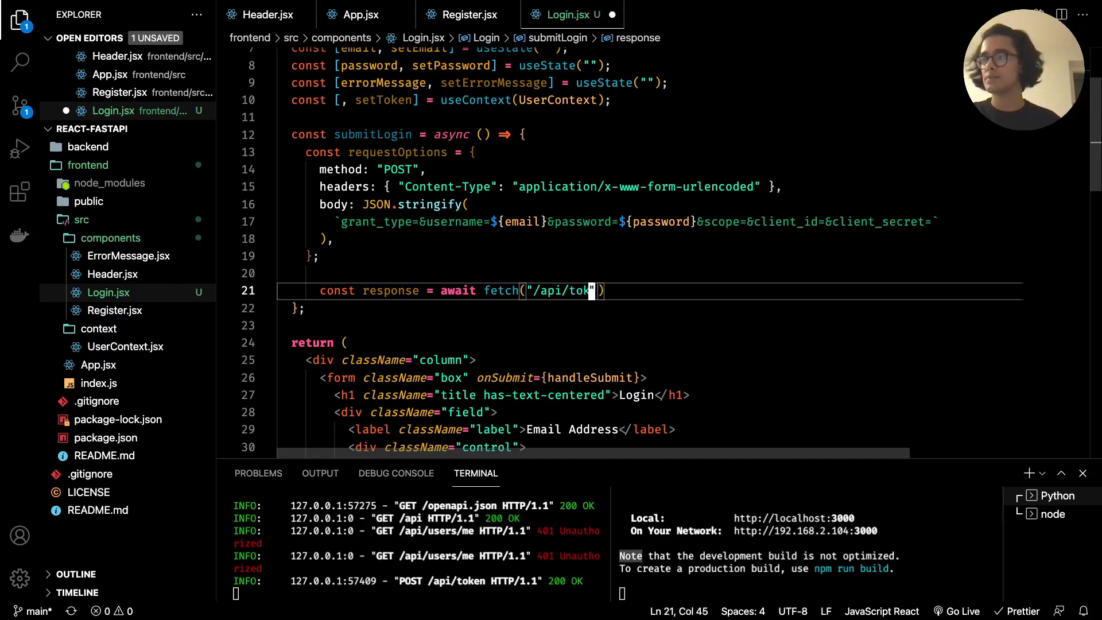
type("en")
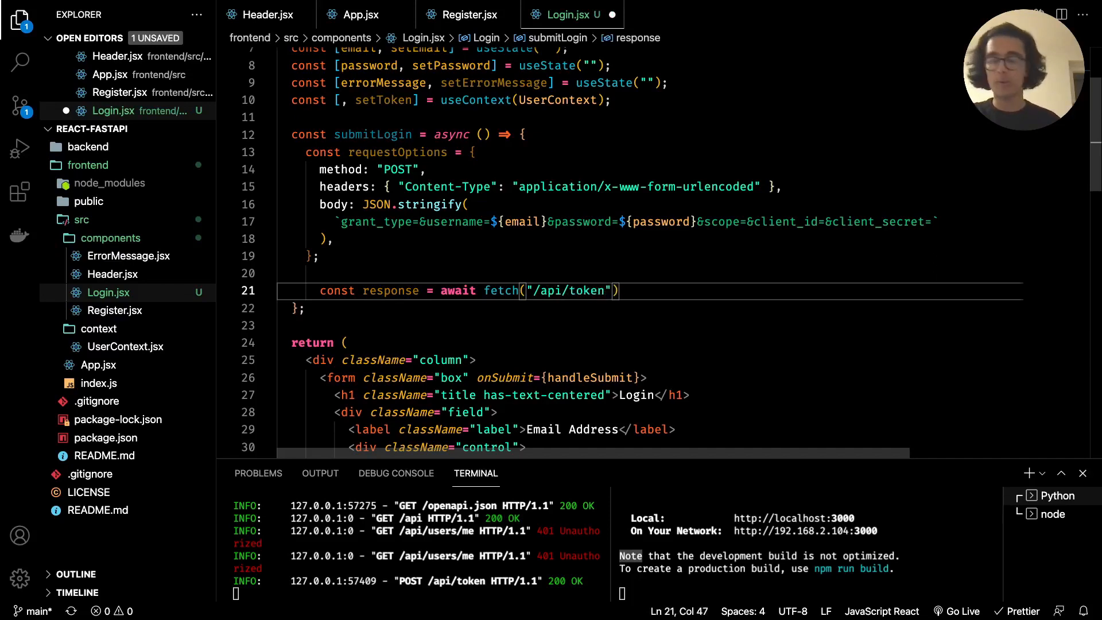
type(", requestOptions")
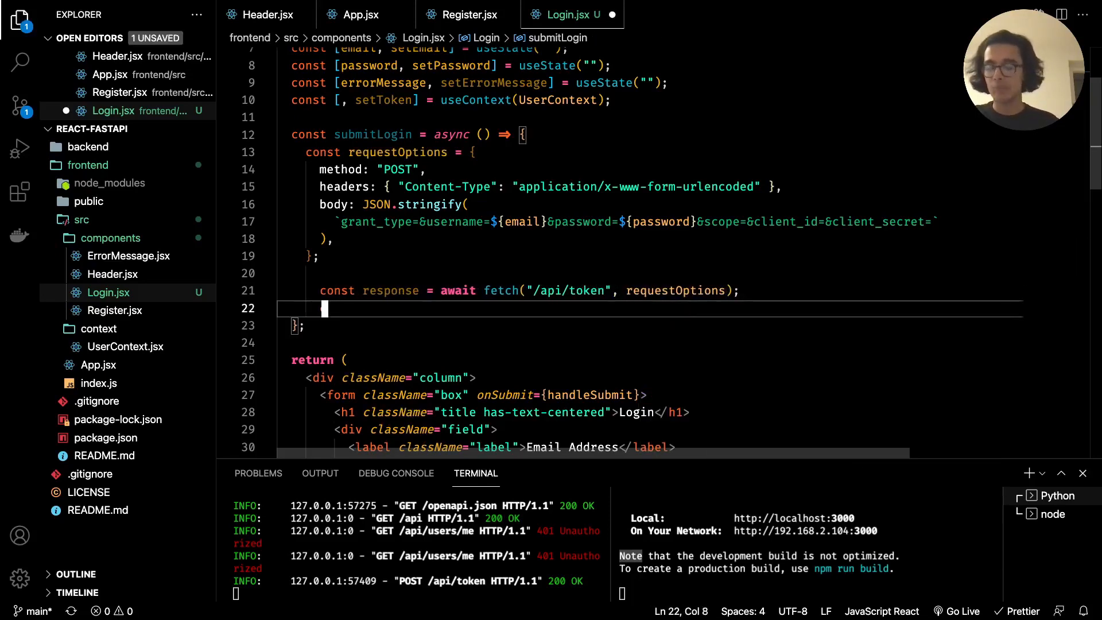
Read the response body into data with const data = await response.json().
type("const data = await")
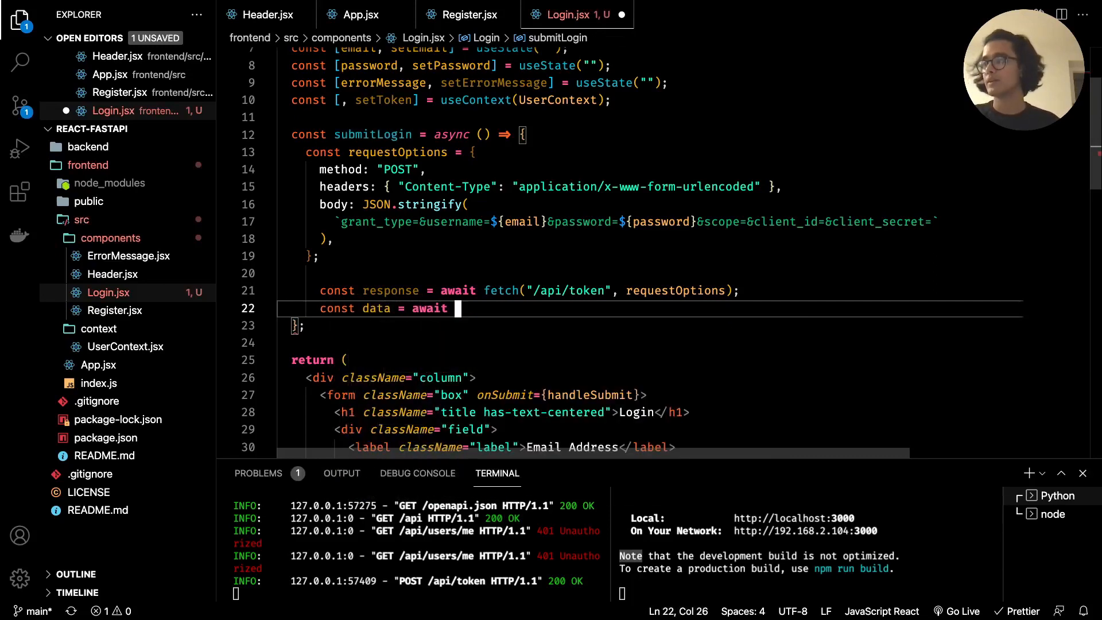
type("response.json();")
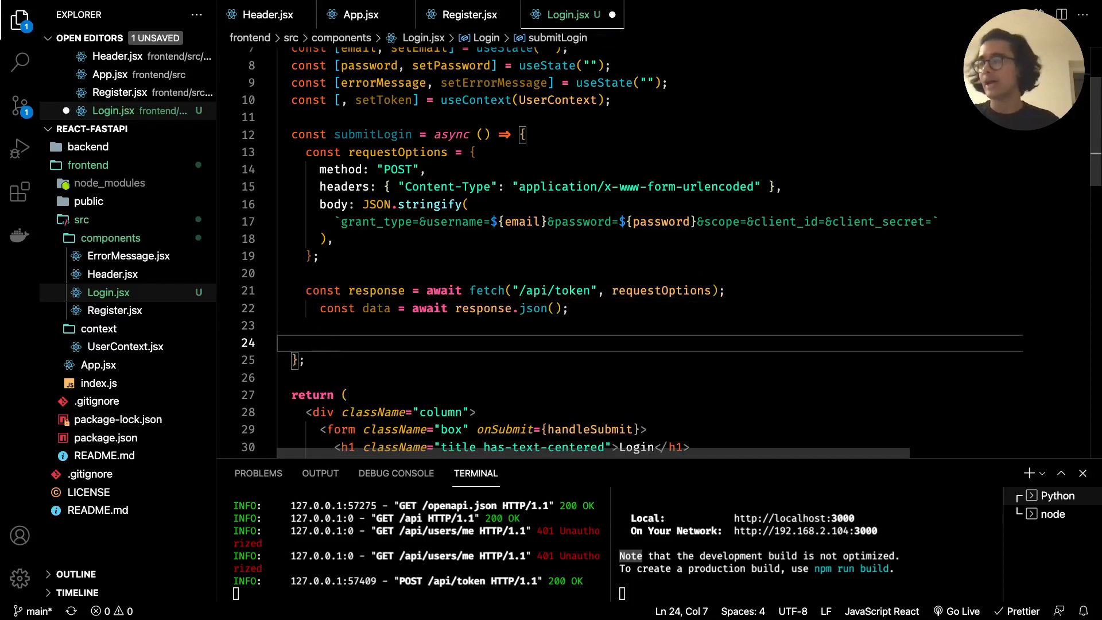
Add an if (!response.ok) branch that calls setErrorMessage(data.detail).
type("if")
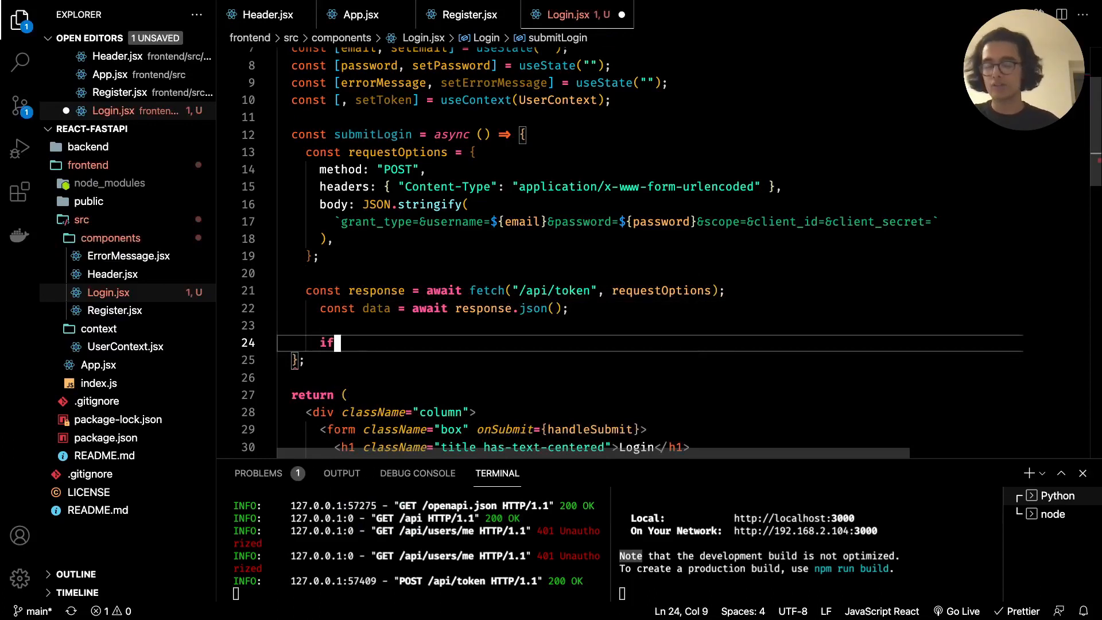
type("(!)")
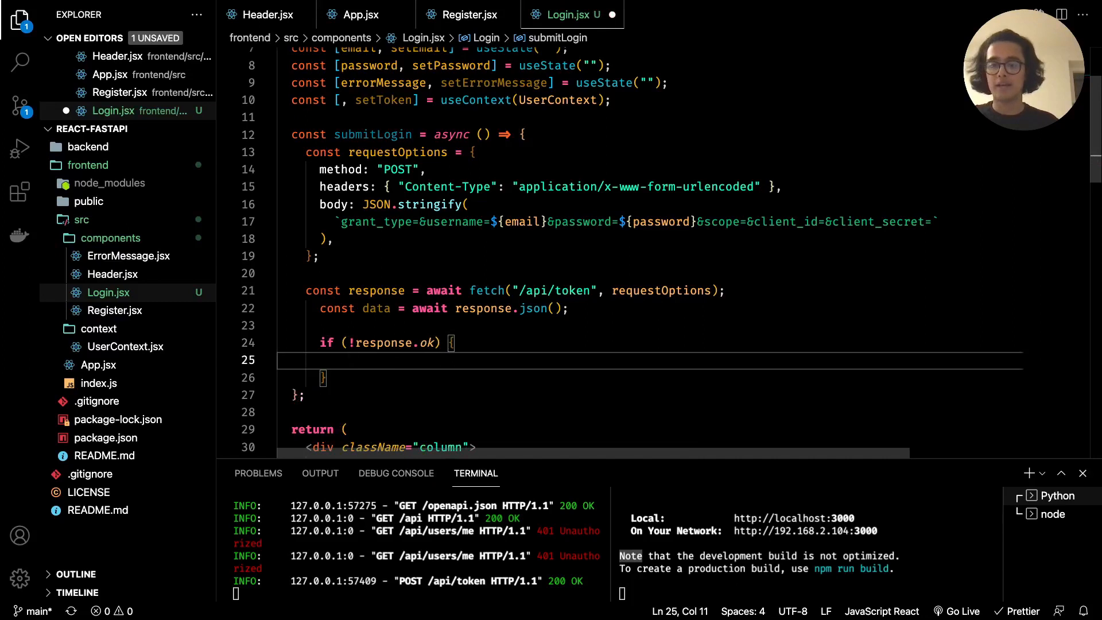
type("setErrorMessage(")
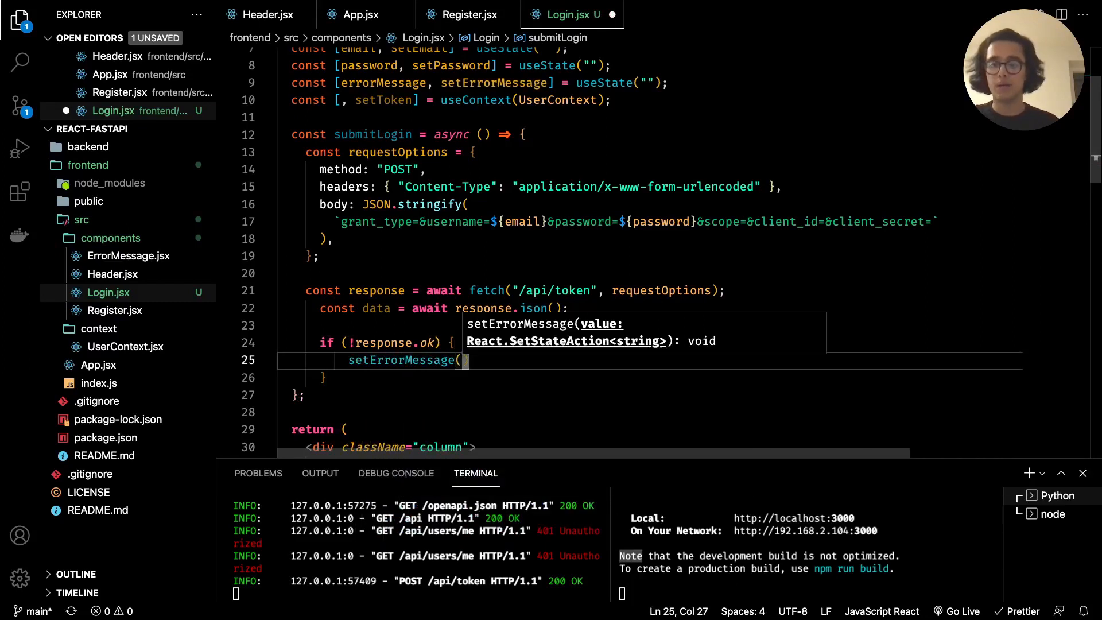
type("data.detail")
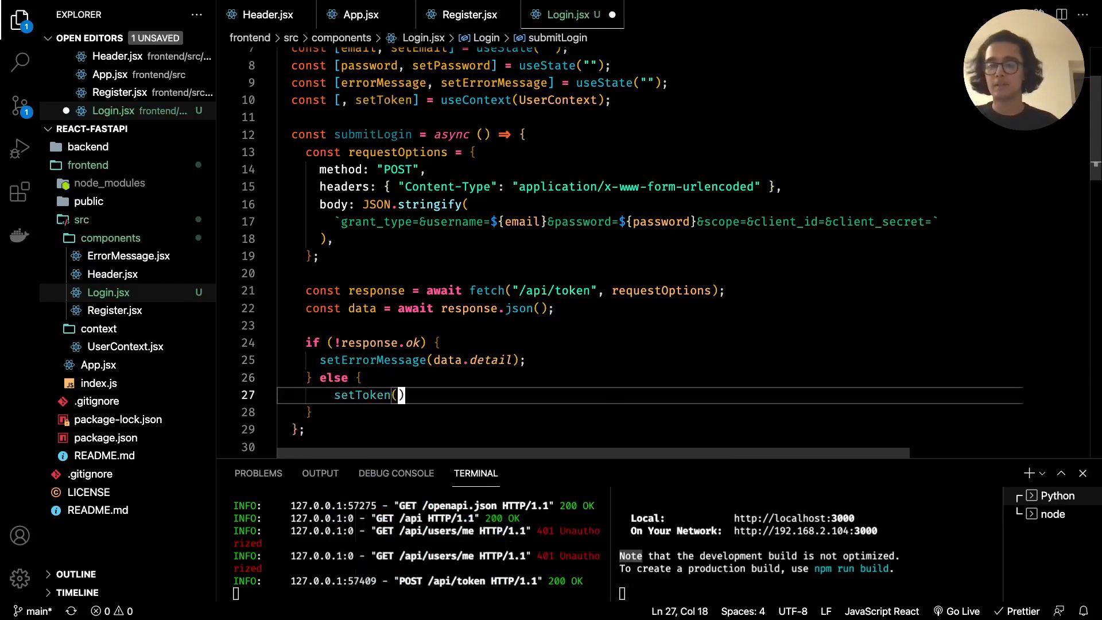
Add the else branch saving the token with setToken(data.access_token).
type("data.")
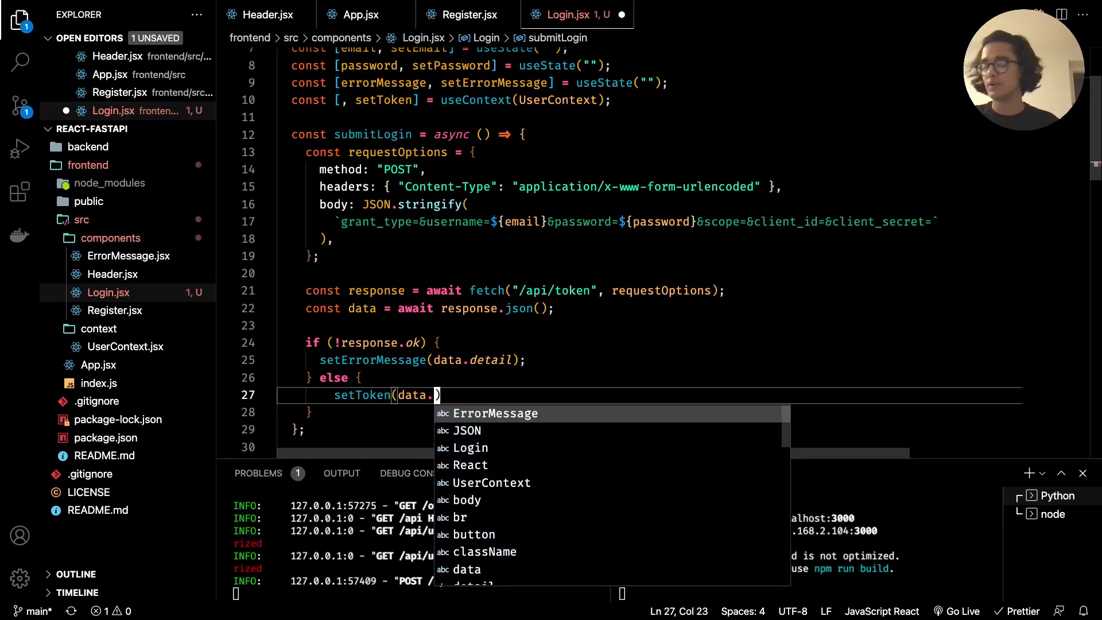
type("access_to")
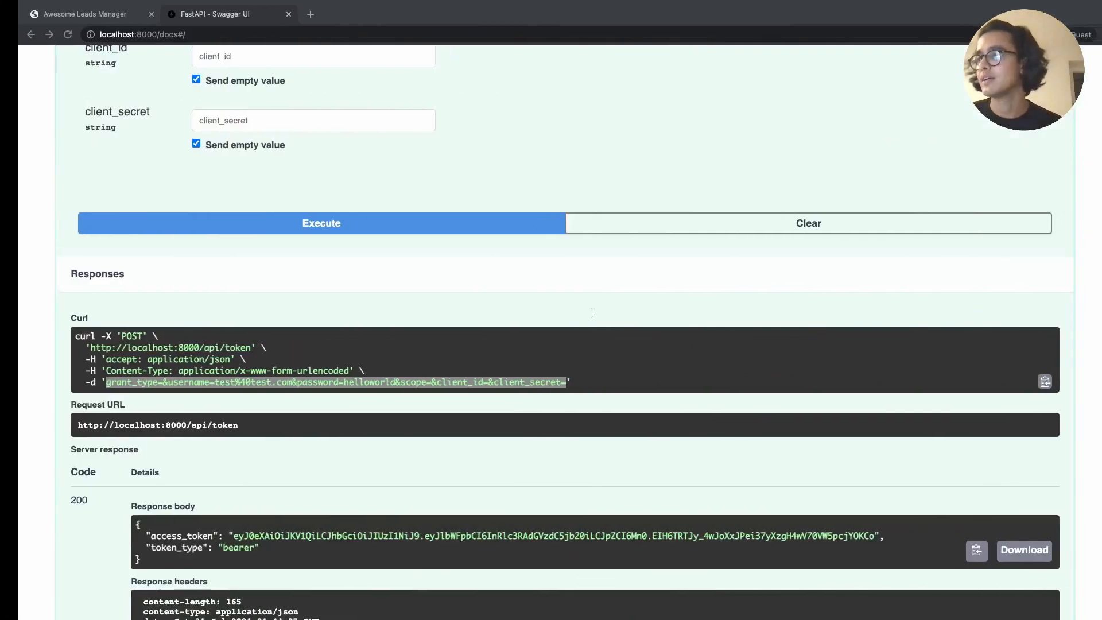
scroll("down", 3)
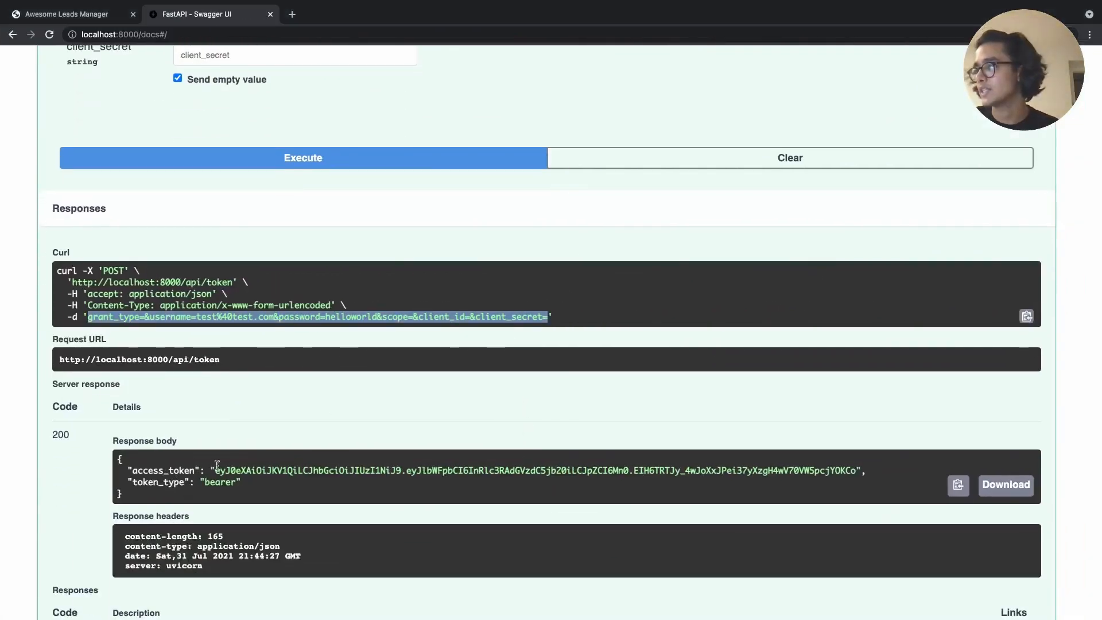
scroll("down", 3)
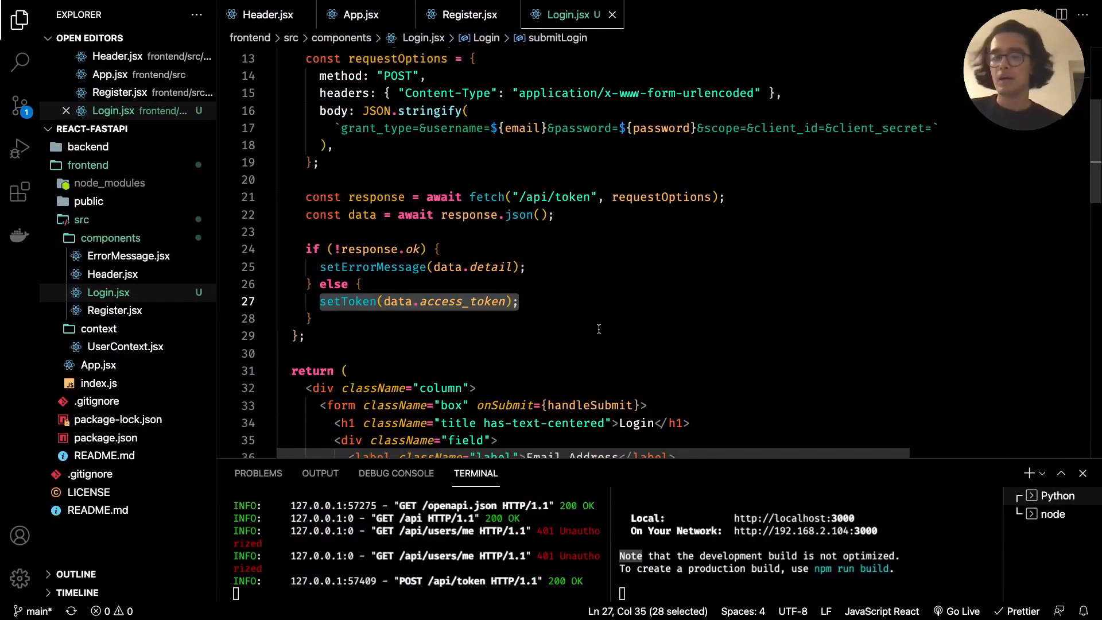
Start a handleSubmit arrow function taking the event e below submitLogin.
scroll("up", 3)
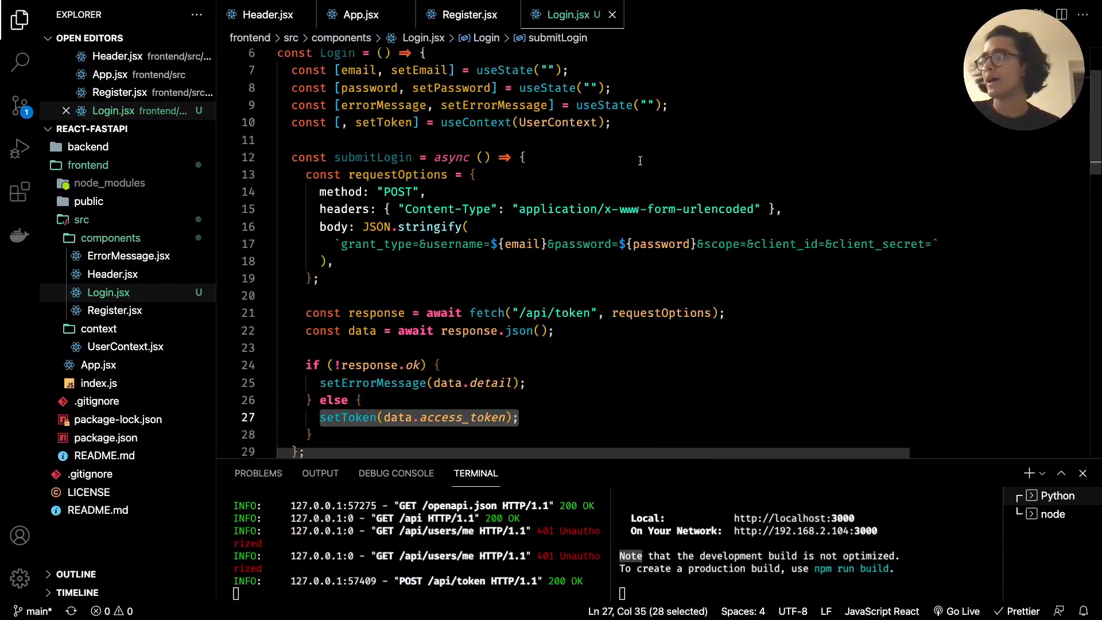
scroll("down", 3)
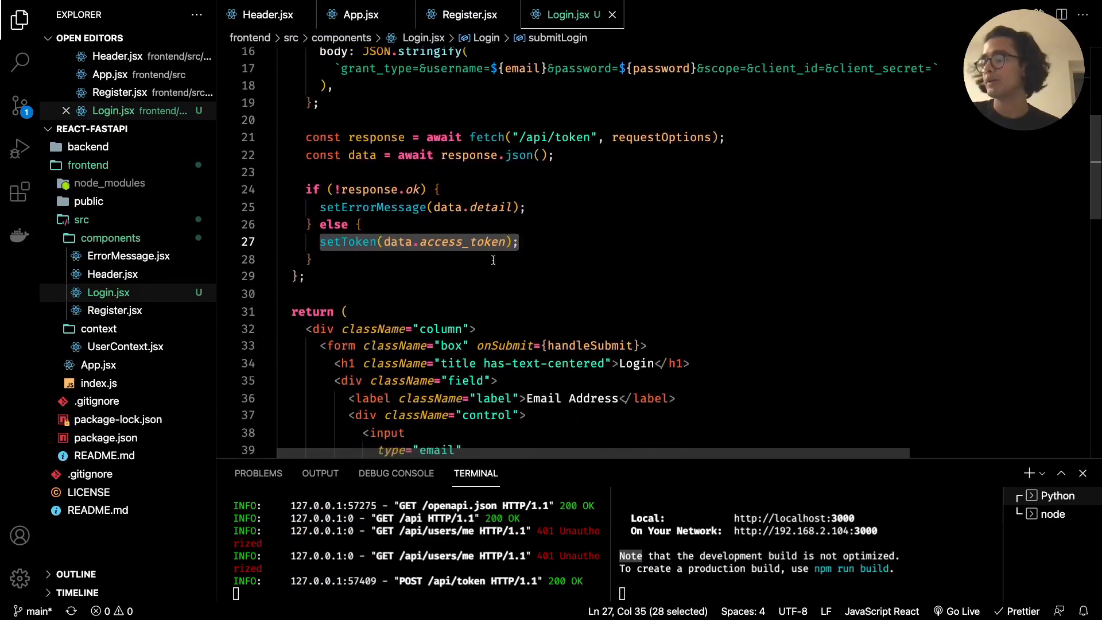
left_click(306, 277)
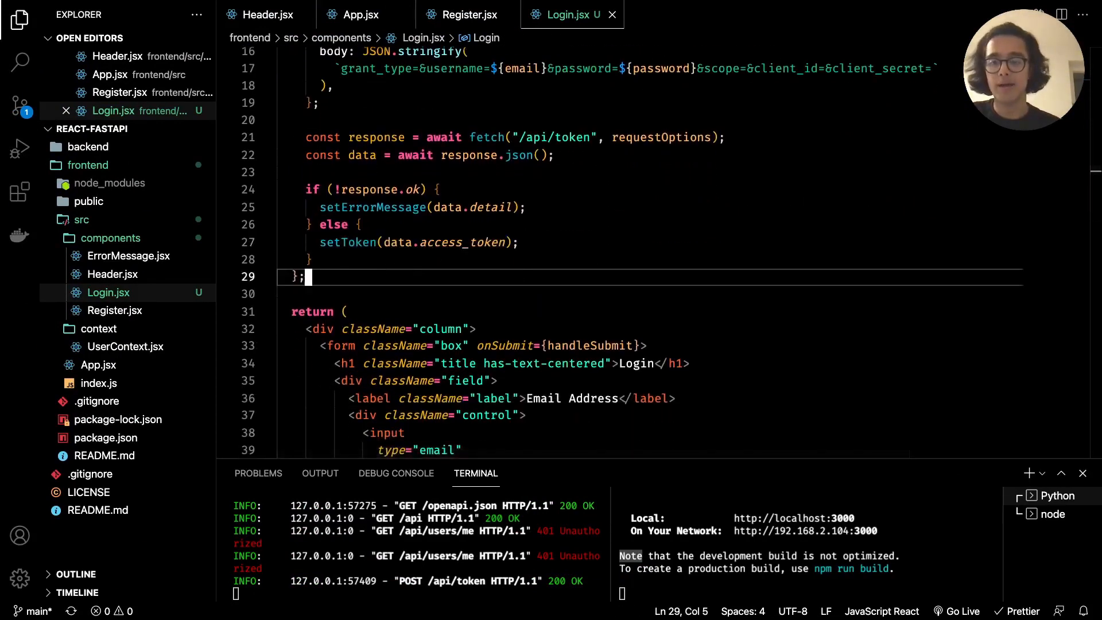
key("Enter")
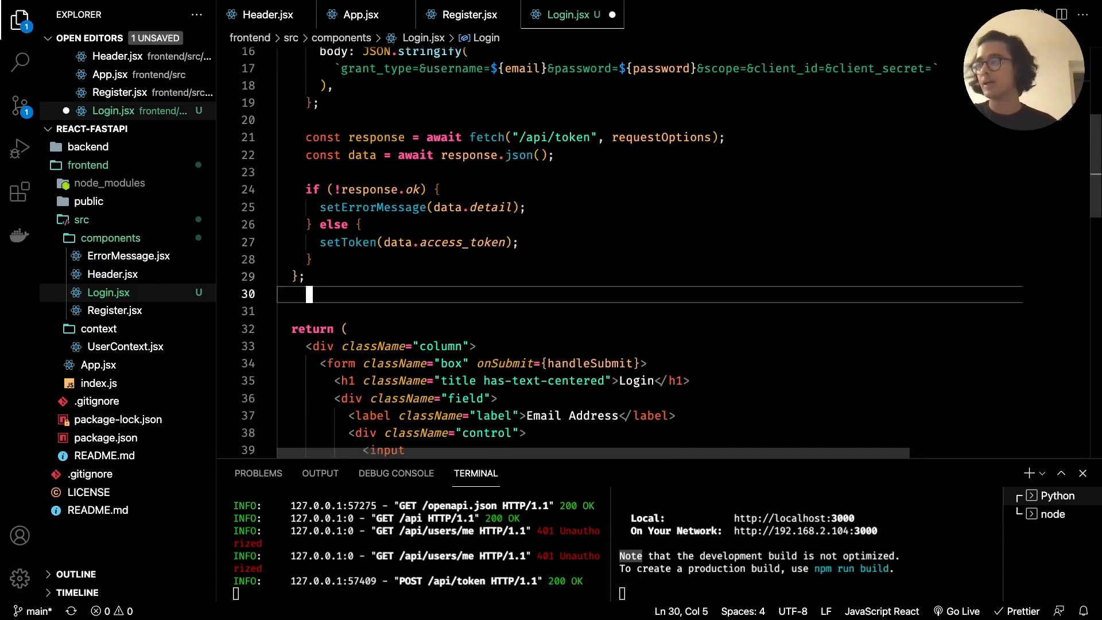
type("const")
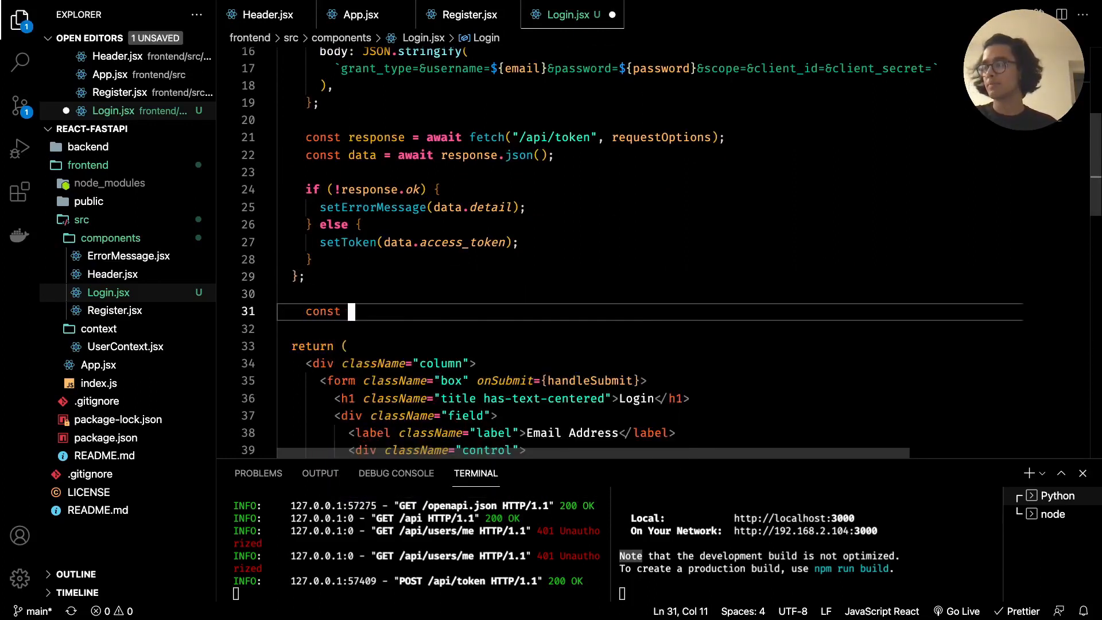
type("handleSubmit =")
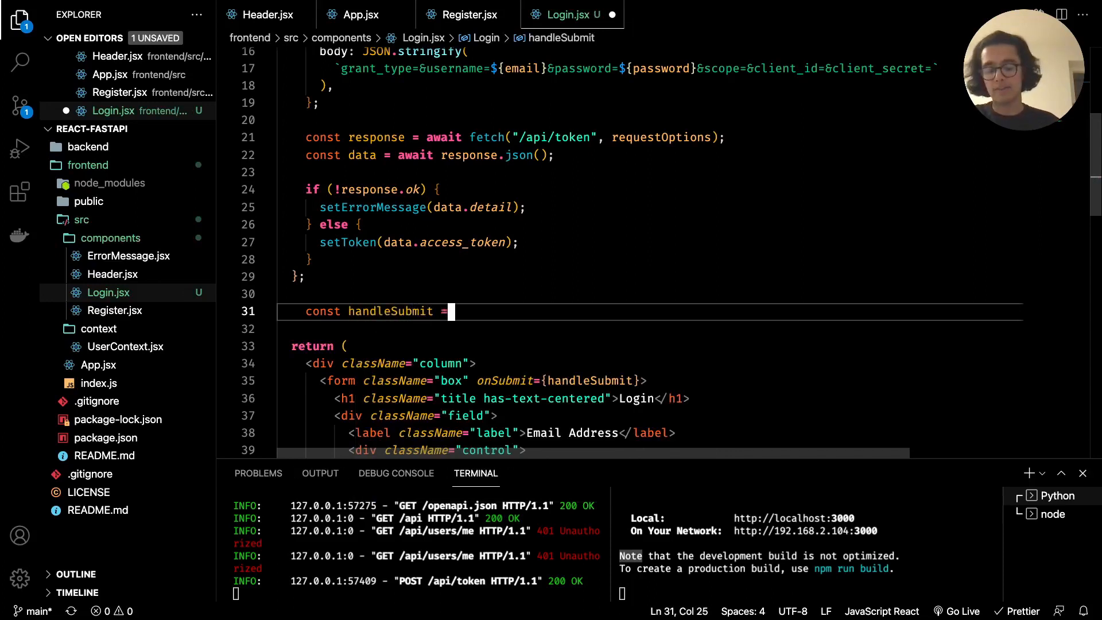
type("(e) =")
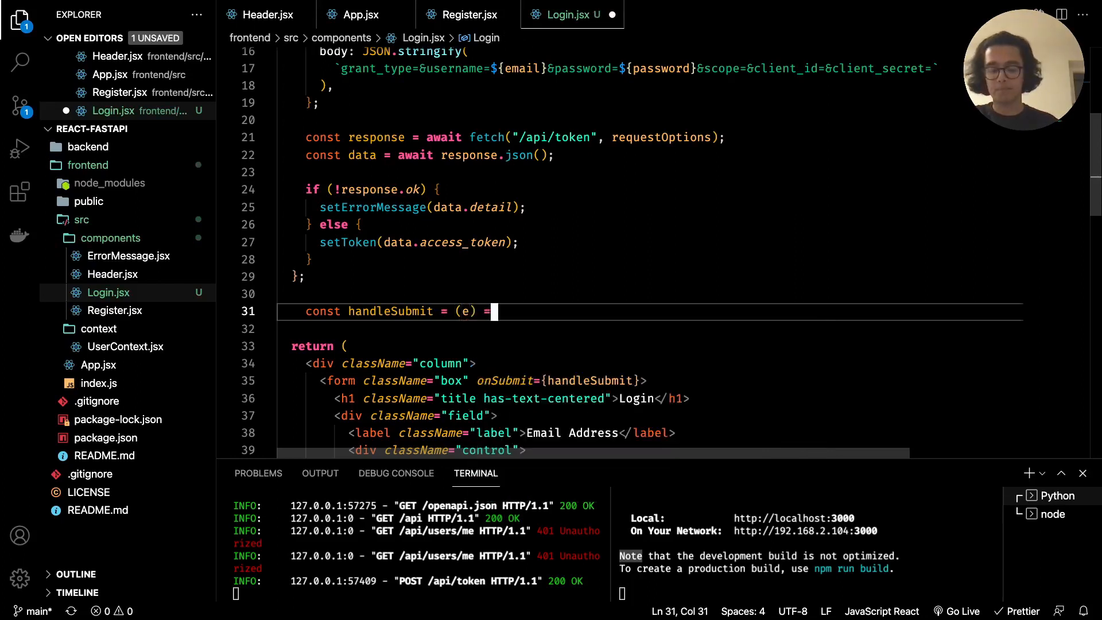
type("> {")
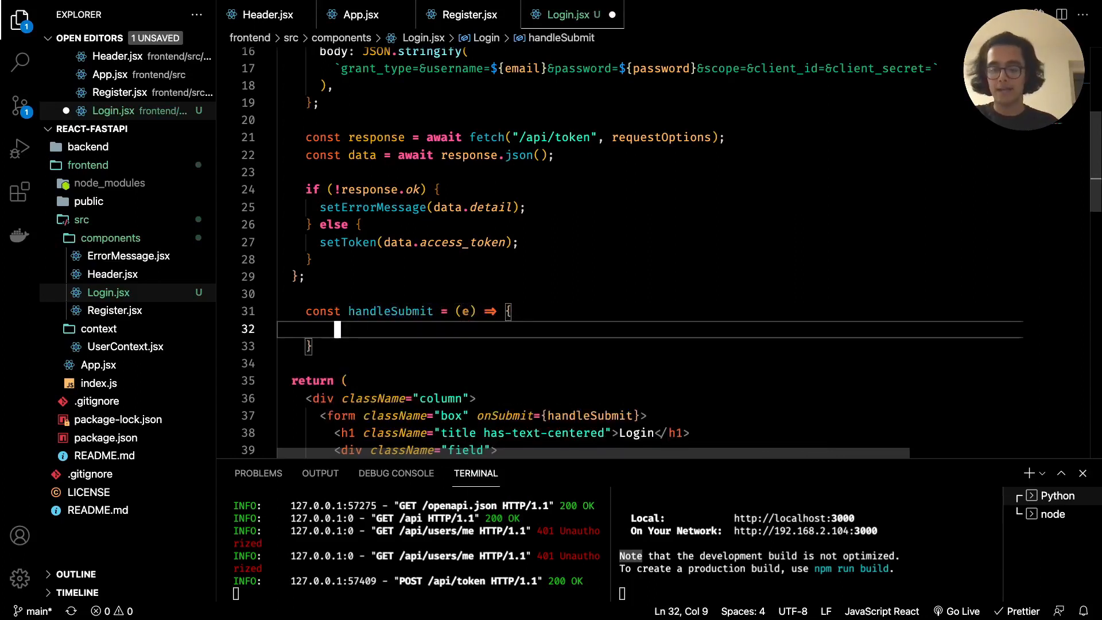
Make handleSubmit call e.preventDefault() and then submitLogin().
type("e.")
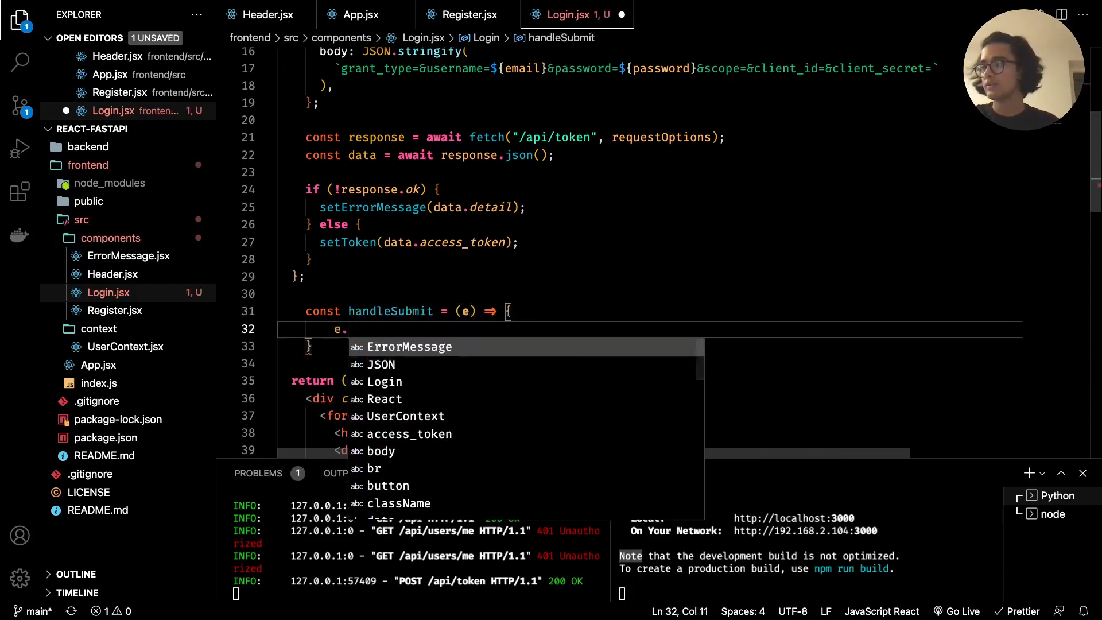
type("preventDefault();")
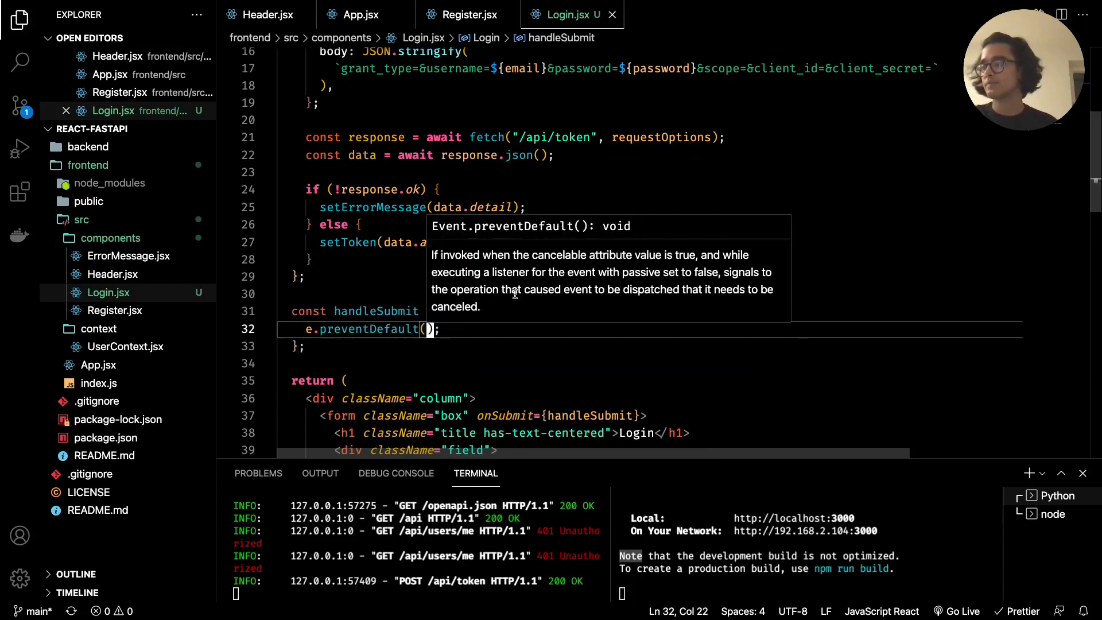
type("submitLogin")
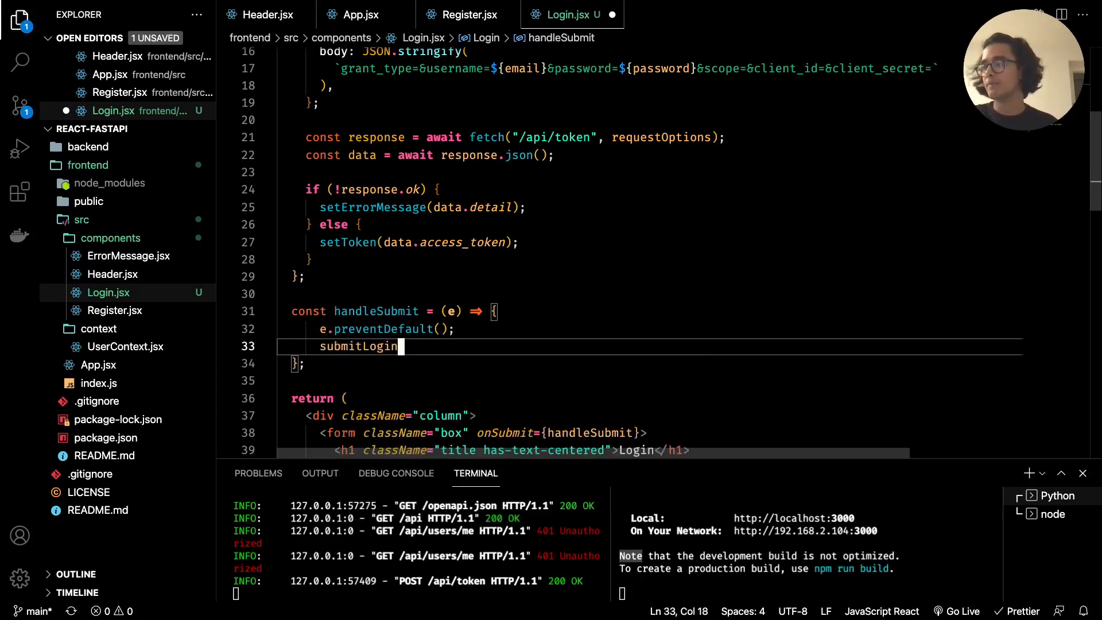
type("();")
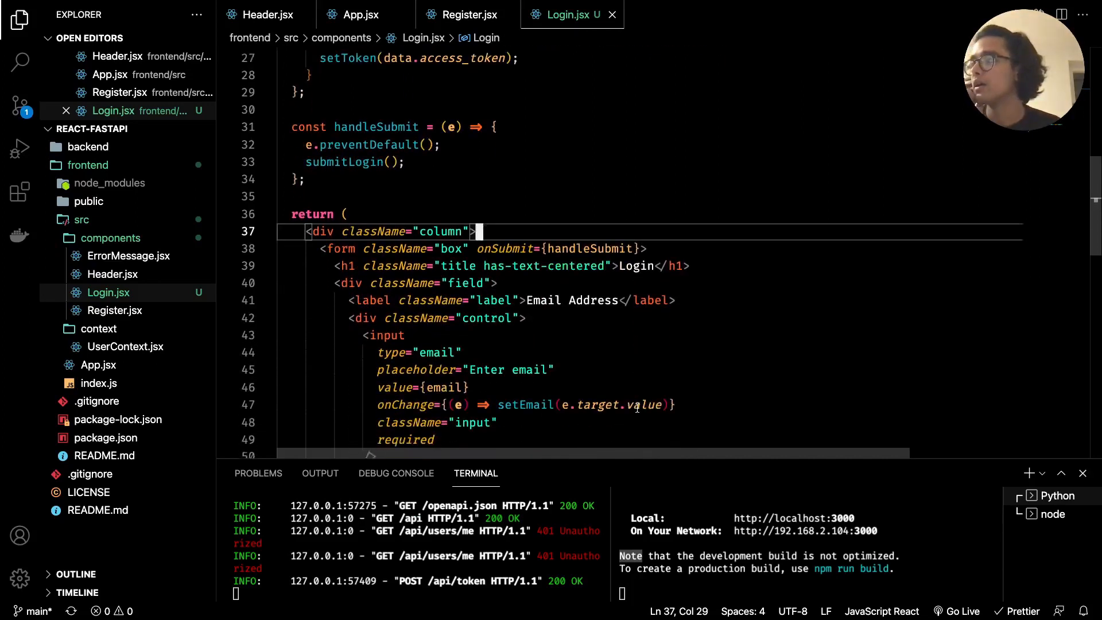
scroll("up", 3)
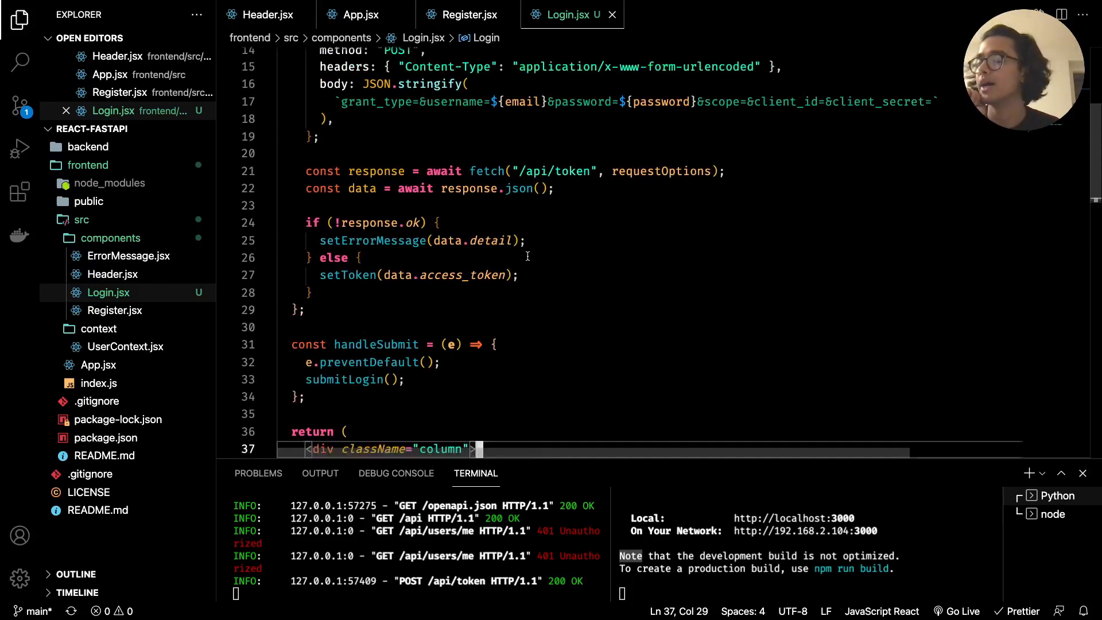
scroll("down", 3)
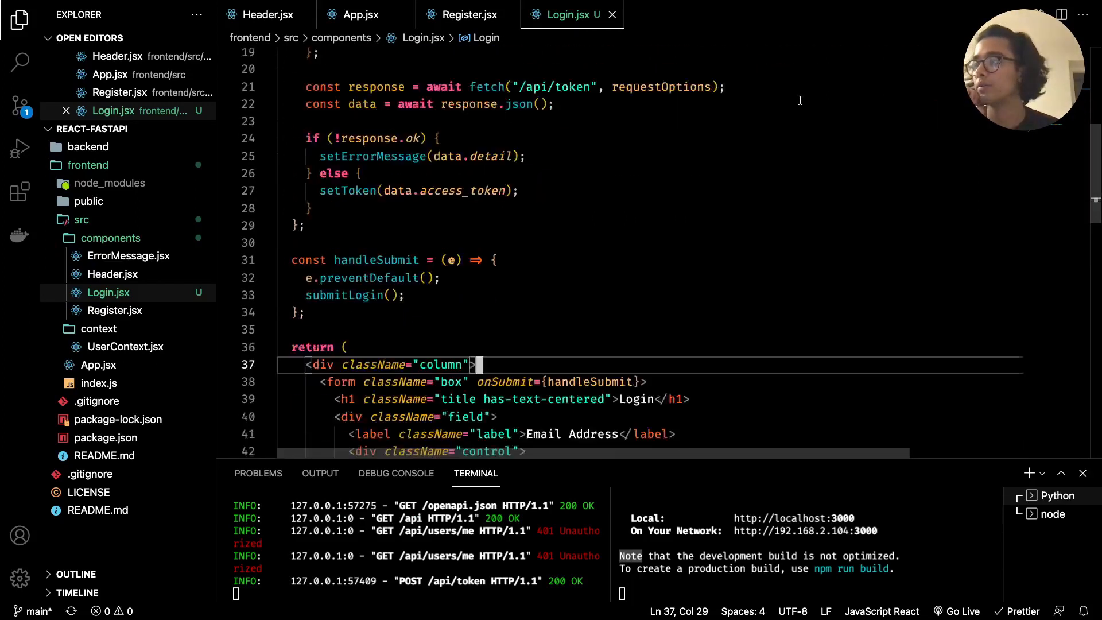
scroll("down", 3)
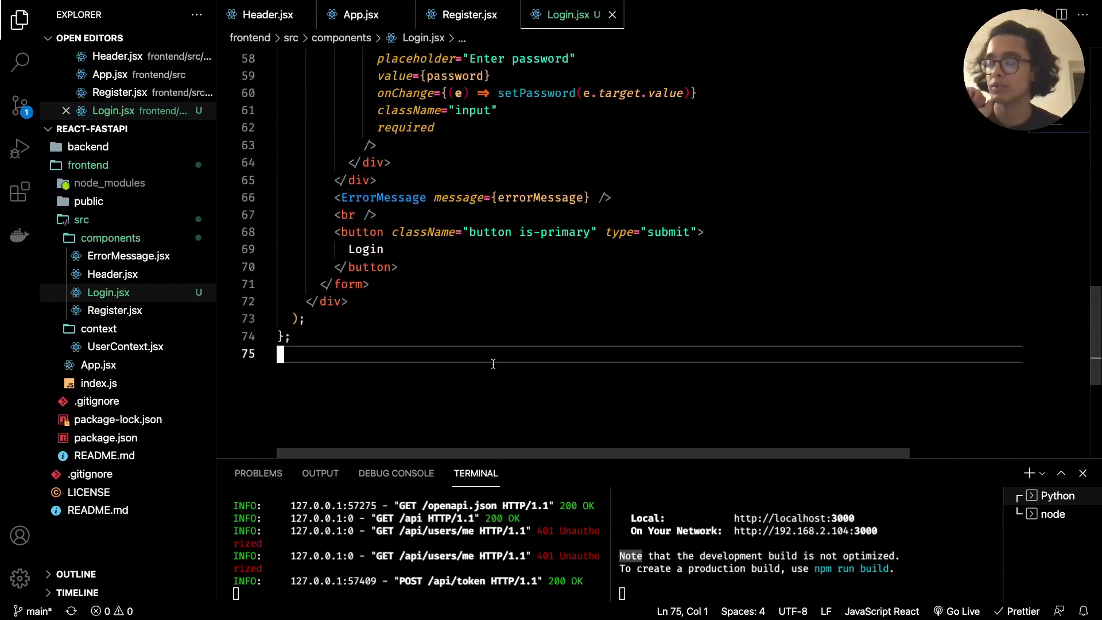
End Login.jsx with export default Login; and save the file.
type("export")
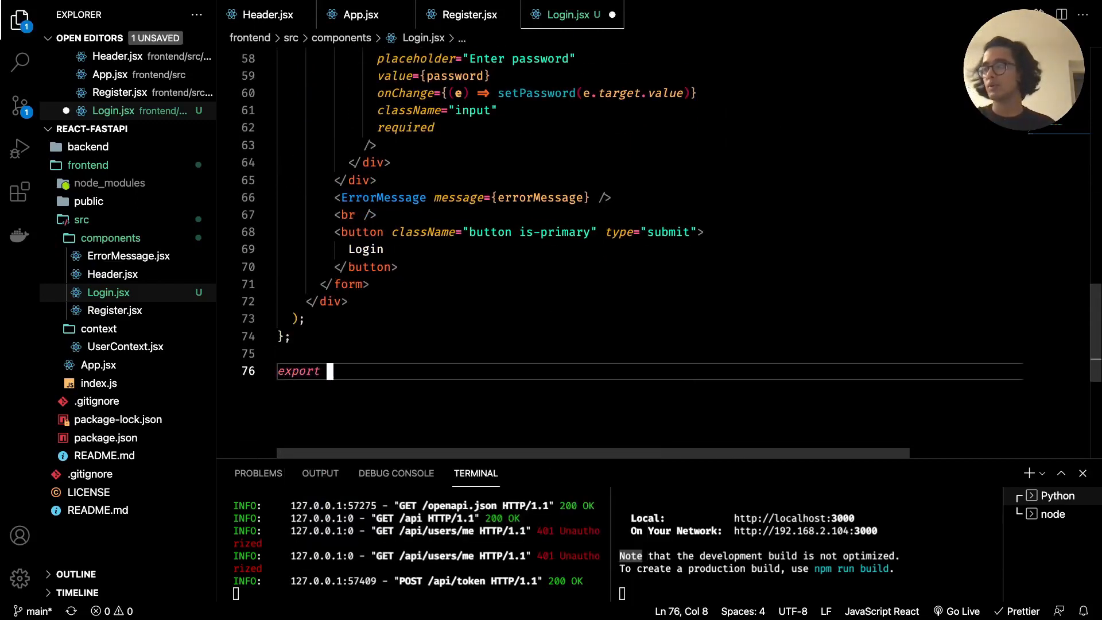
type("default")
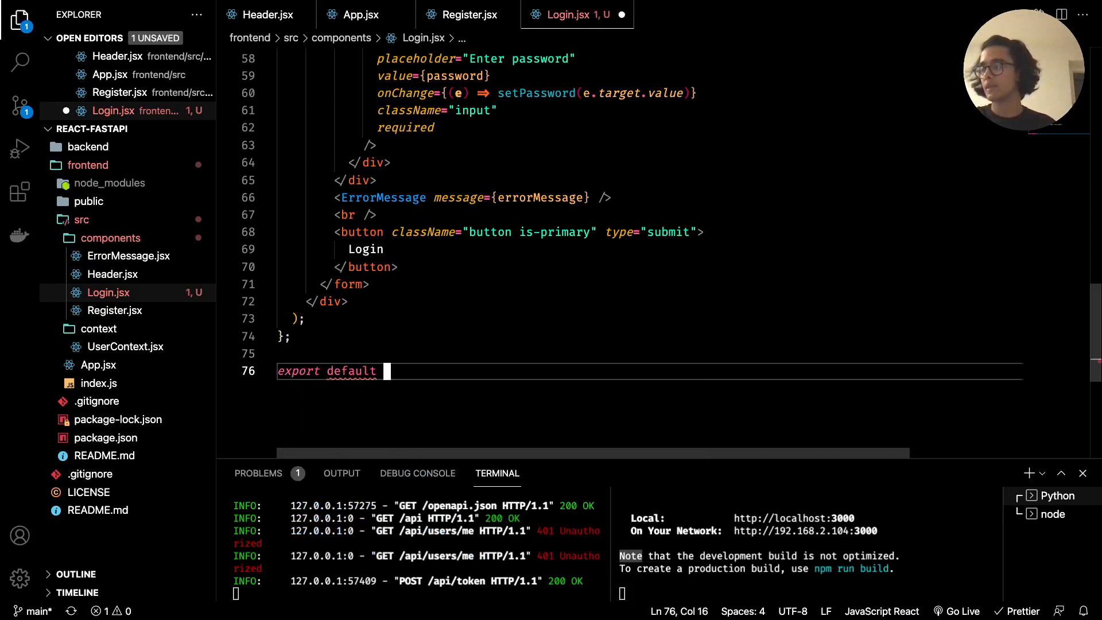
type("Login;")
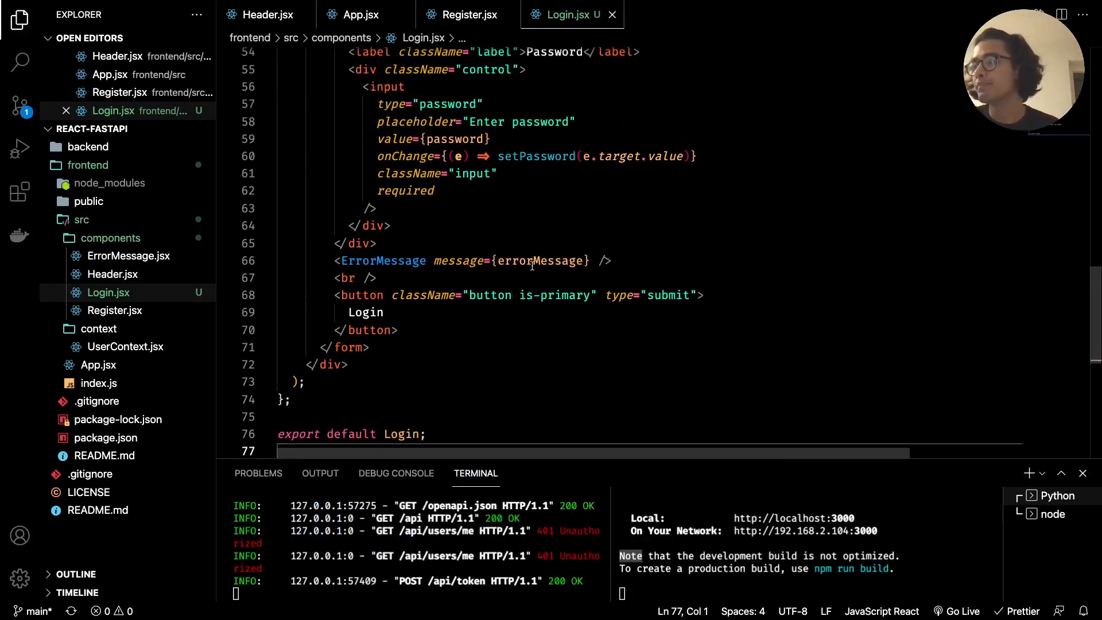
scroll("up", 3)
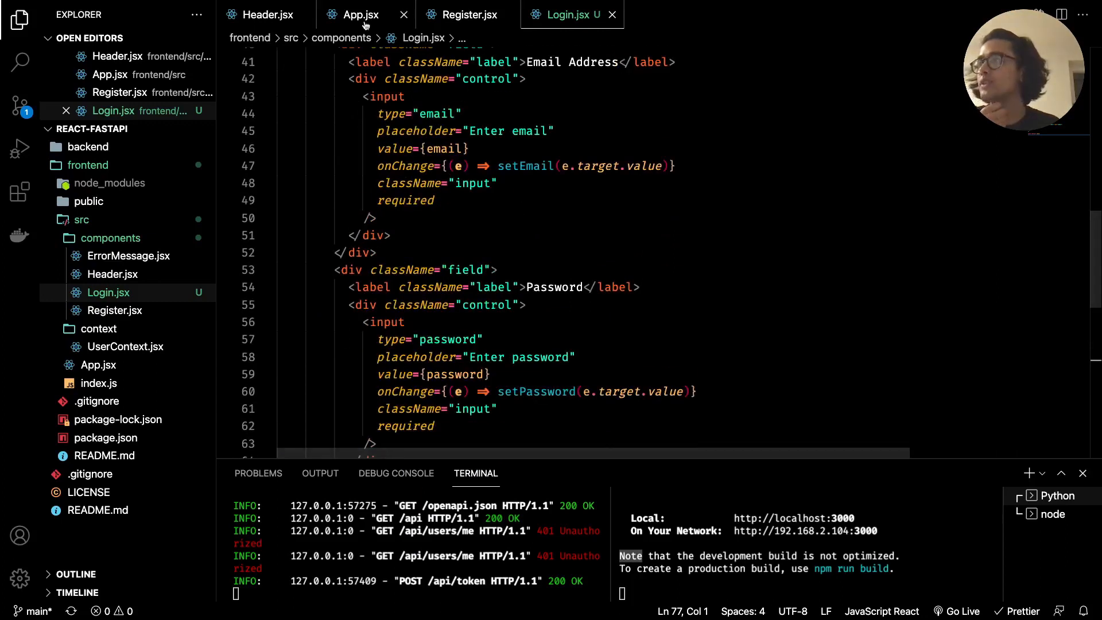
mouse_move(359, 14)
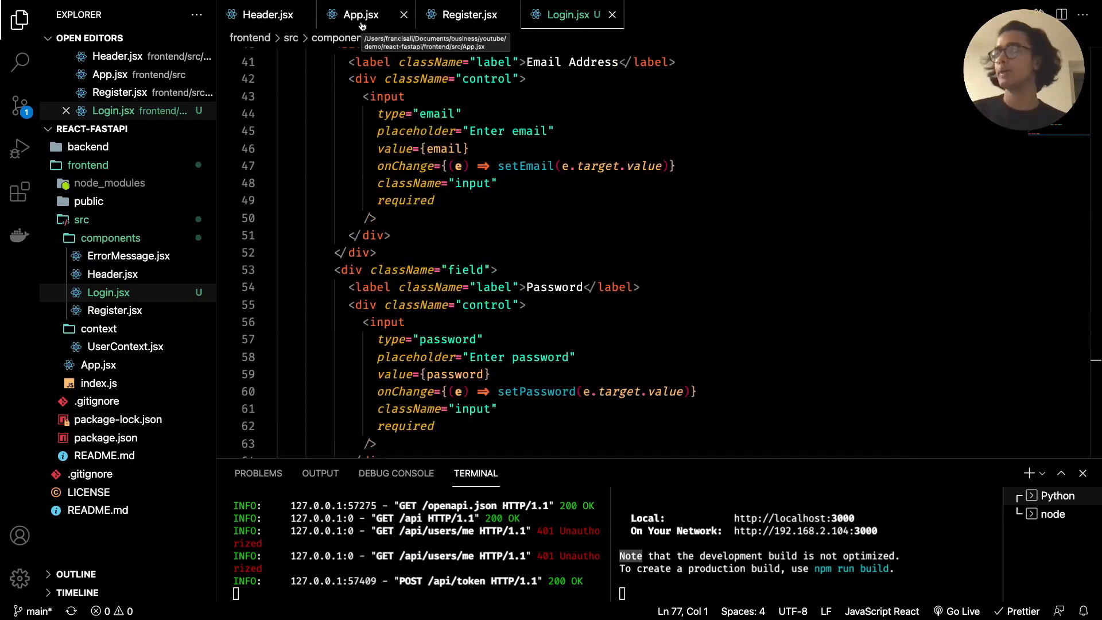
Add import Login from "./components/Login" at the top of App.jsx.
left_click(355, 14)
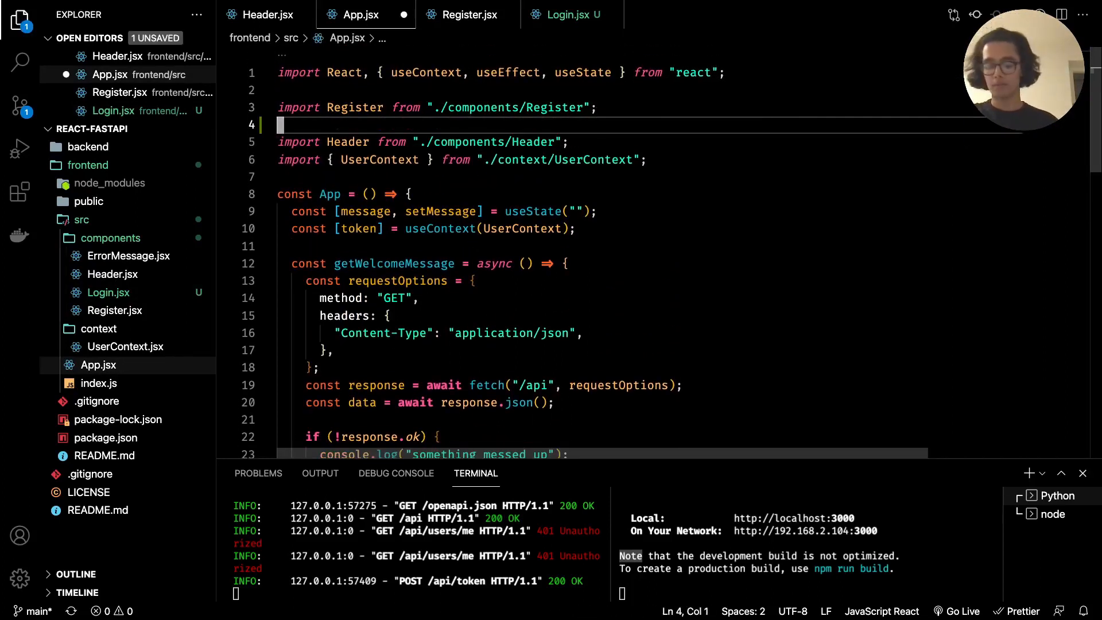
type("import Login")
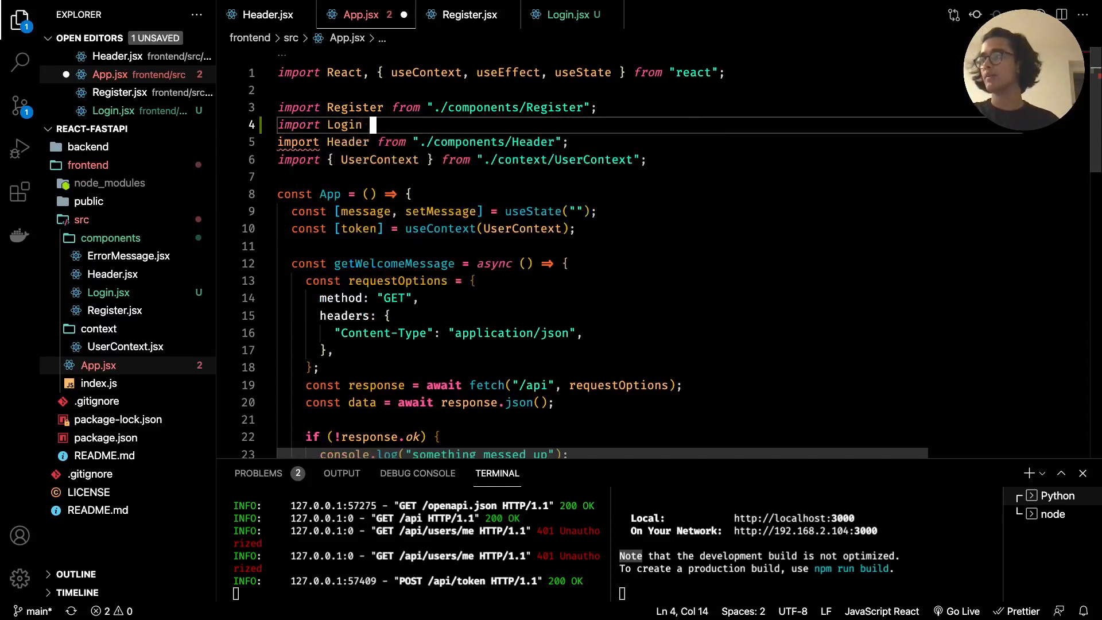
type("from \".")
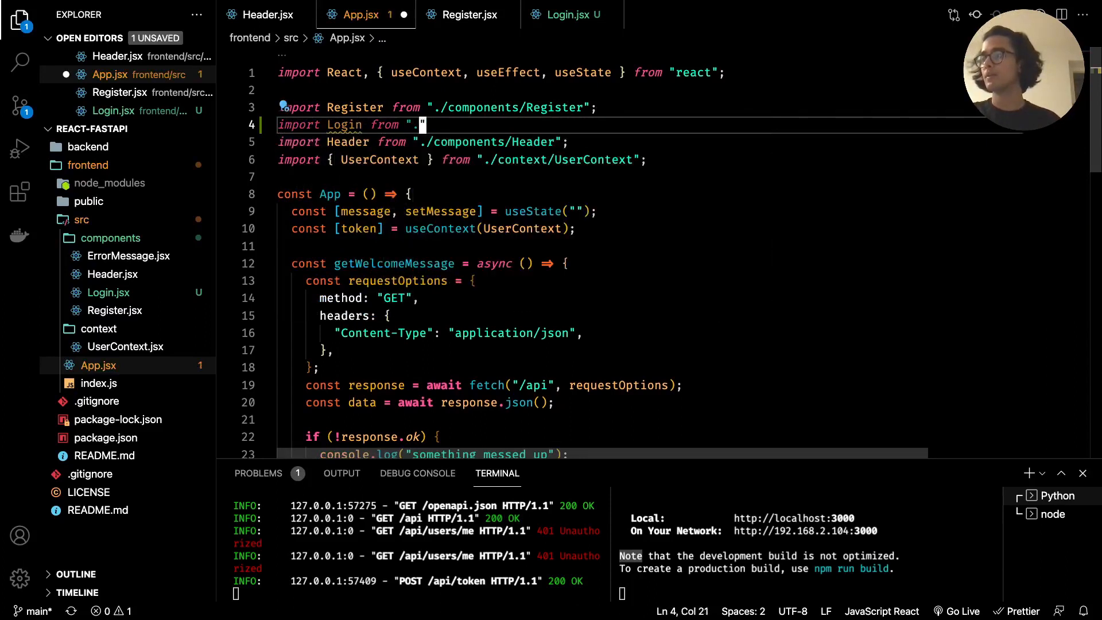
type("./componentsL")
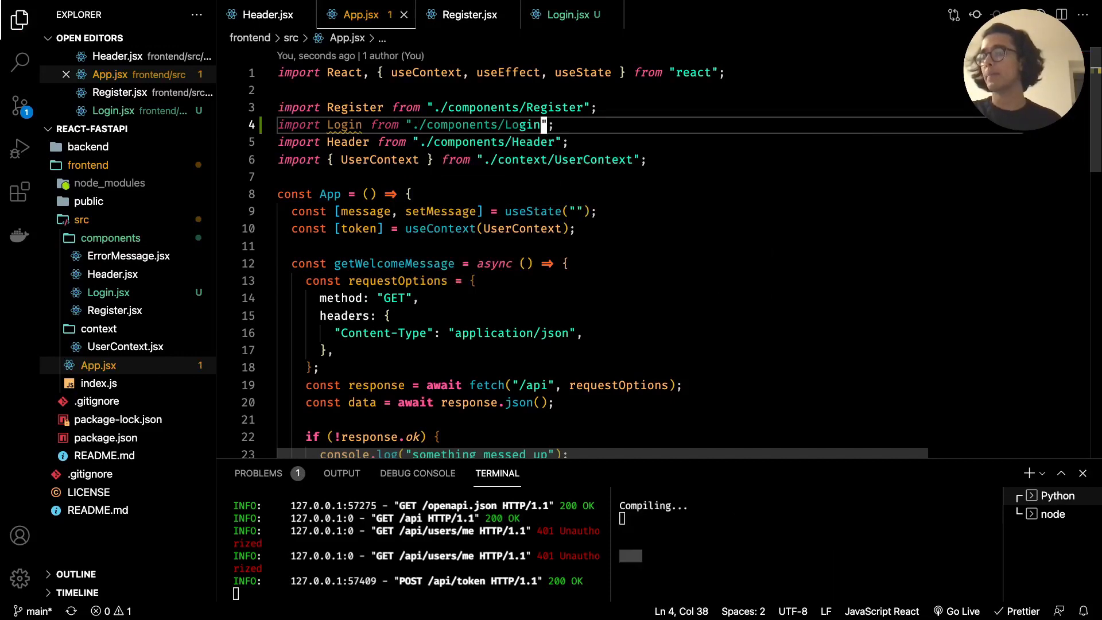
Replace the <p>Login</p> placeholder with the <Login /> component.
scroll("down", 3)
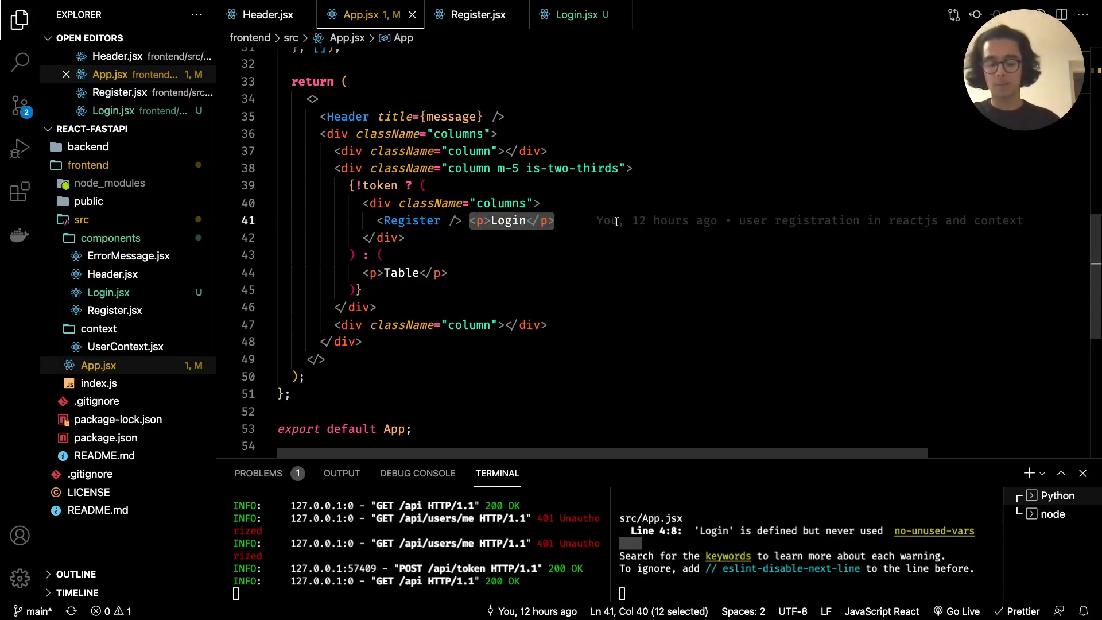
type("<Lo")
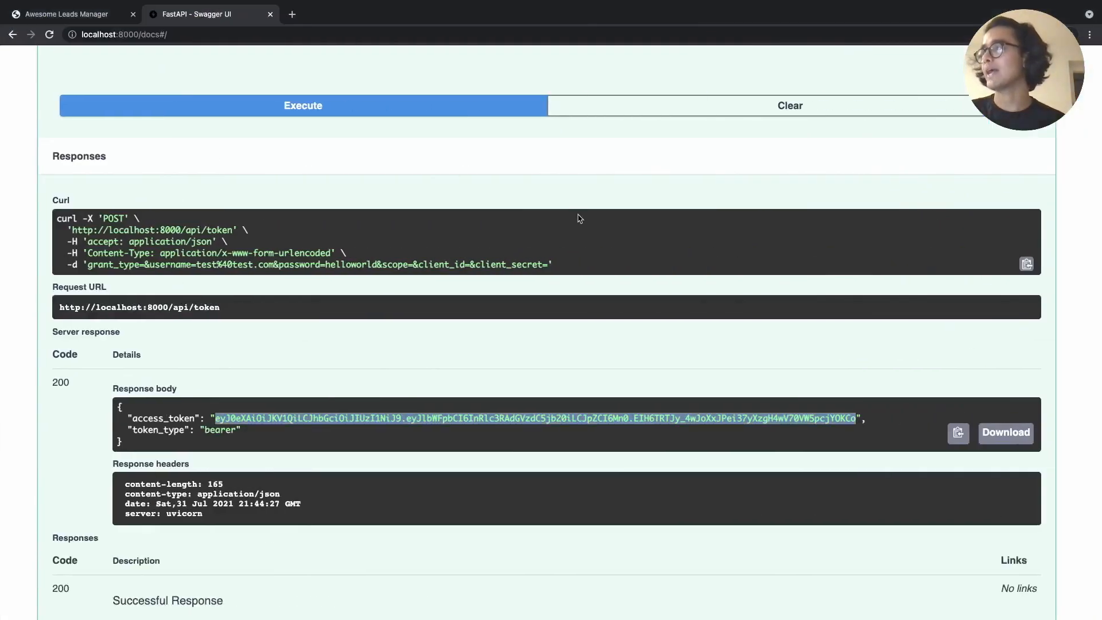
left_click(66, 14)
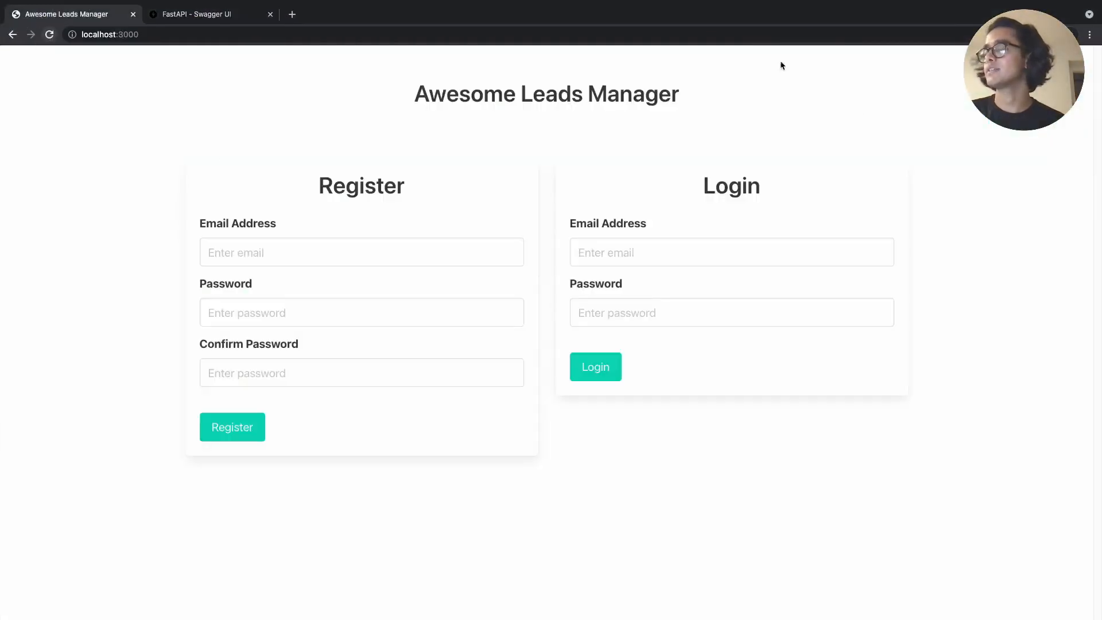
mouse_move(648, 236)
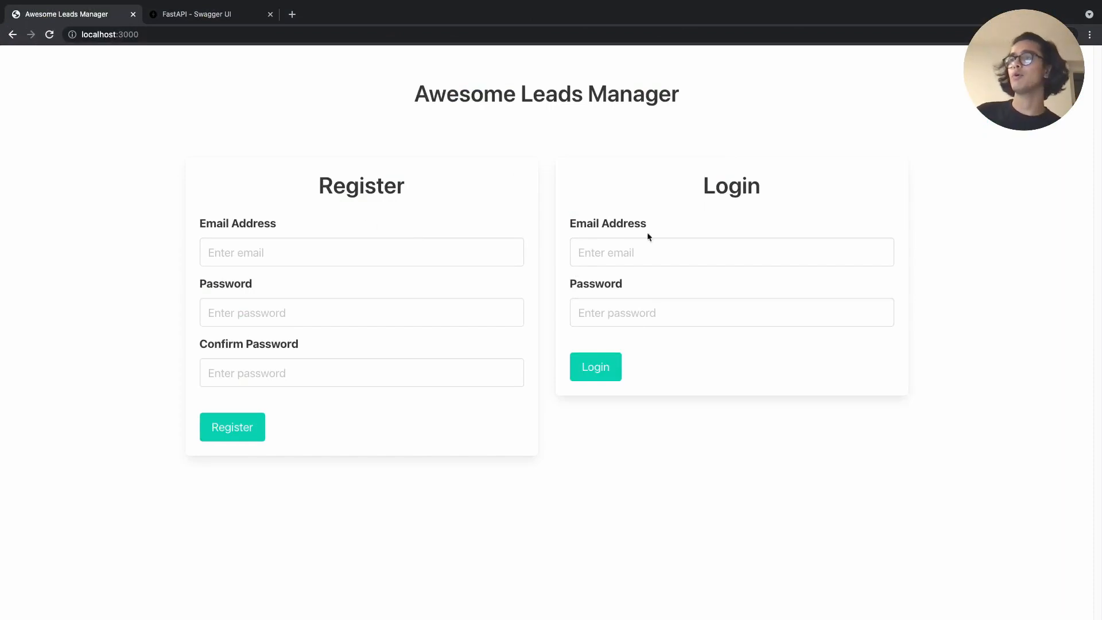
left_click(732, 253)
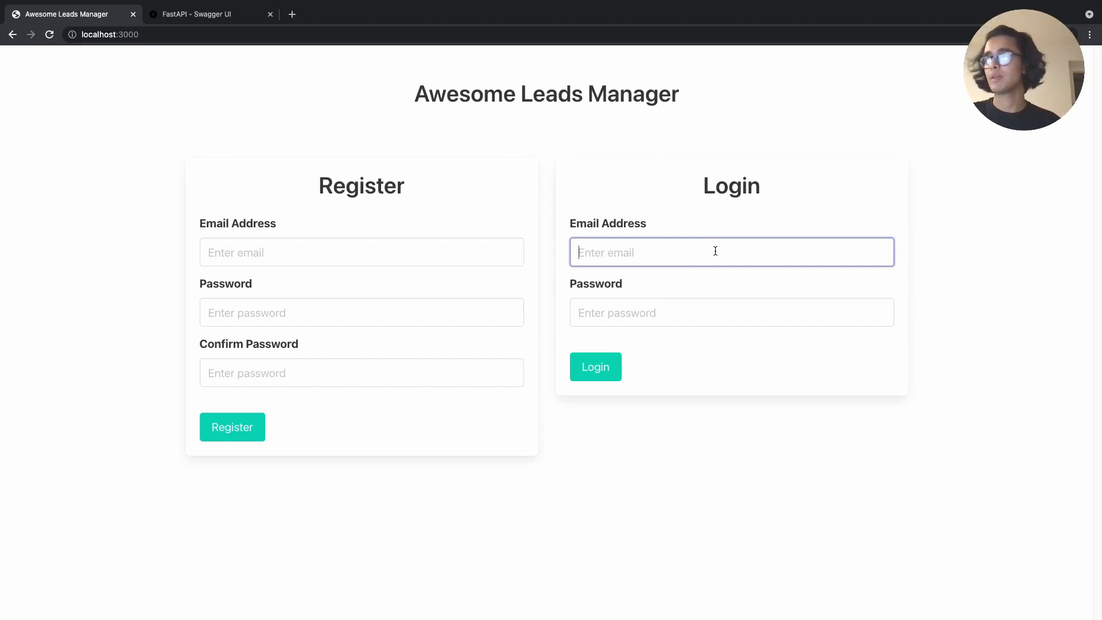
type("test@")
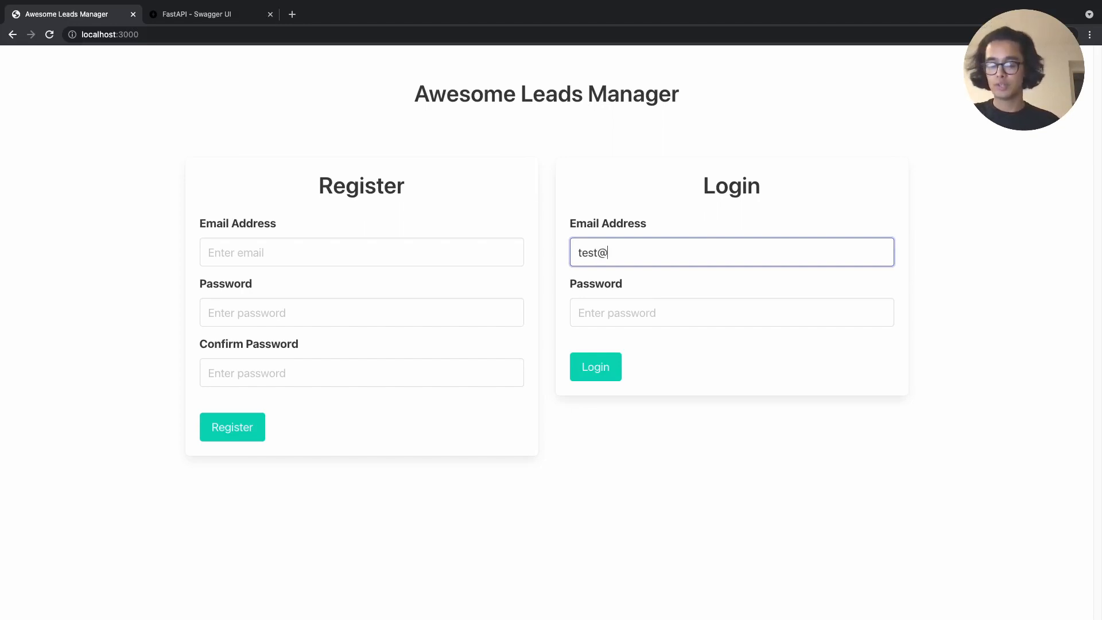
type("test.com")
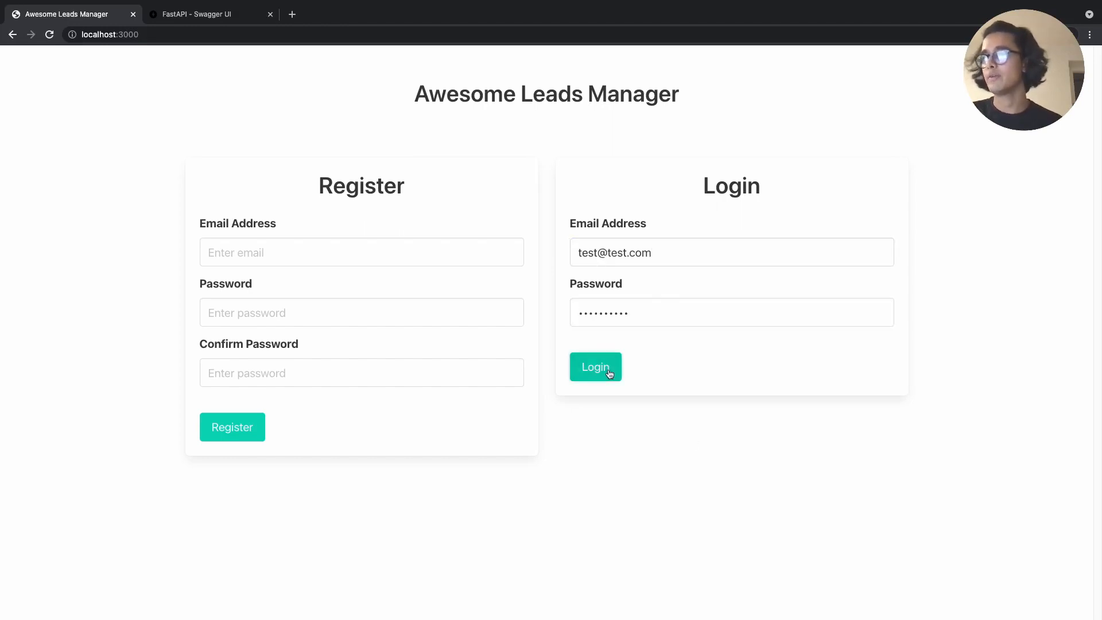
left_click(596, 366)
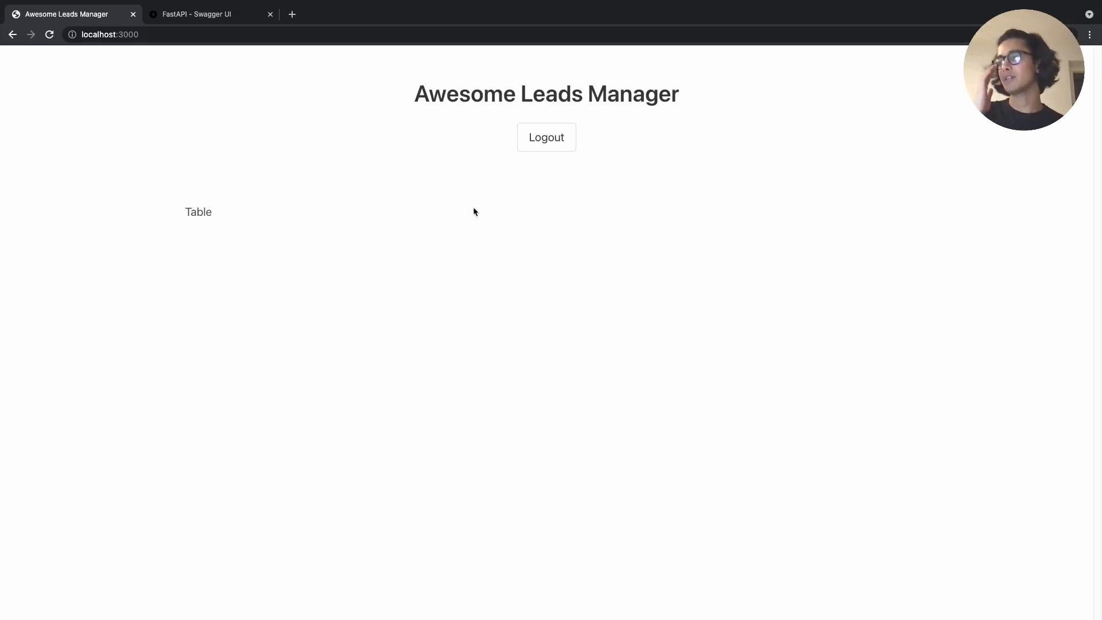
Inspect awesomeLeadsToken in DevTools Local Storage, then log out so it becomes null.
right_click(474, 212)
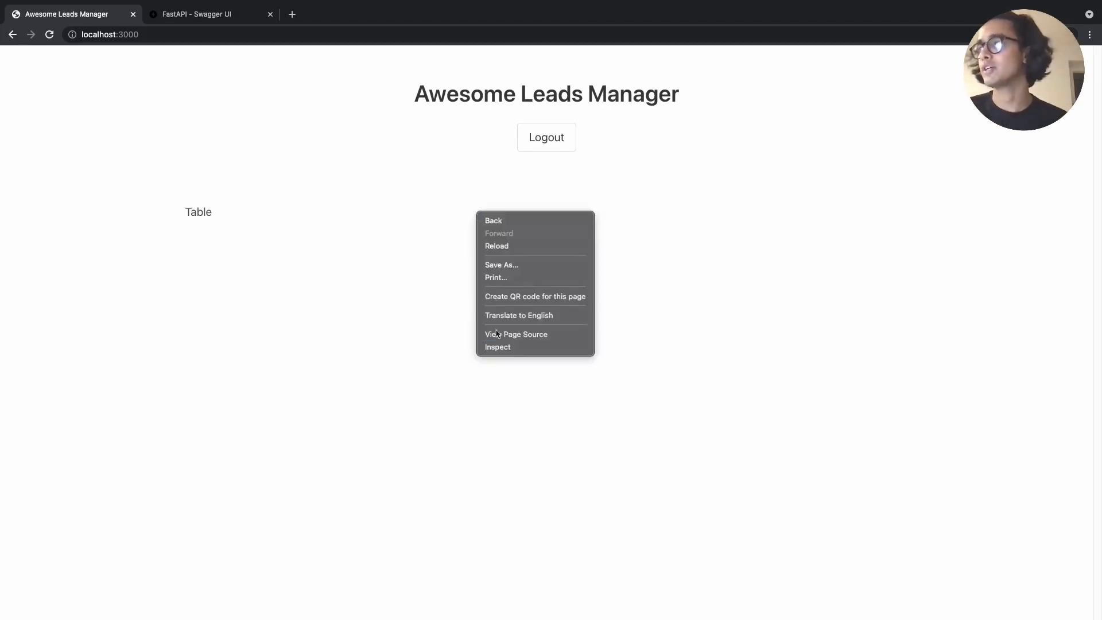
left_click(497, 347)
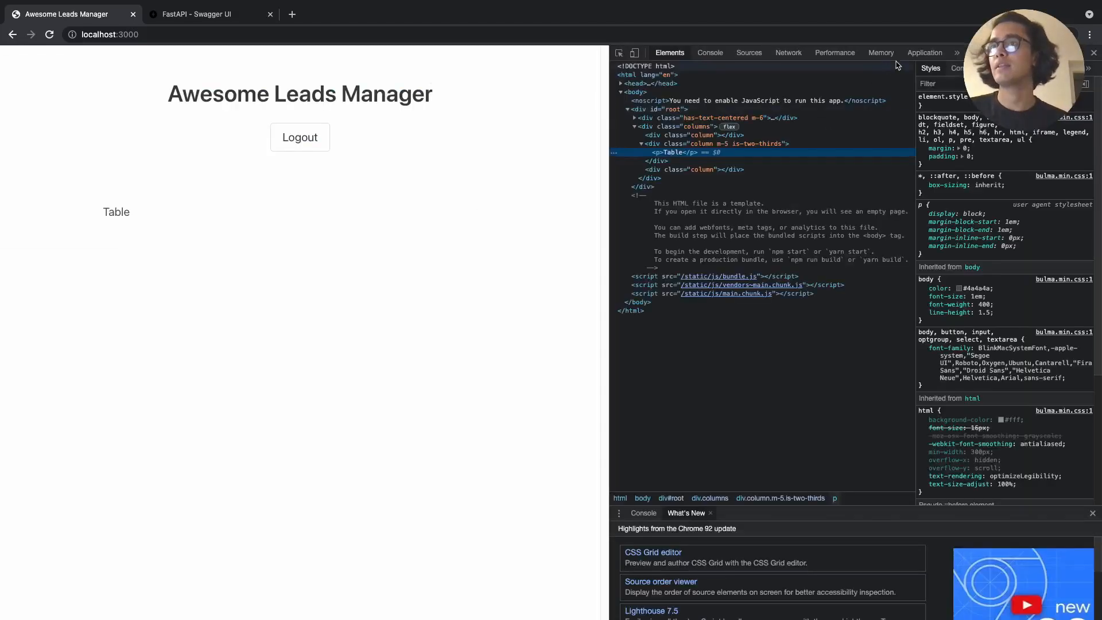
left_click(925, 53)
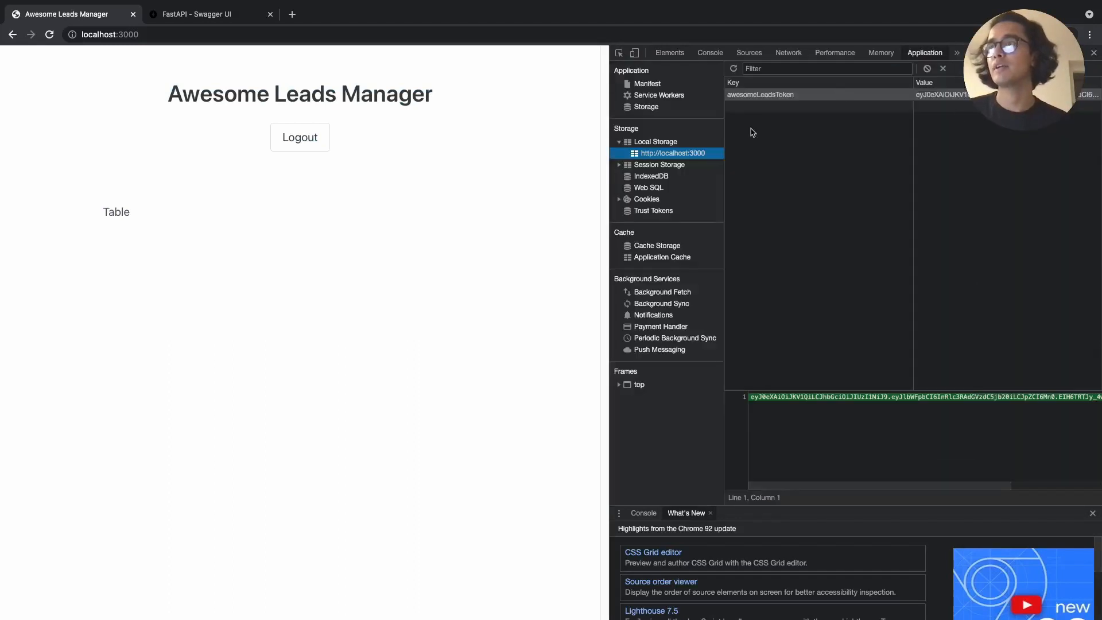
mouse_move(805, 104)
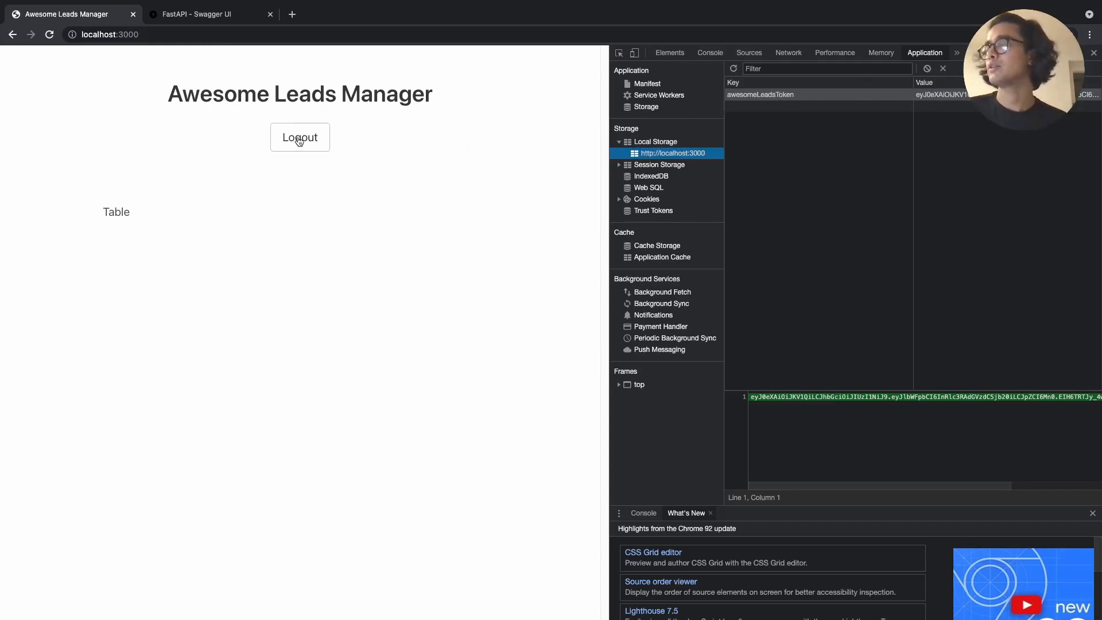
left_click(300, 136)
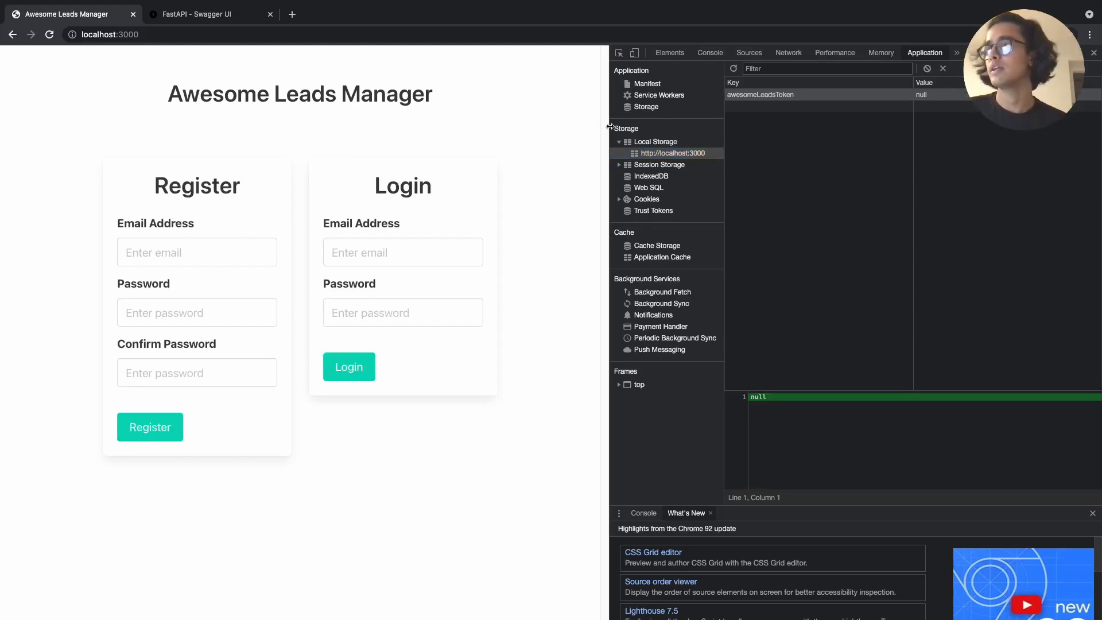
left_click(511, 253)
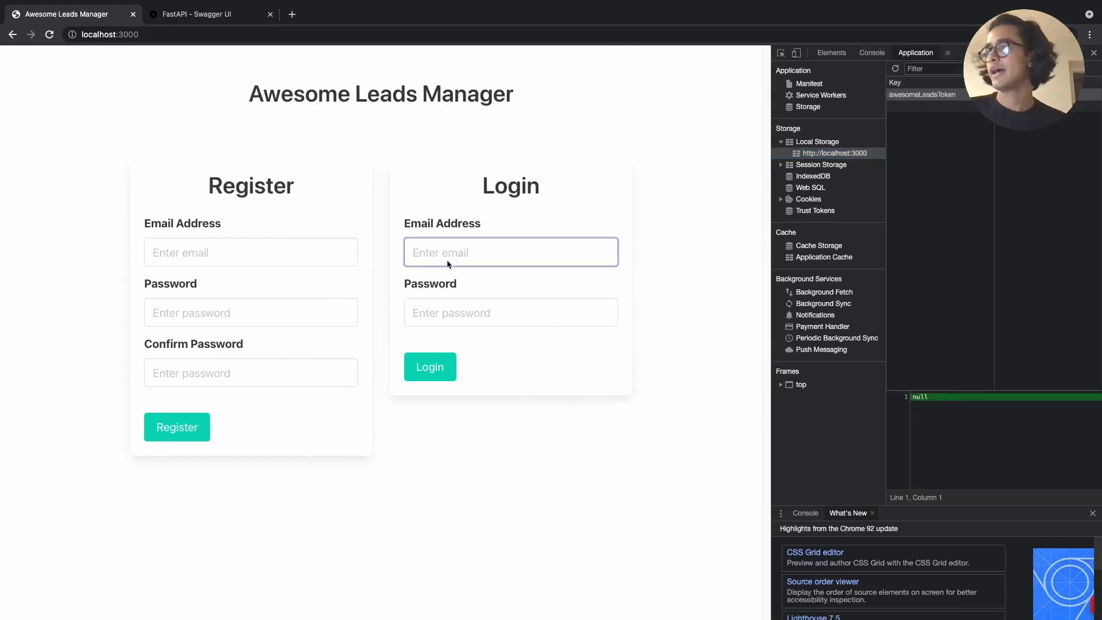
type("test")
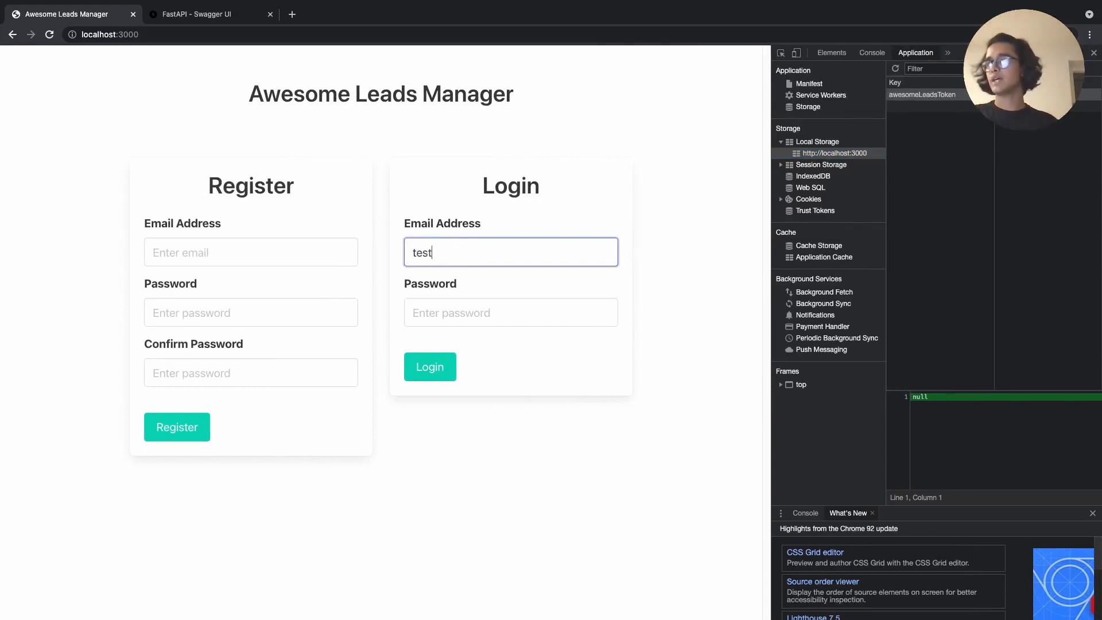
type("@adjfhakdf")
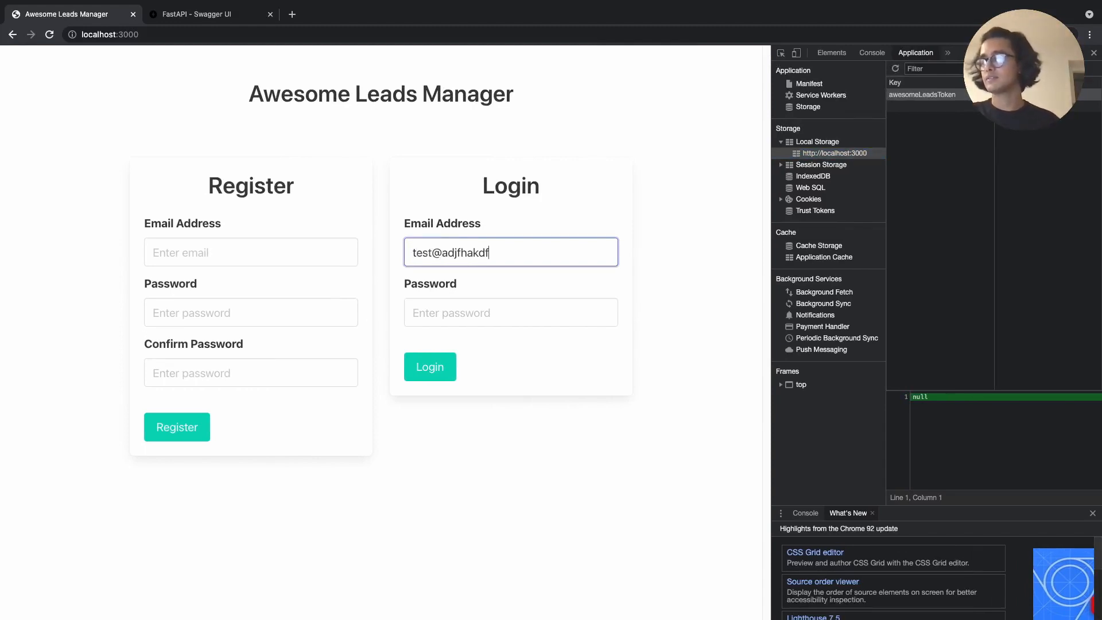
type(".com")
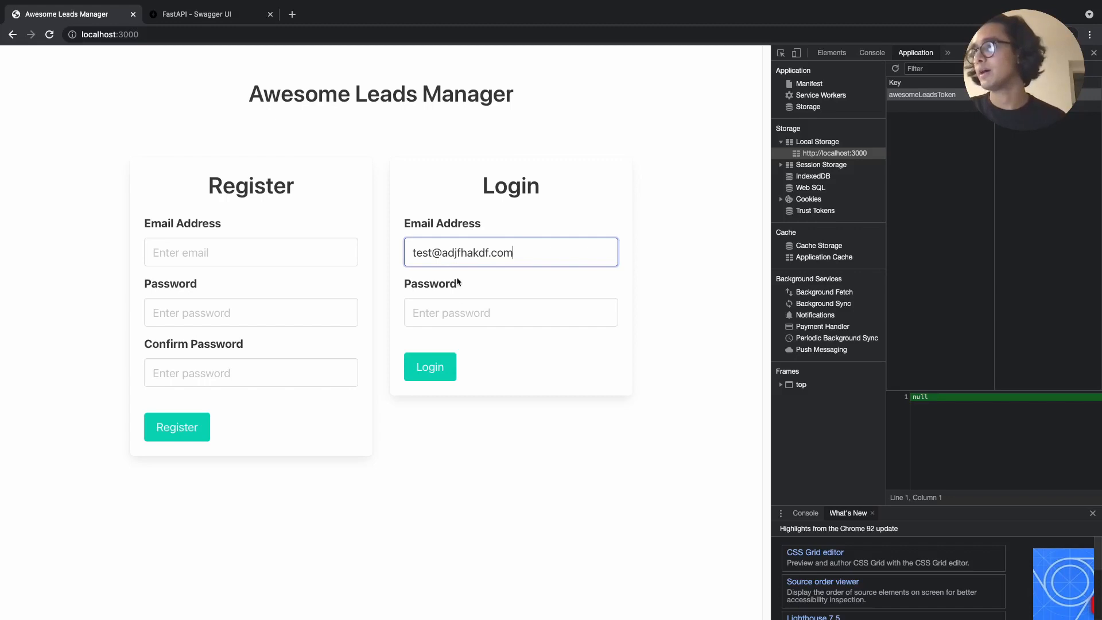
left_click(510, 312)
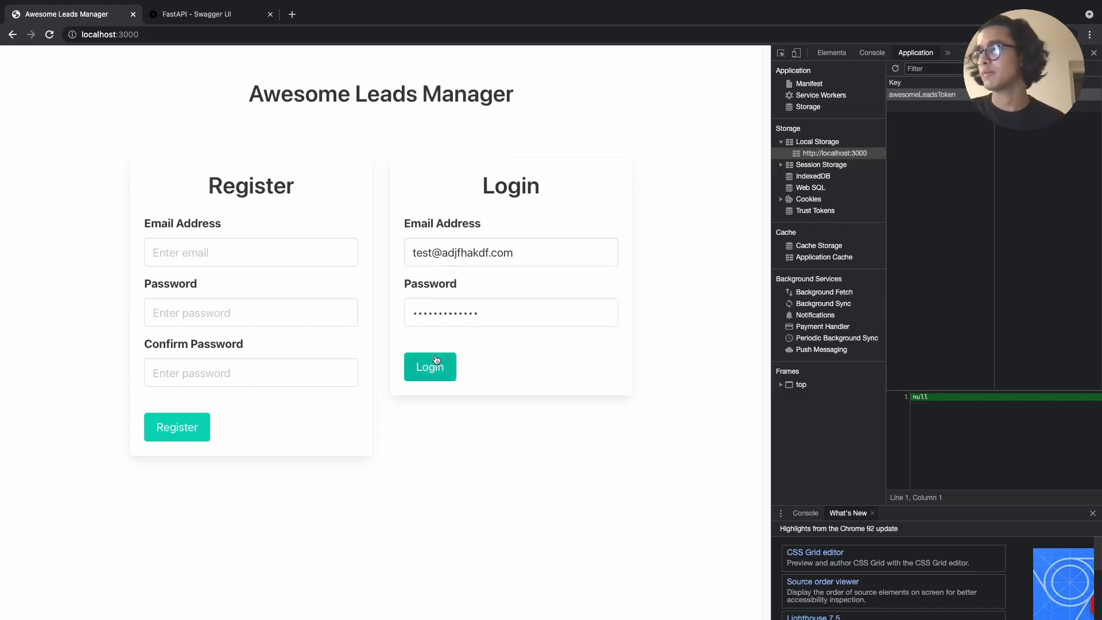
left_click(429, 366)
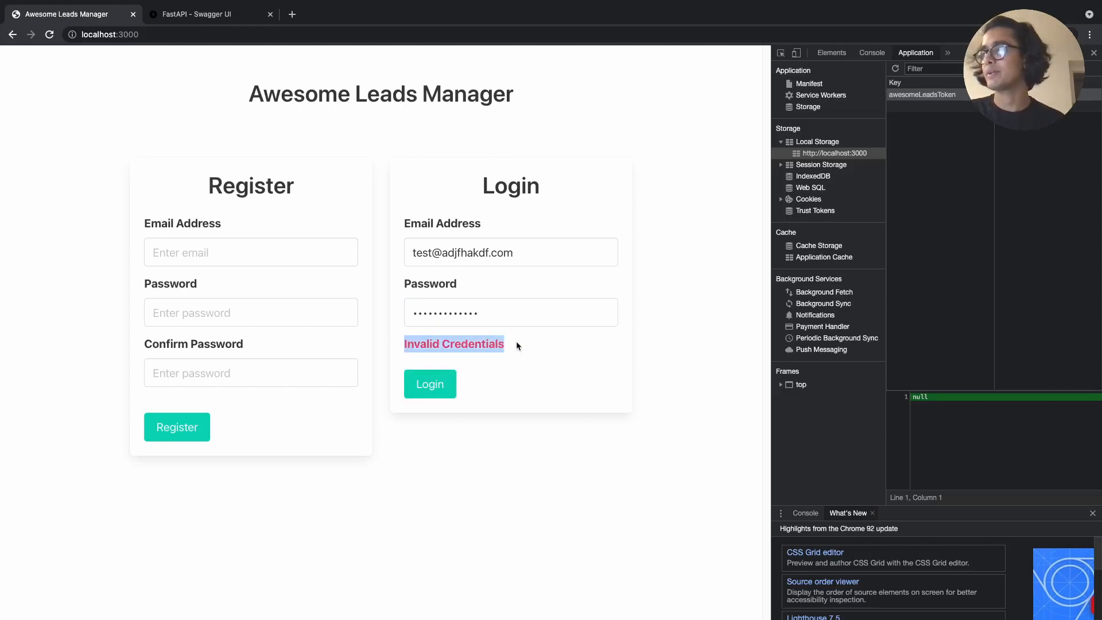
mouse_move(487, 385)
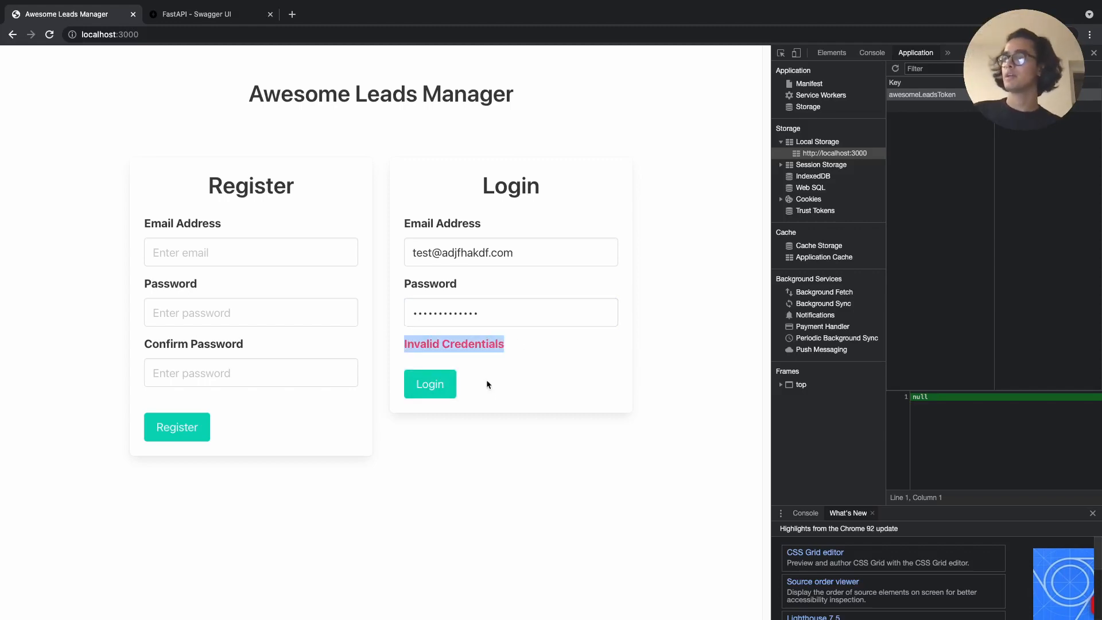
mouse_move(433, 336)
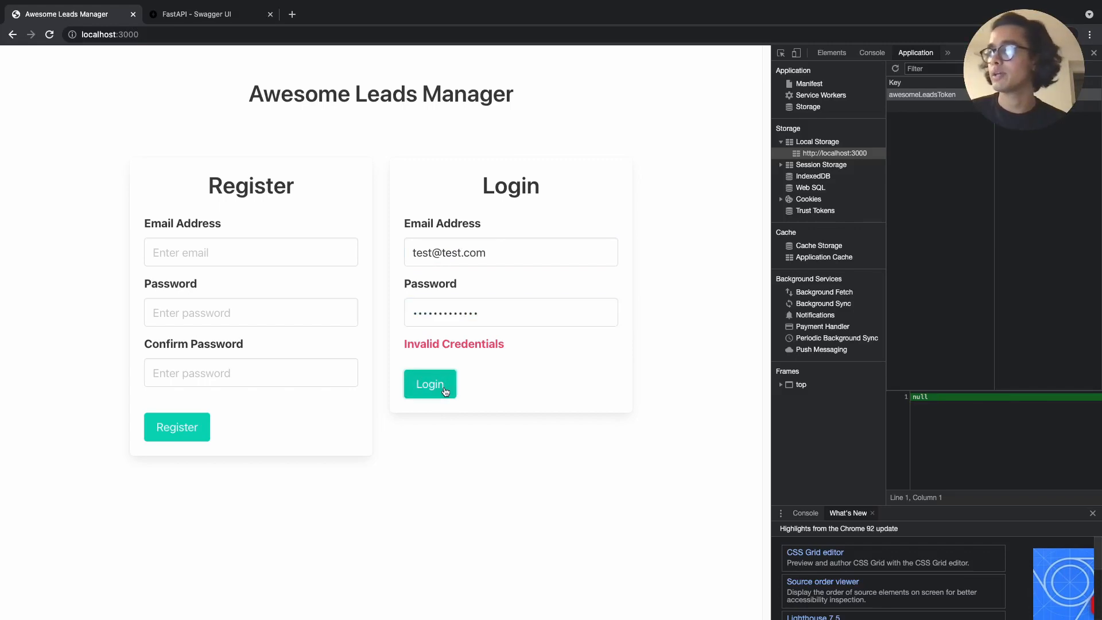
left_click(511, 312)
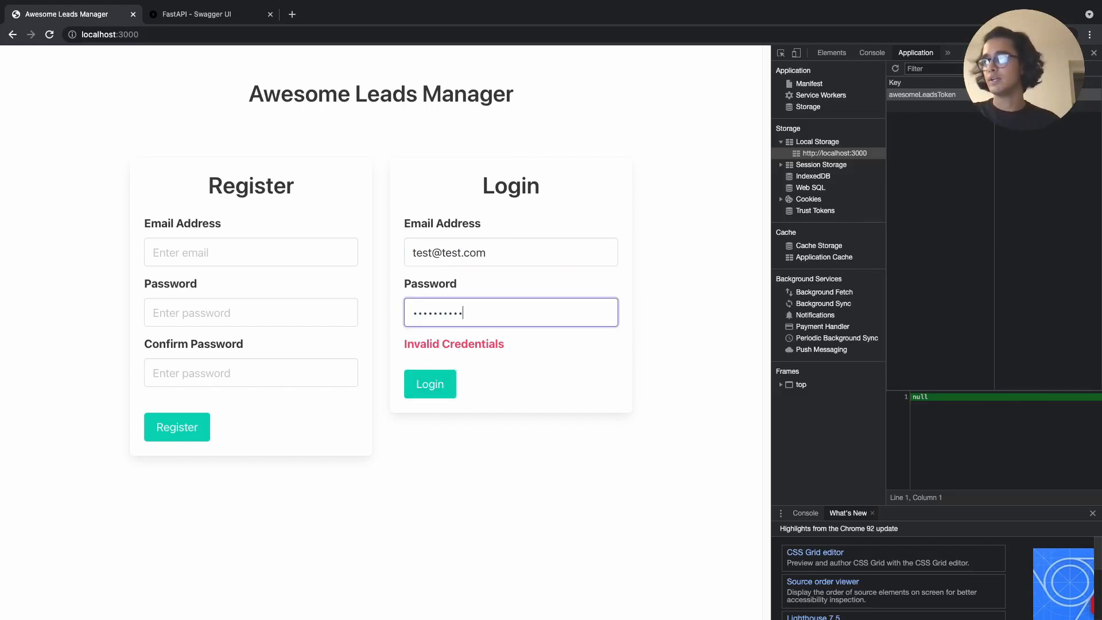
left_click(430, 384)
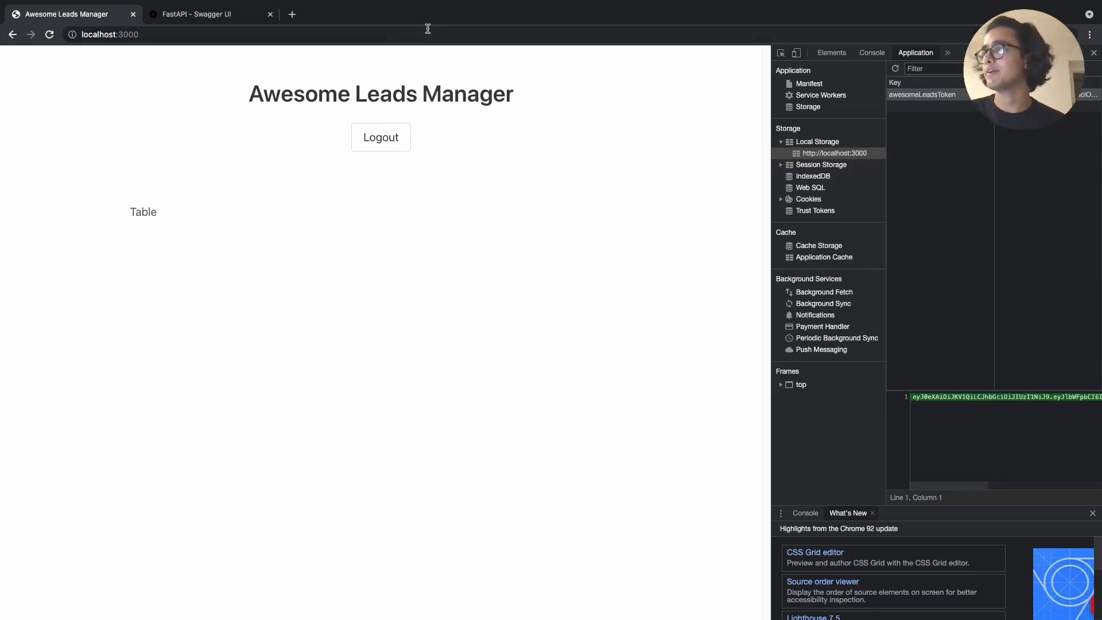
left_click(381, 137)
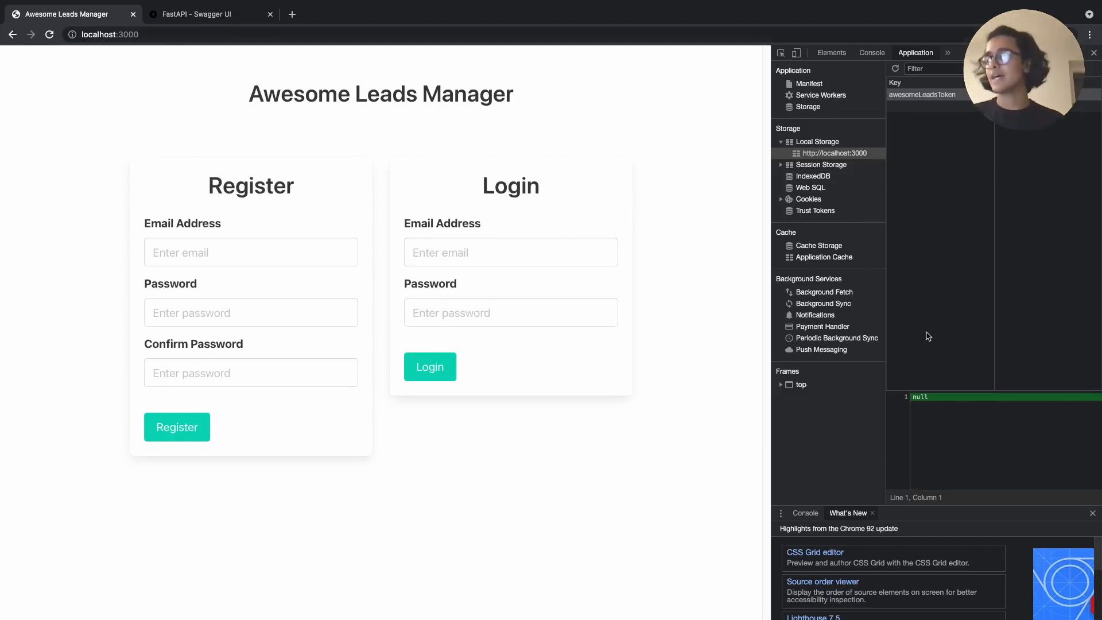
mouse_move(530, 478)
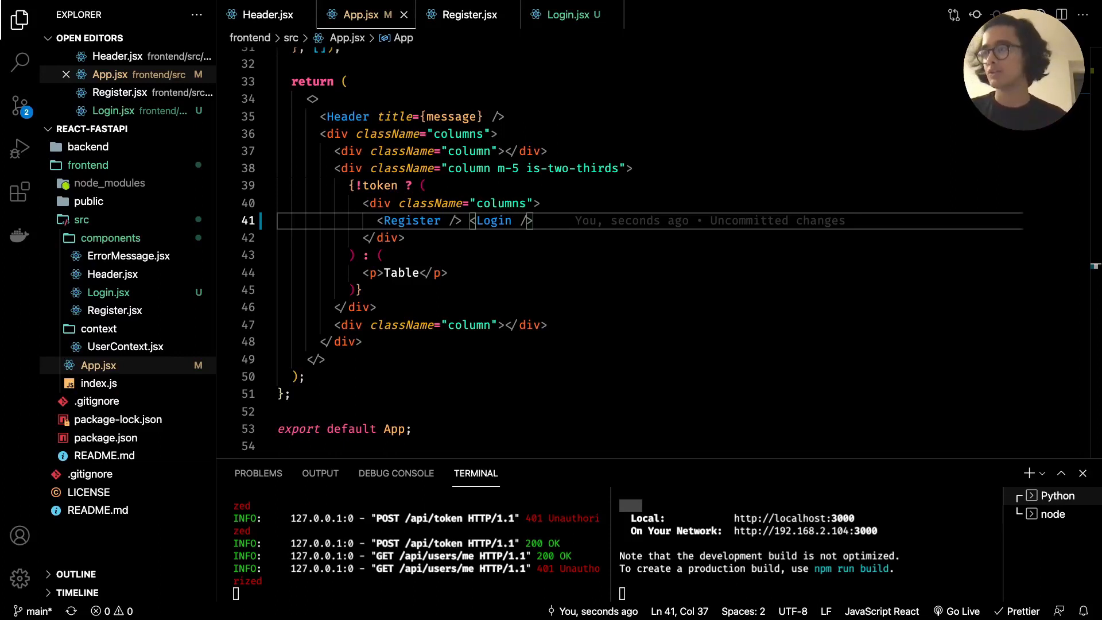
mouse_move(312, 301)
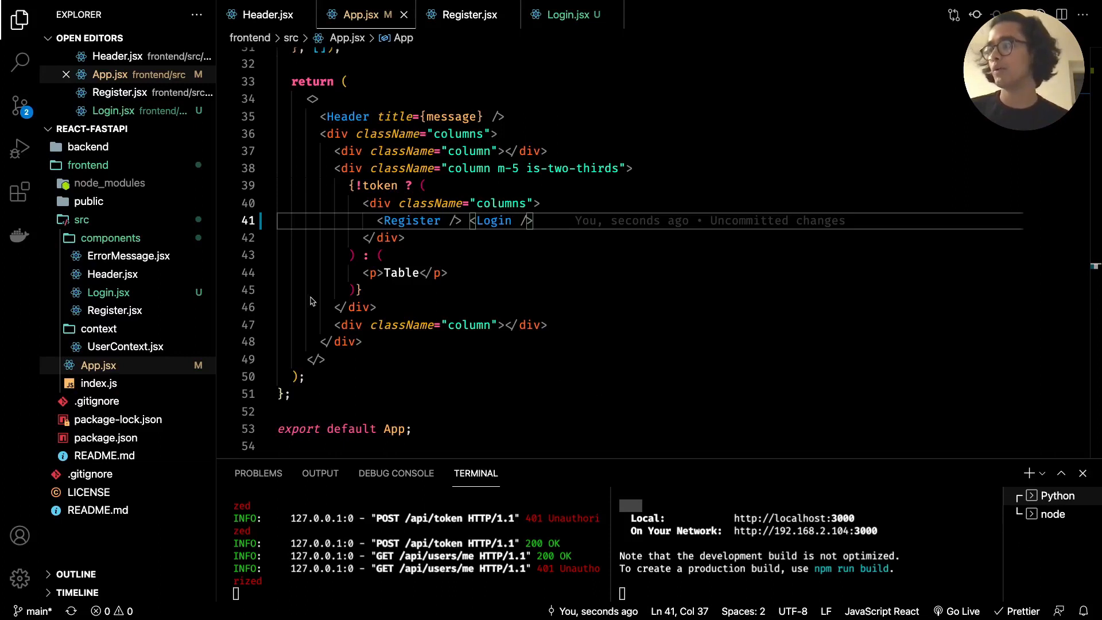
Select the <p>Table</p> placeholder line in App.jsx's logged-in branch.
double_click(400, 273)
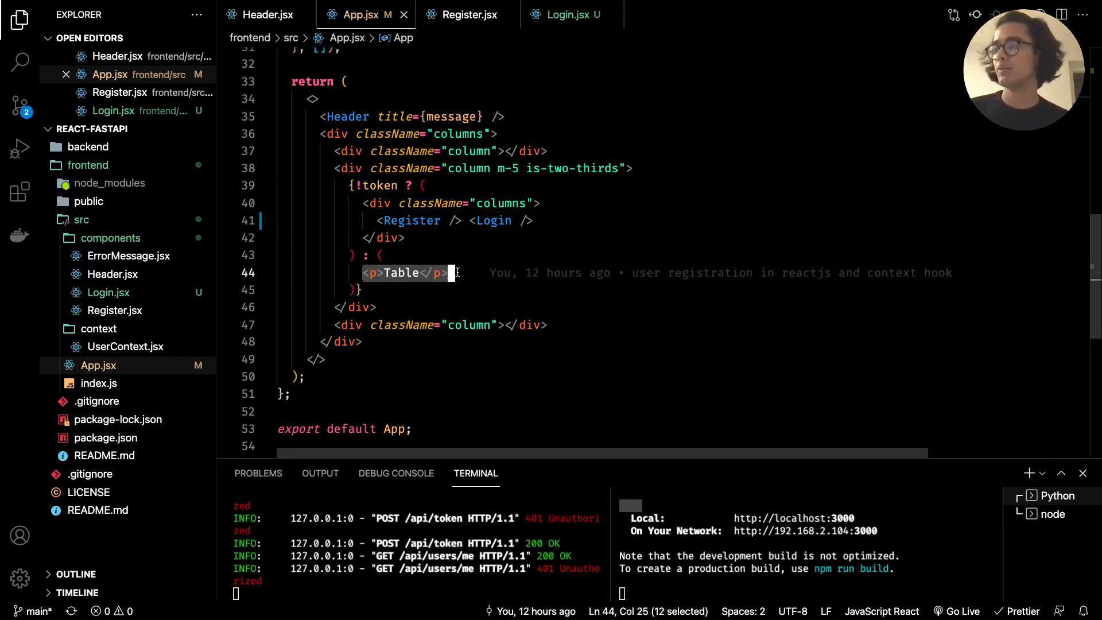